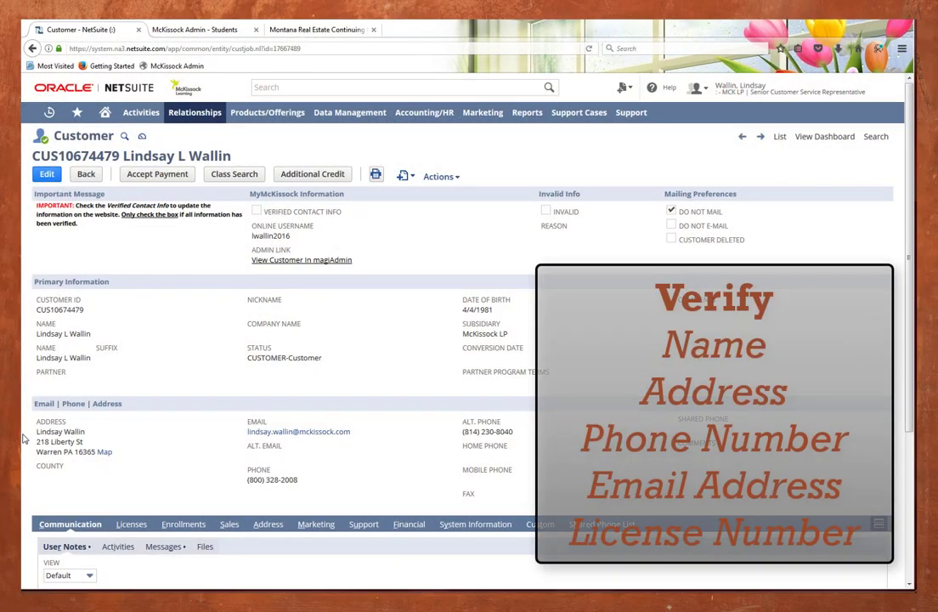
mouse_move(144, 446)
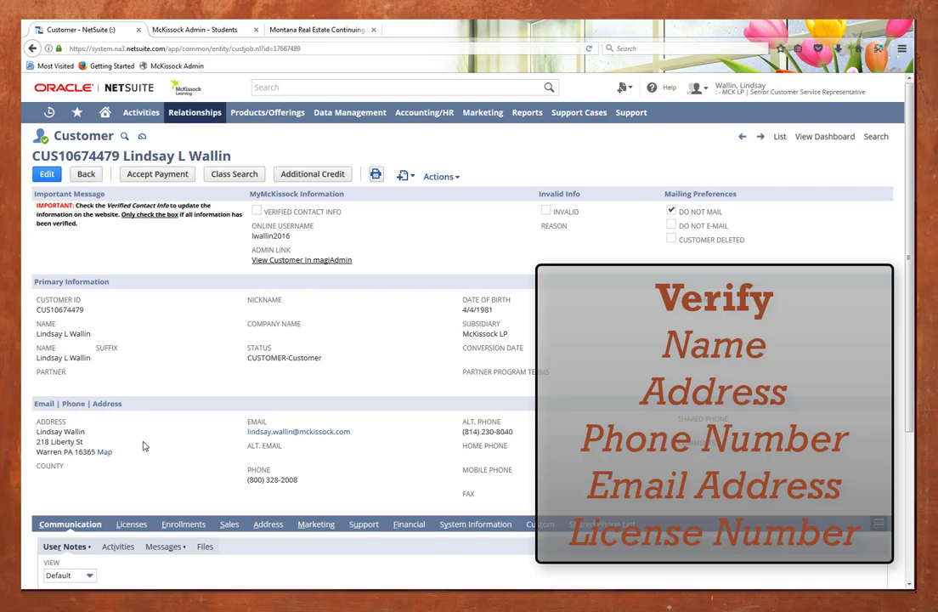
mouse_move(231, 416)
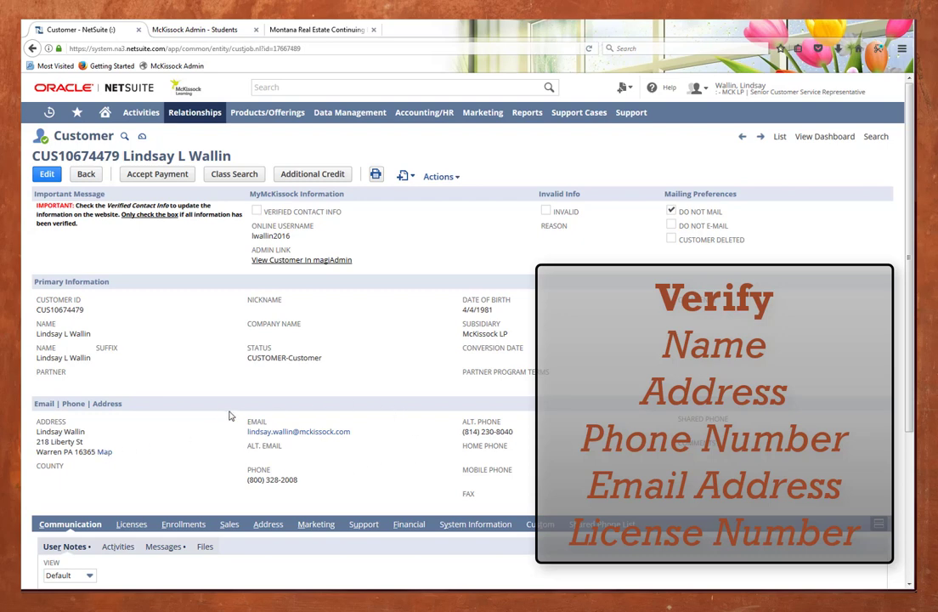
click(128, 524)
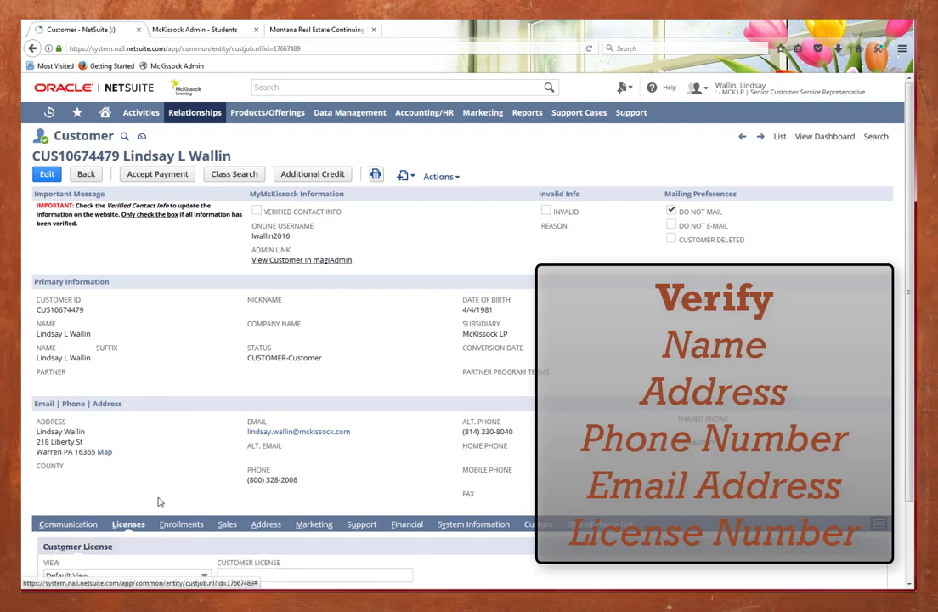
scroll(down, 3)
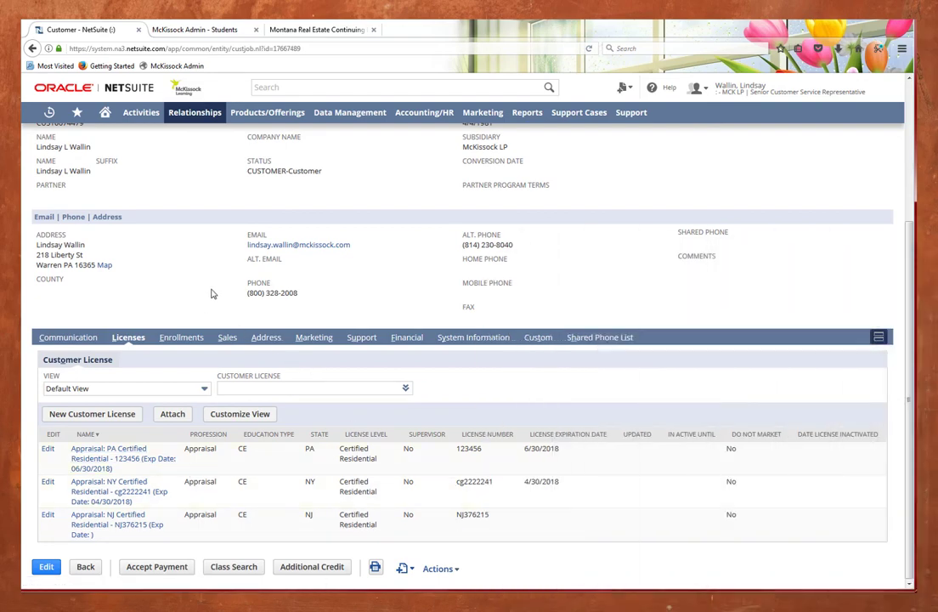
scroll(up, 3)
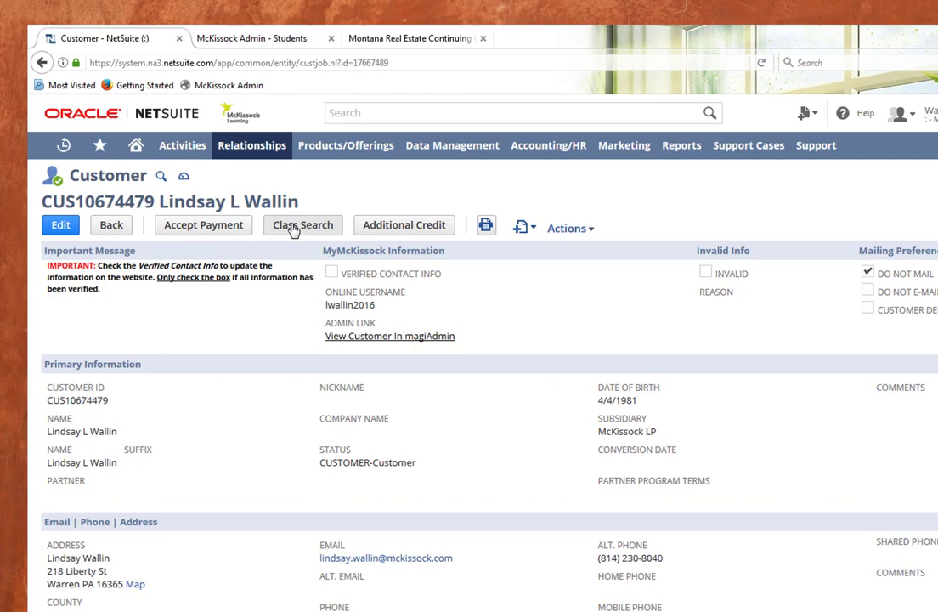
- Run a class search for Real Estate CE classes in PA with Subscription delivery
click(302, 224)
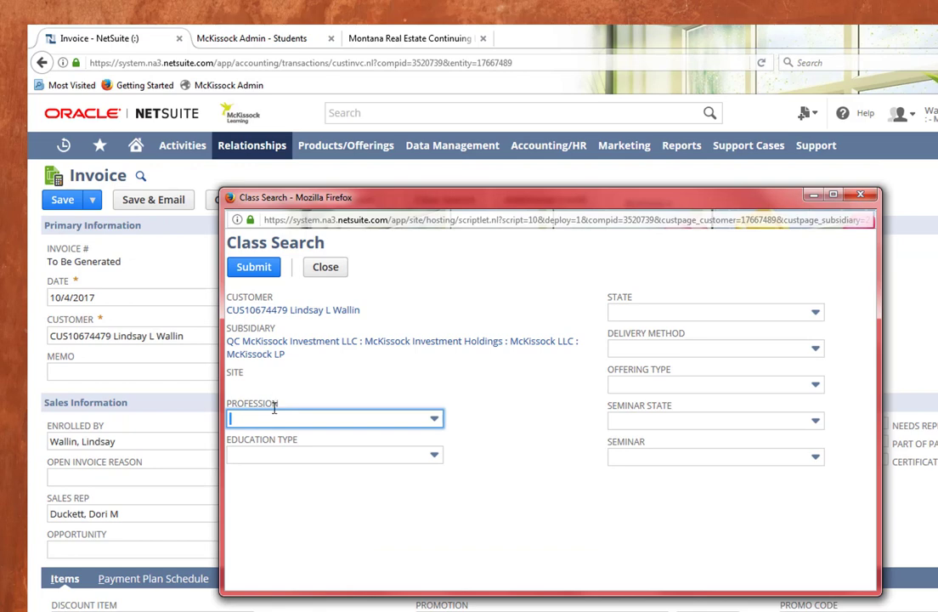
click(434, 418)
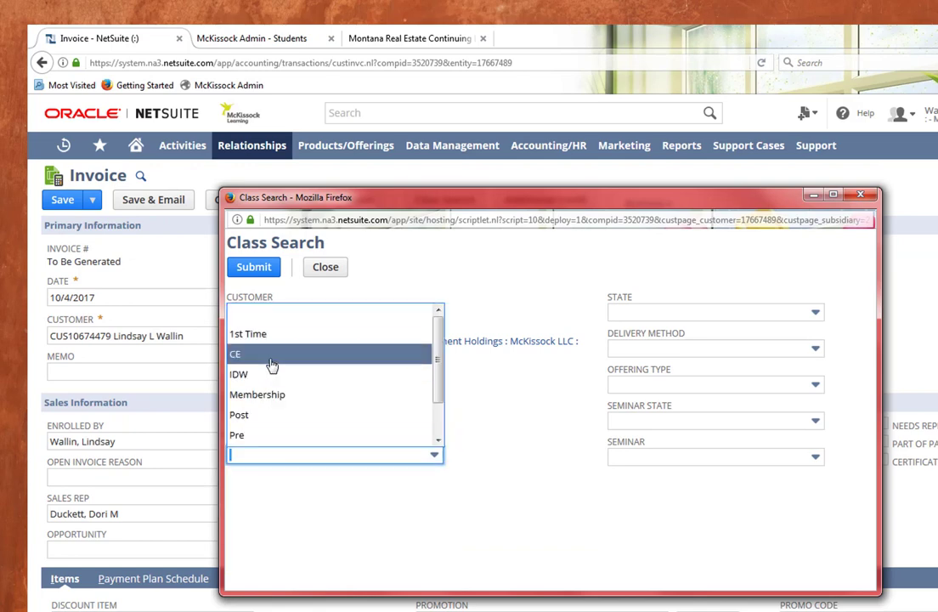
click(235, 354)
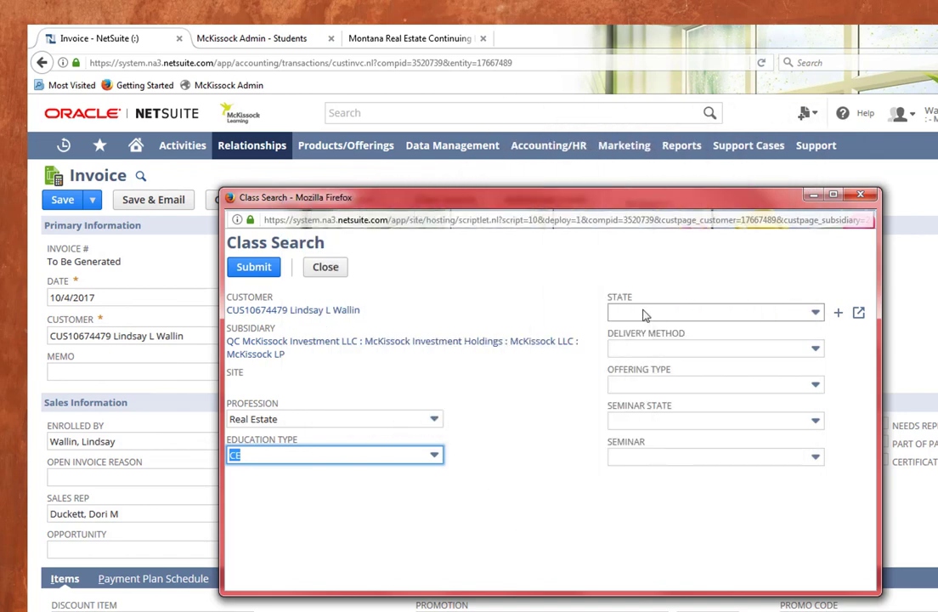
click(714, 312)
text(PA)
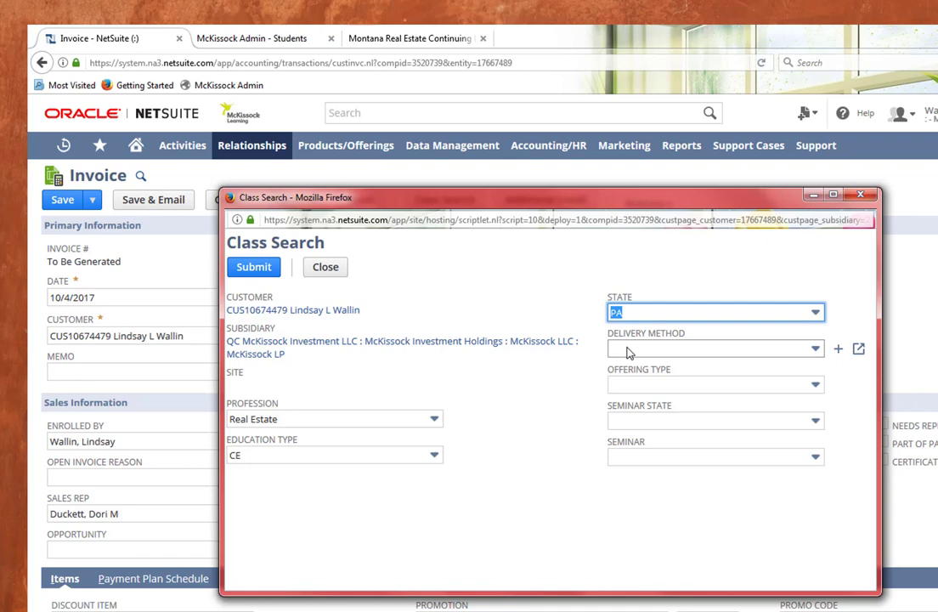
click(714, 348)
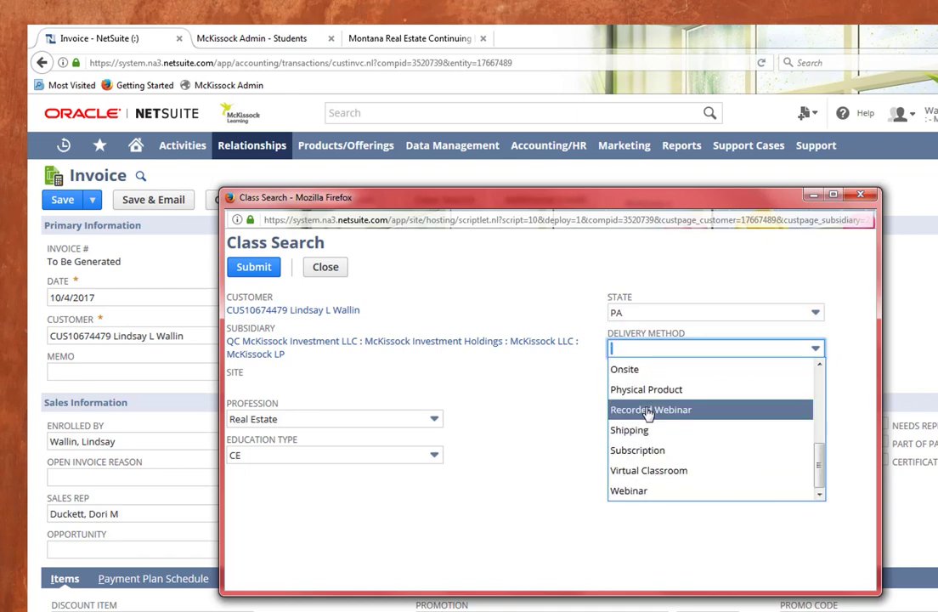
mouse_move(637, 450)
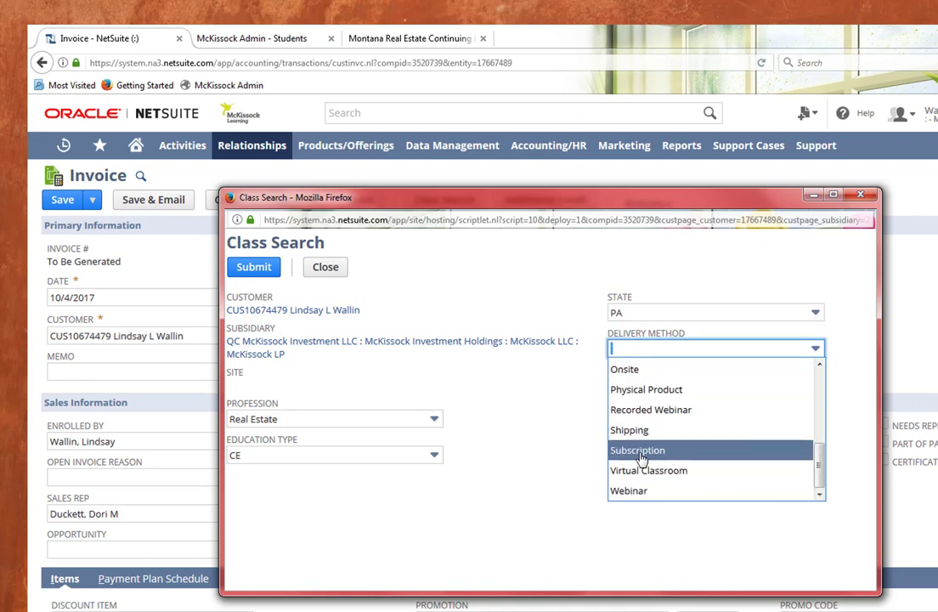
click(637, 450)
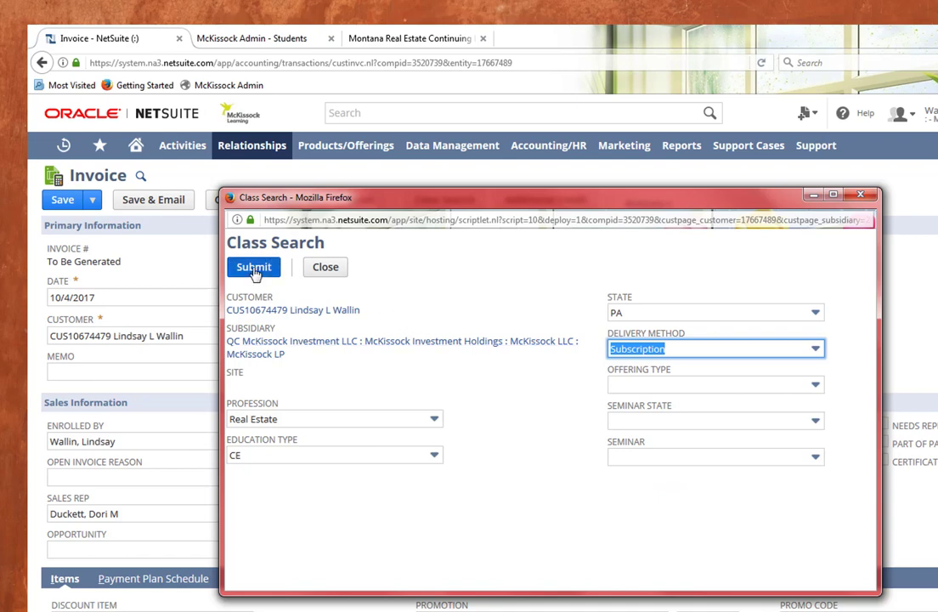
click(254, 267)
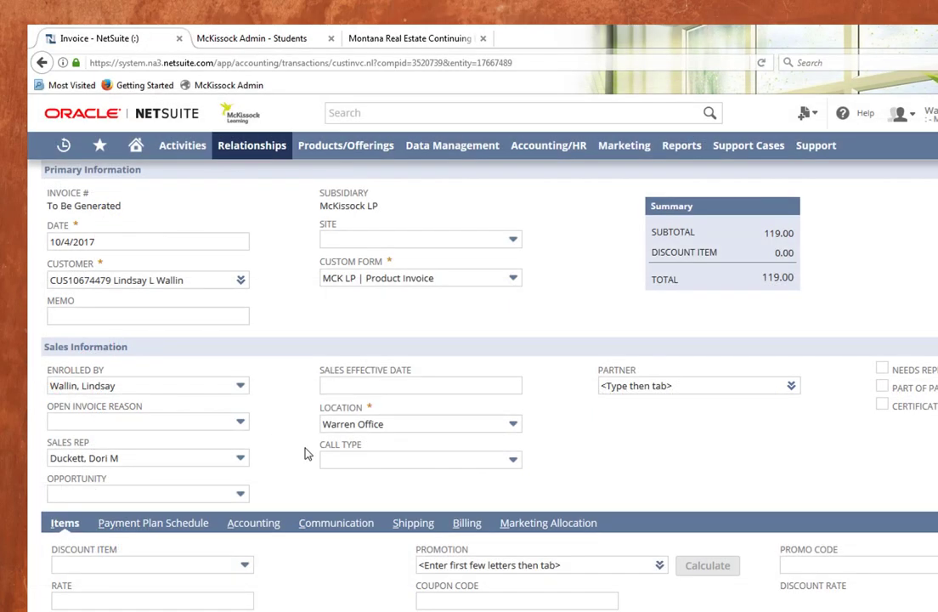
- Set the invoice's Call Type to Inbound
scroll(down, 3)
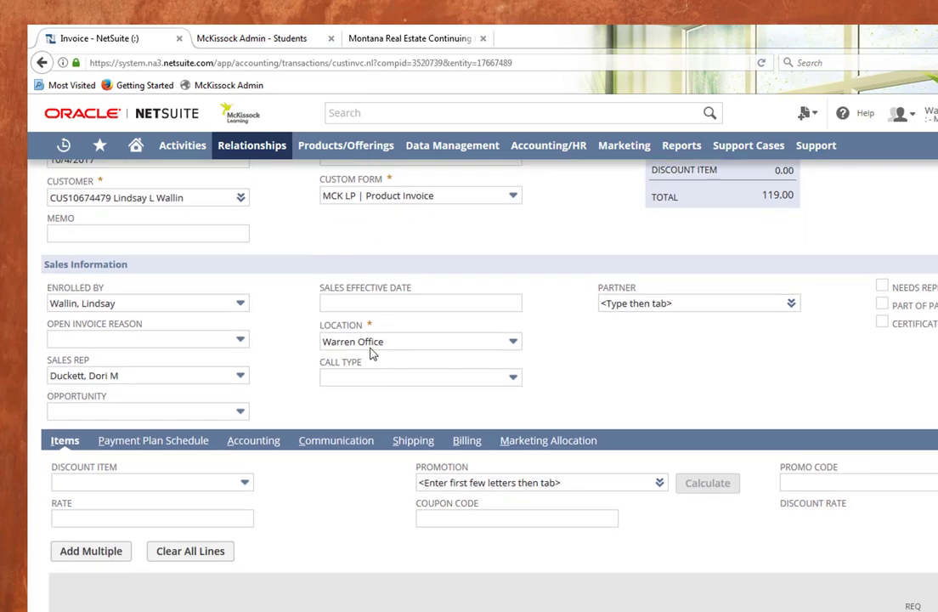
click(511, 377)
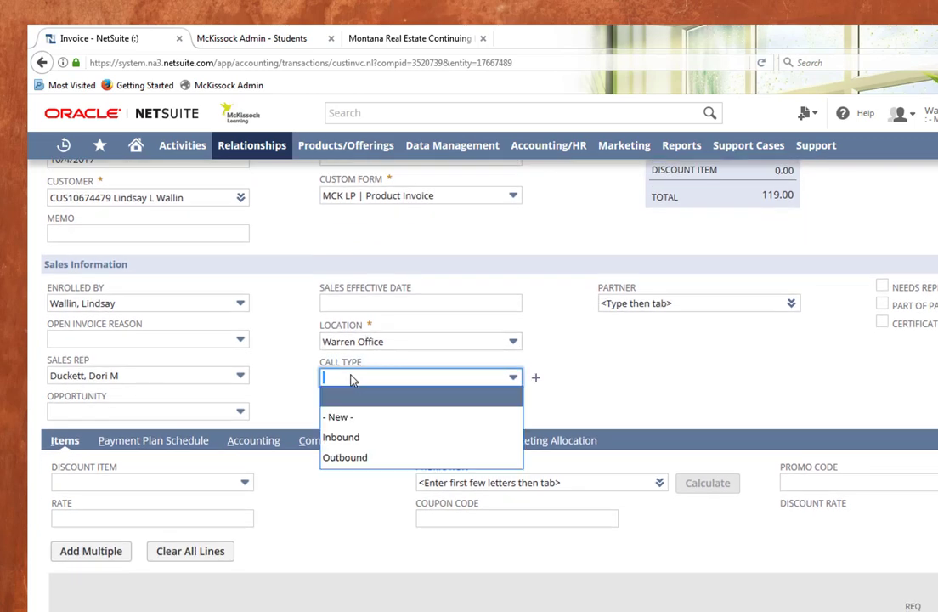
click(340, 436)
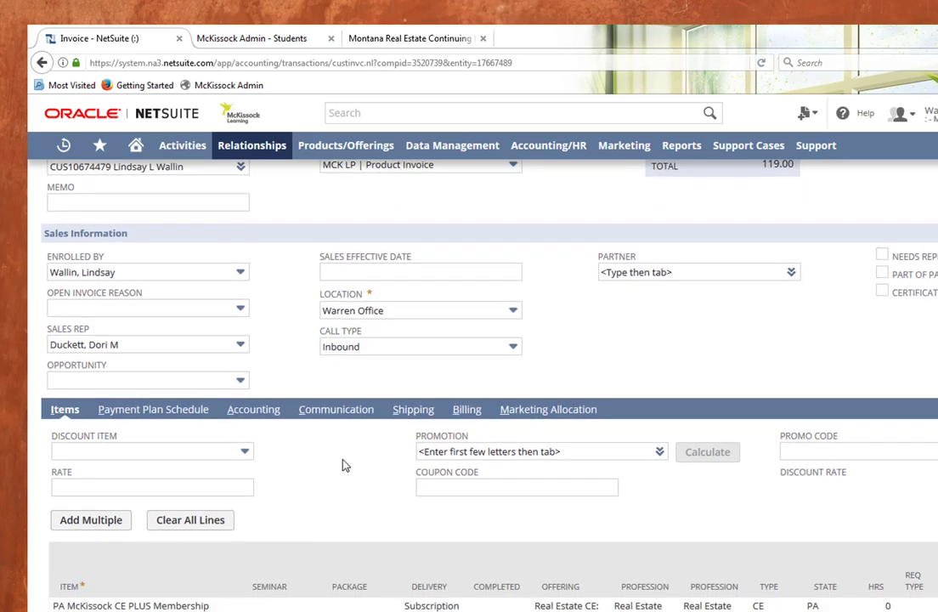
scroll(up, 3)
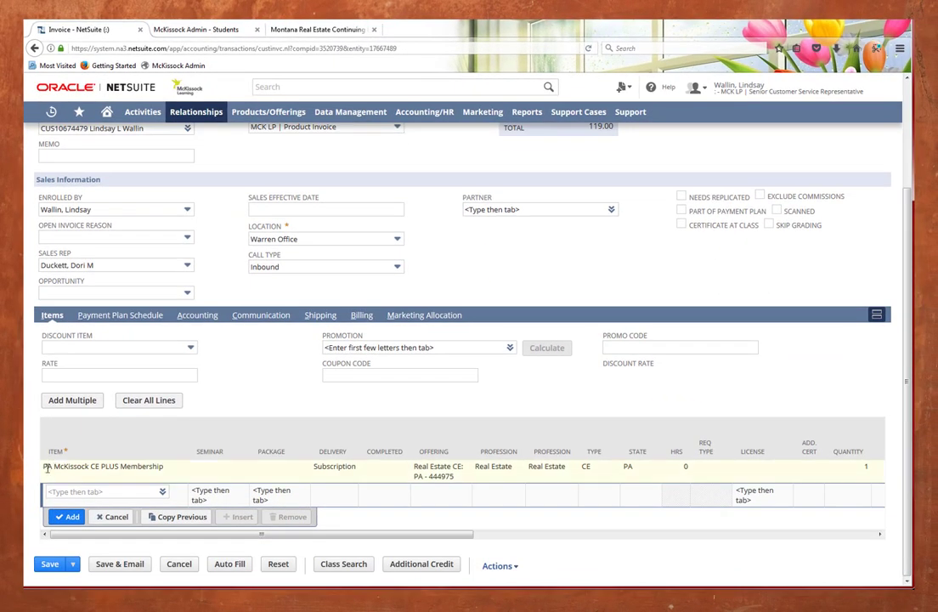
mouse_move(223, 469)
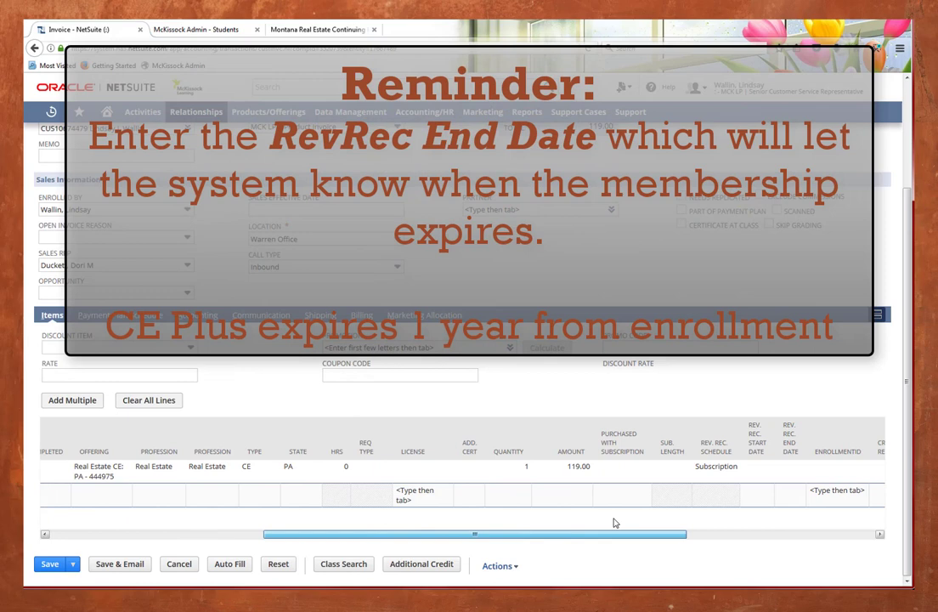
- Enter 10/04/2018 as the membership line's Rev. Rec. End Date
scroll(right, 3)
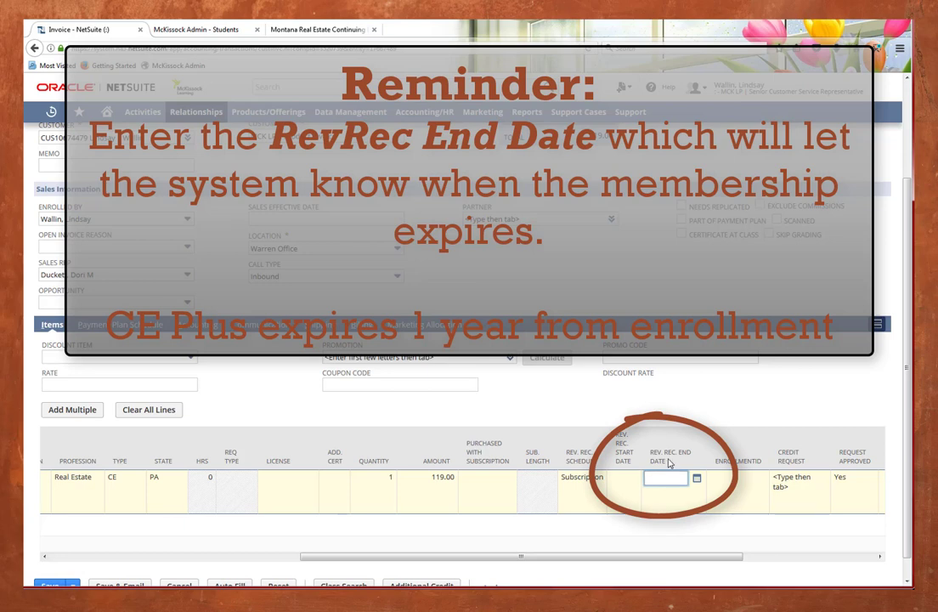
text(10/)
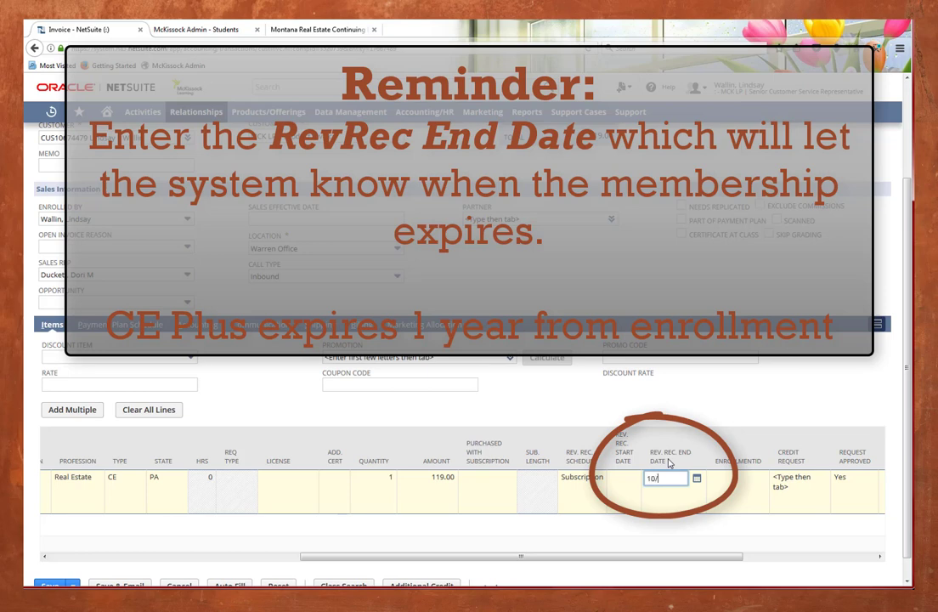
text(/04/2018)
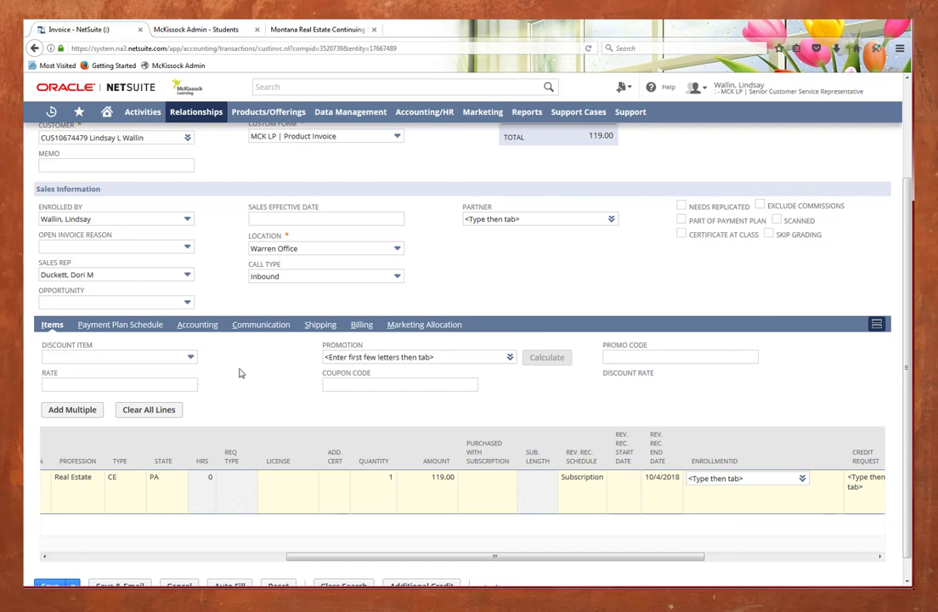
scroll(up, 3)
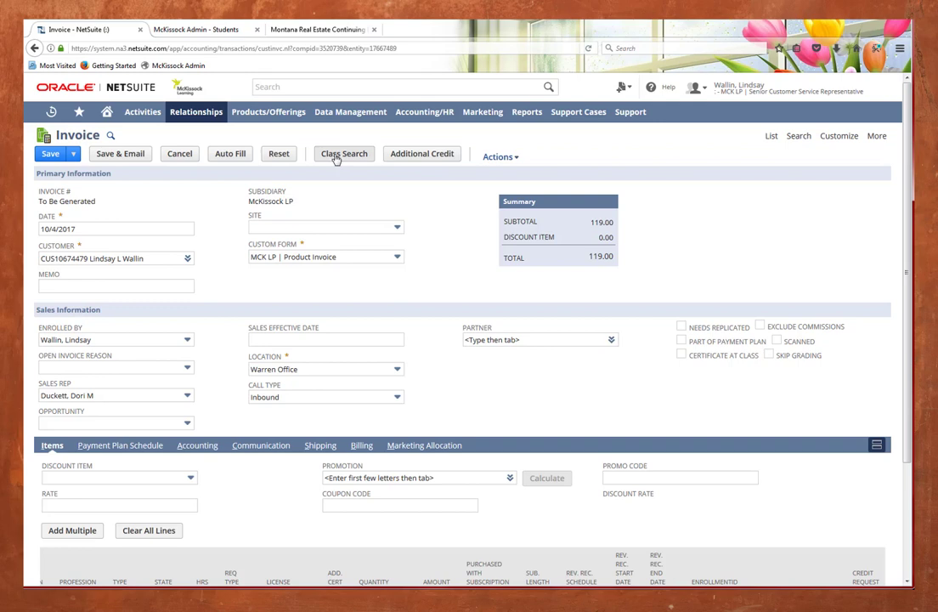
- Run a second class search for CE classes in PA with Virtual Classroom delivery
click(343, 156)
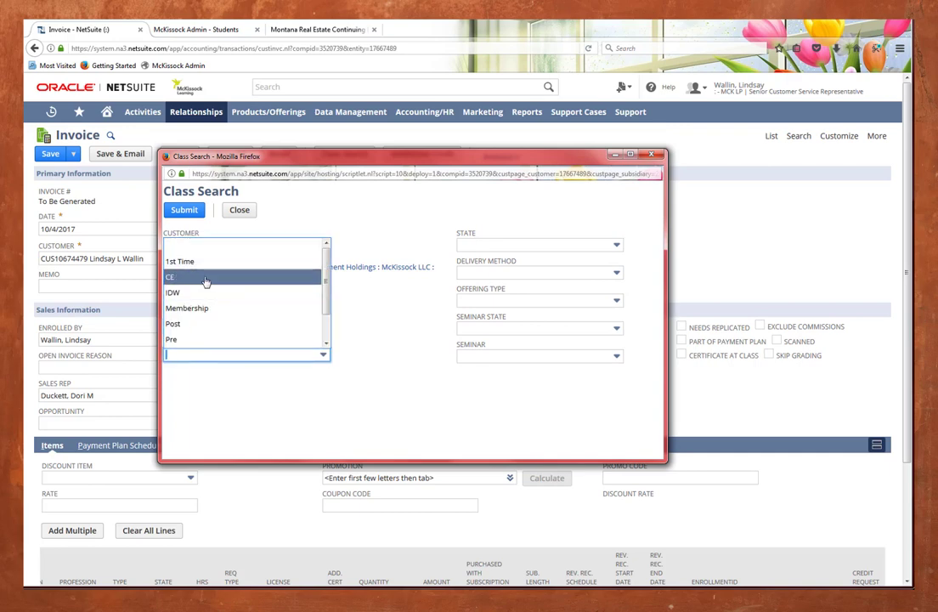
click(169, 277)
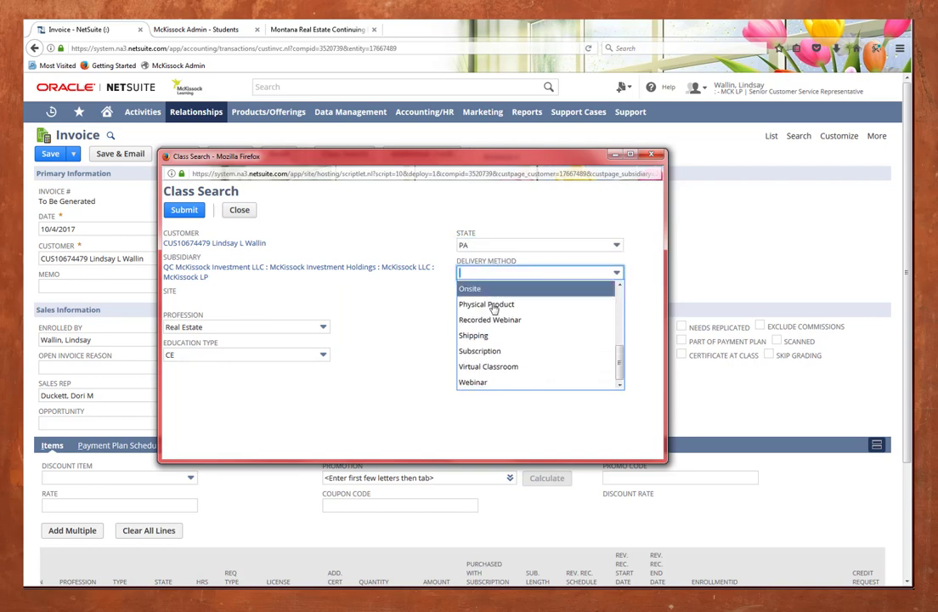
mouse_move(487, 366)
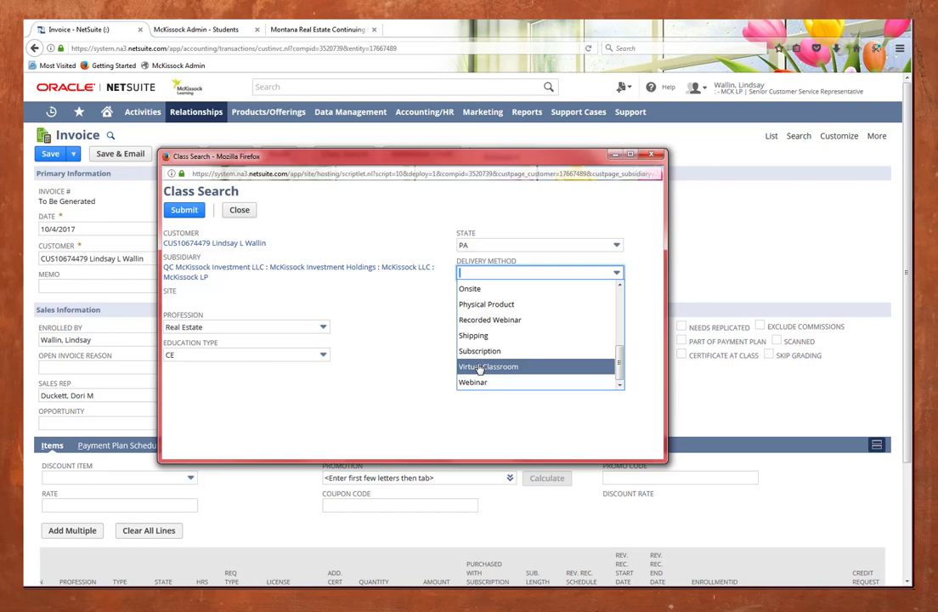
click(487, 366)
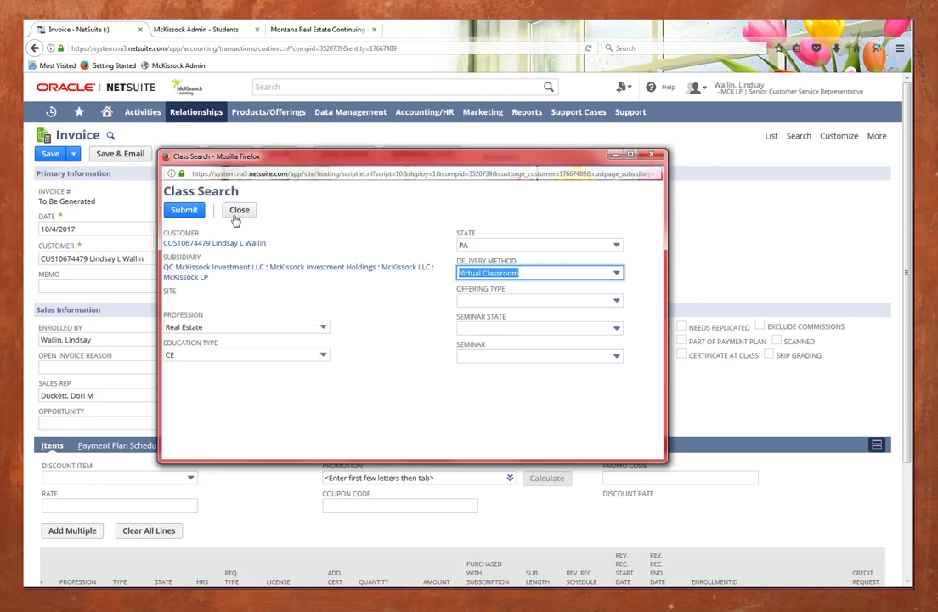
click(183, 210)
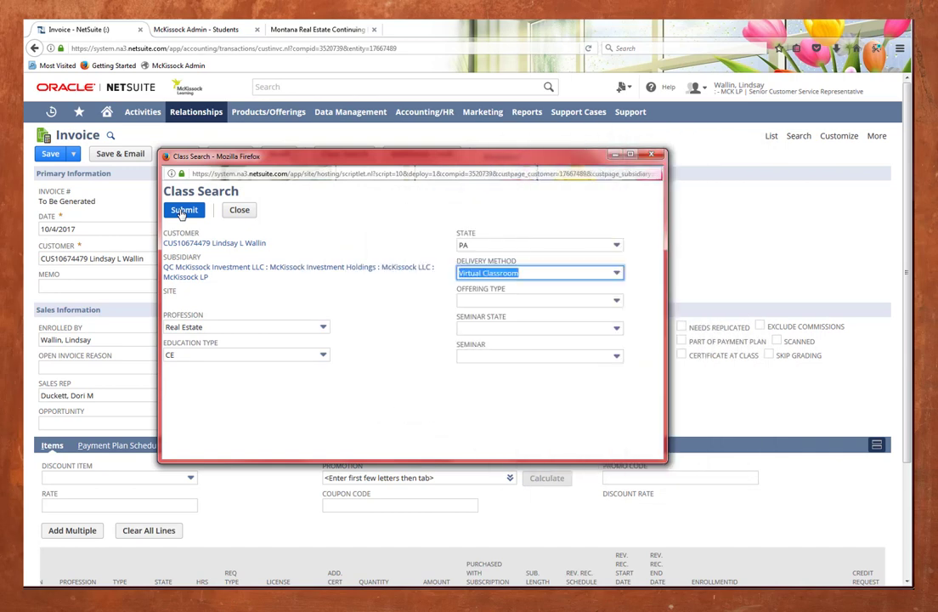
click(183, 210)
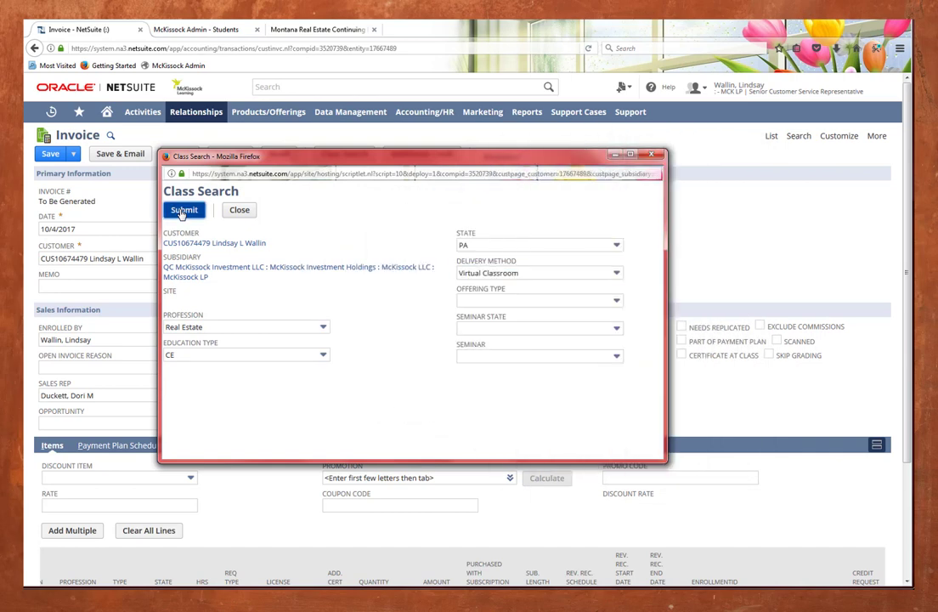
- Tick A Day in the Life of a Buyer Agent in the Virtual Classroom results
click(184, 210)
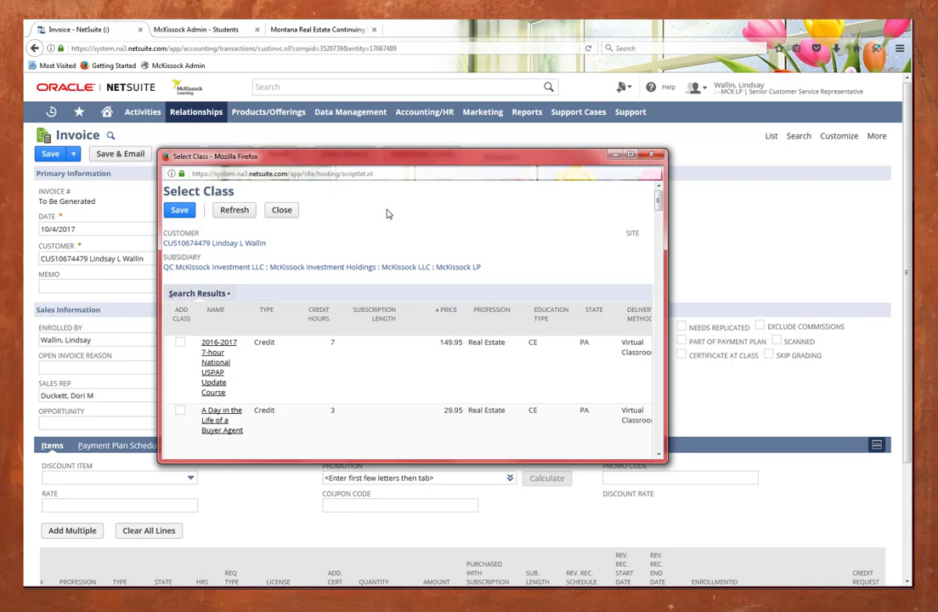
key(ctrl+f)
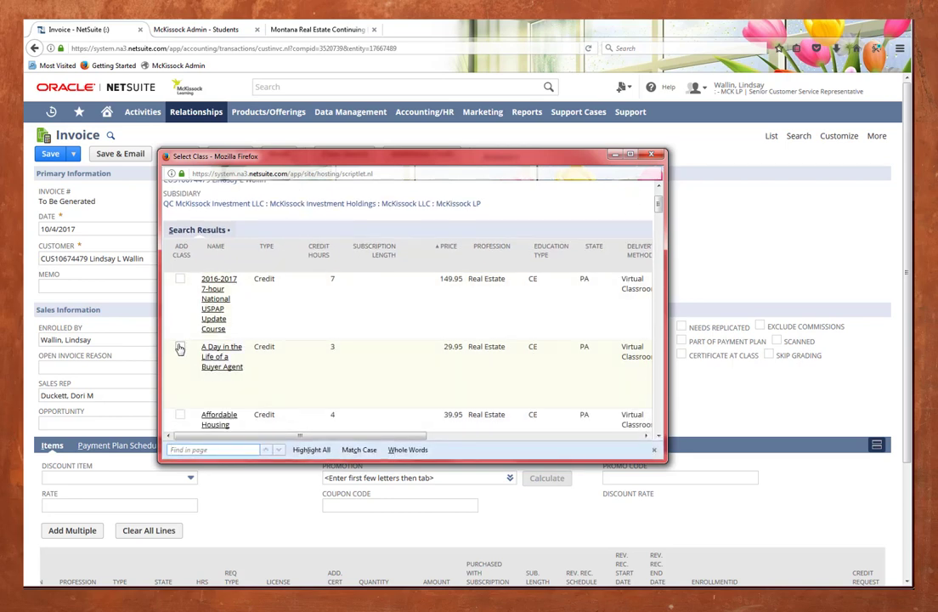
click(180, 347)
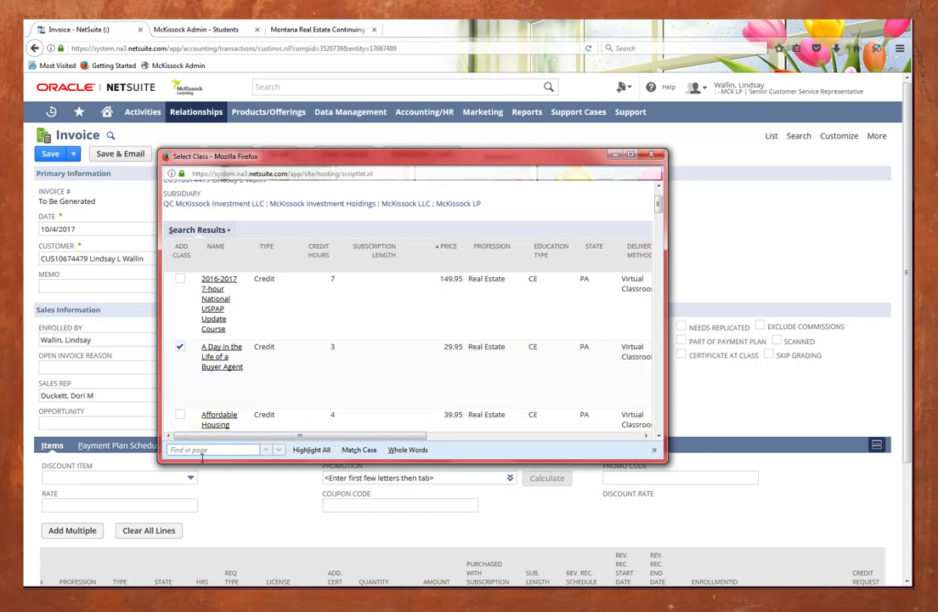
- Find 'green', tick Basics of Green Building for Real Estate, and add both classes to the invoice
click(212, 449)
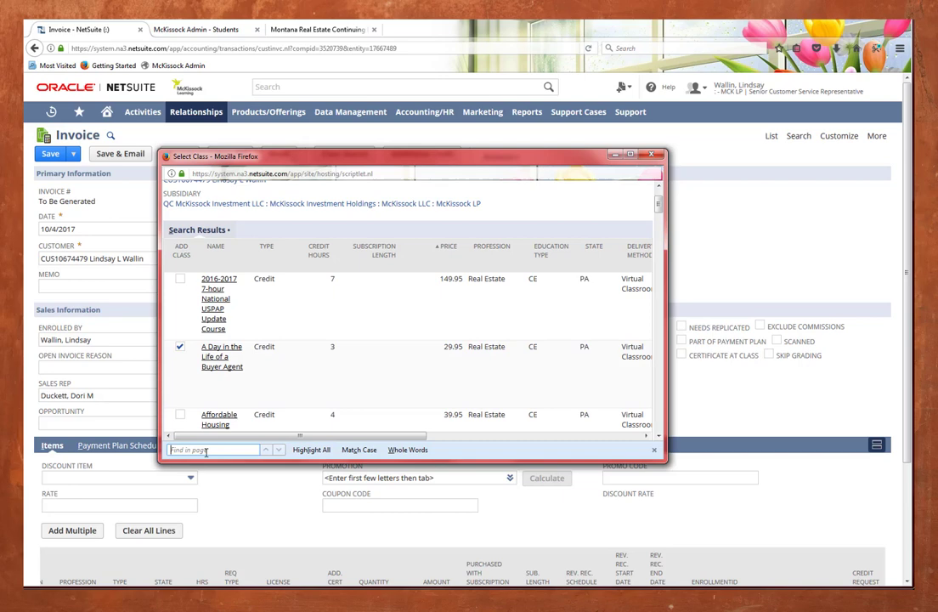
text(a)
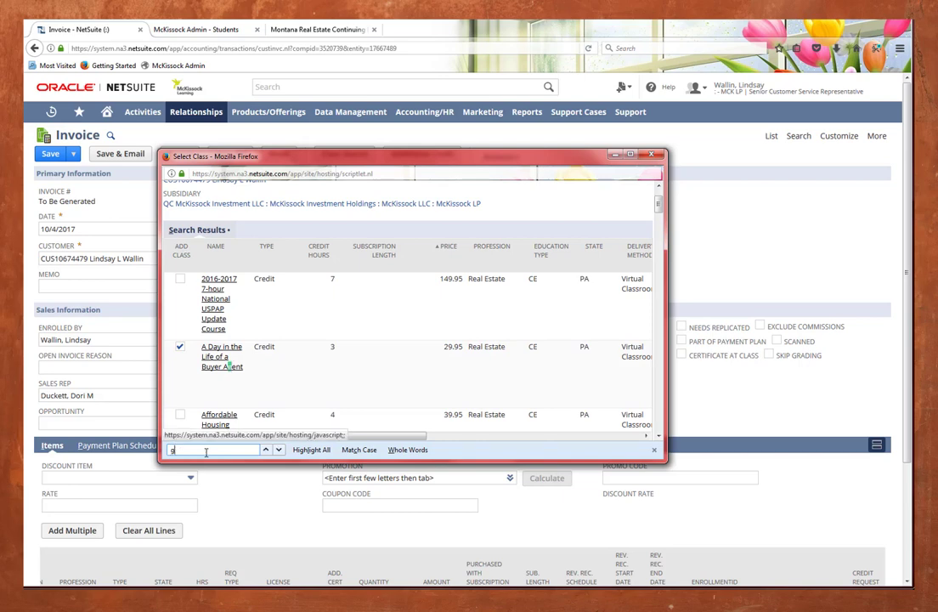
text(reen)
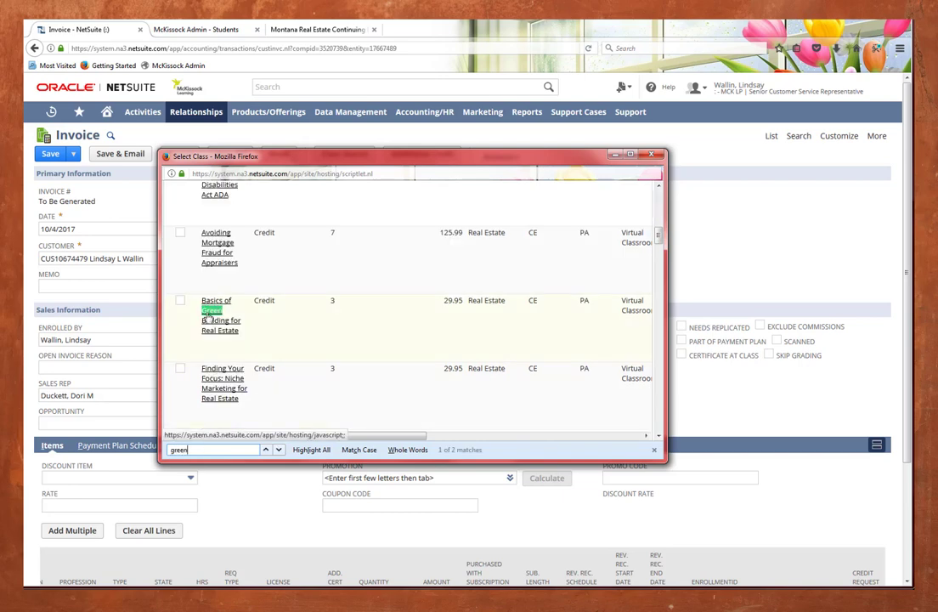
click(180, 300)
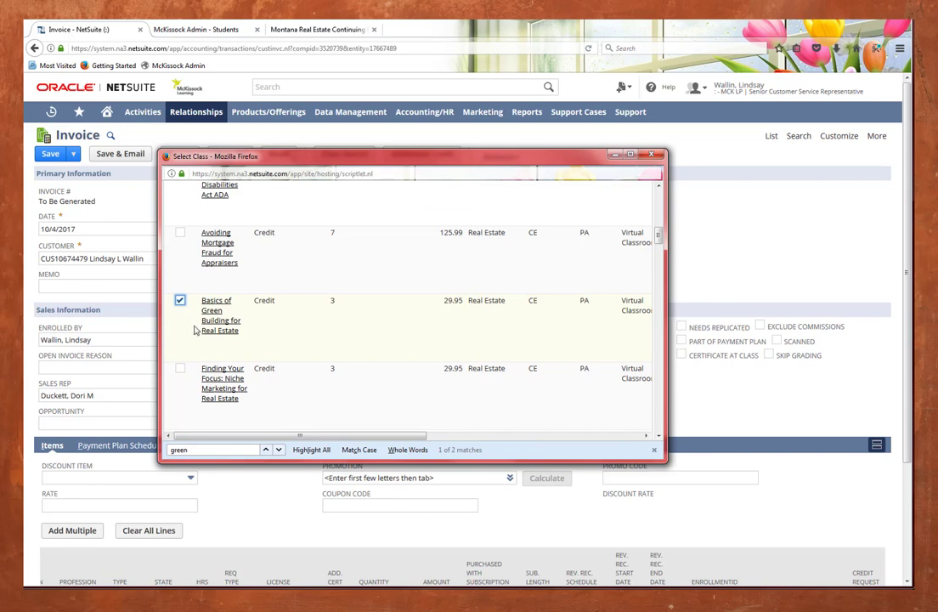
scroll(up, 3)
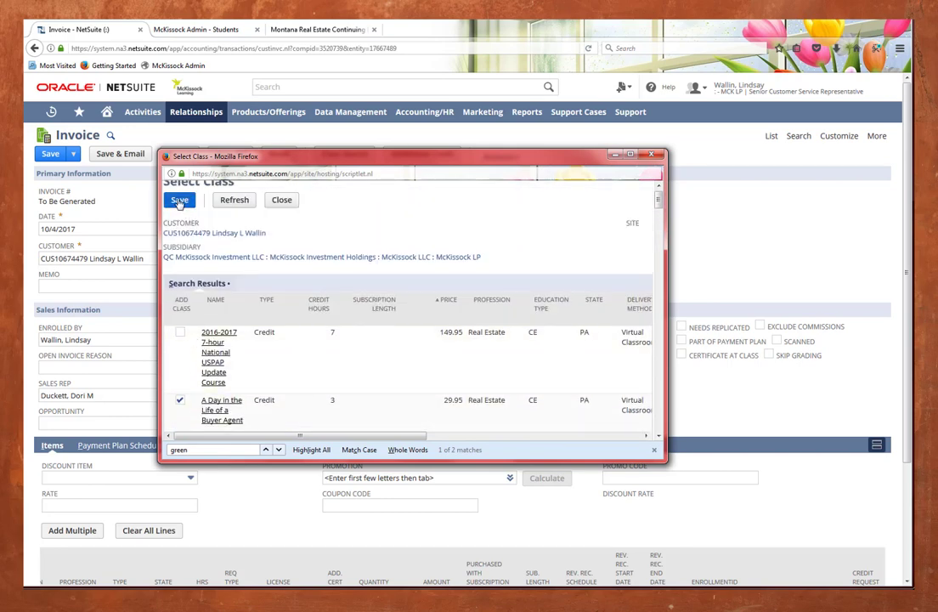
click(179, 200)
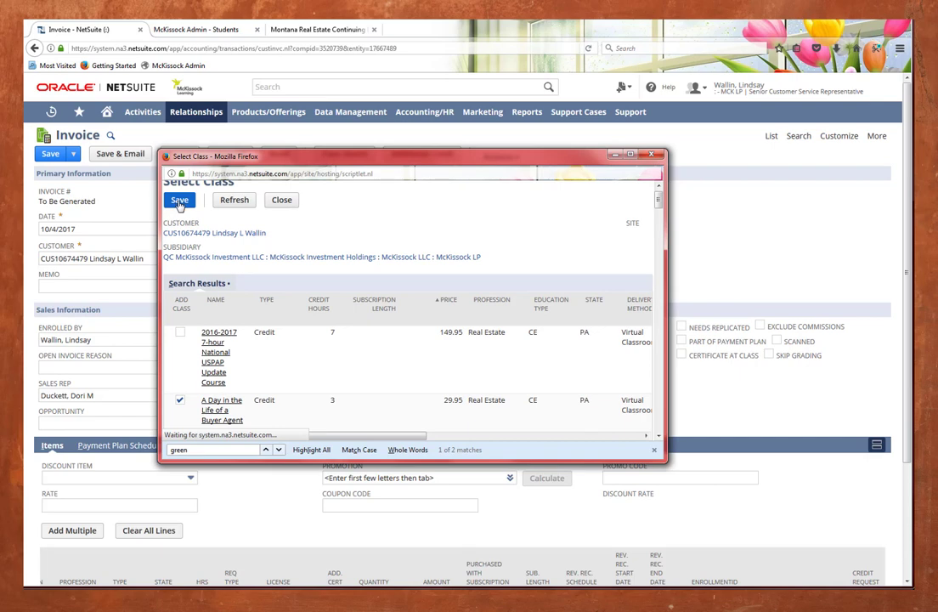
click(179, 200)
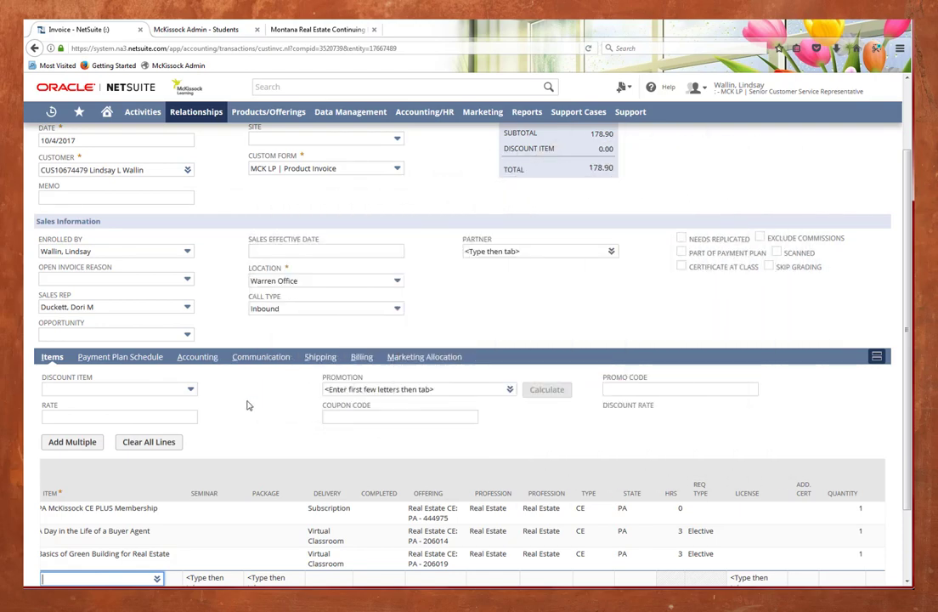
scroll(down, 3)
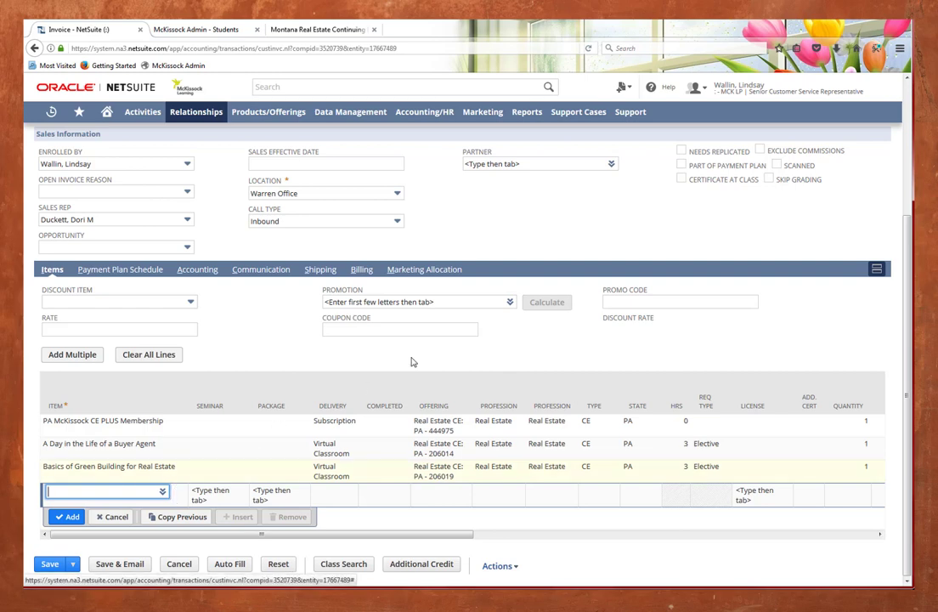
scroll(up, 3)
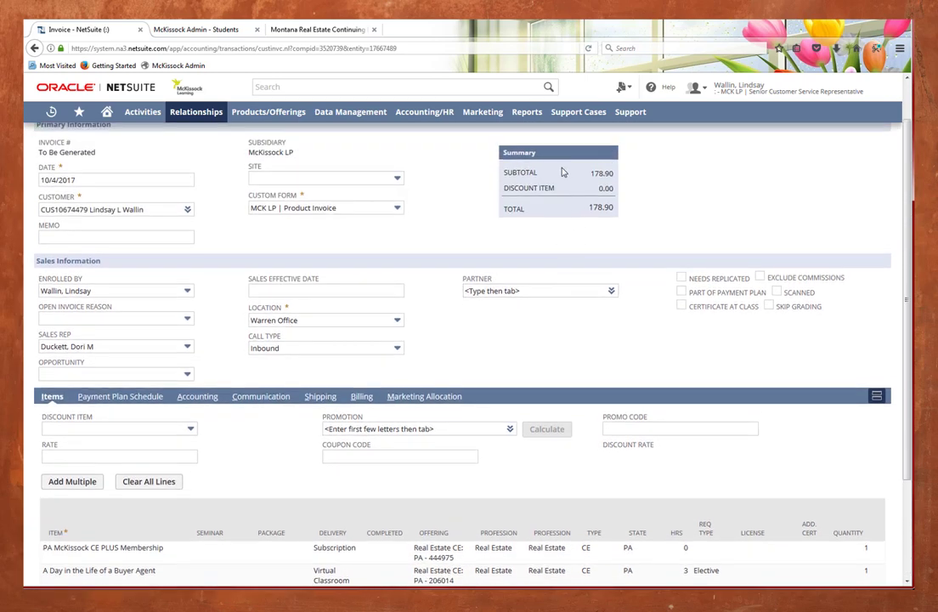
mouse_move(624, 226)
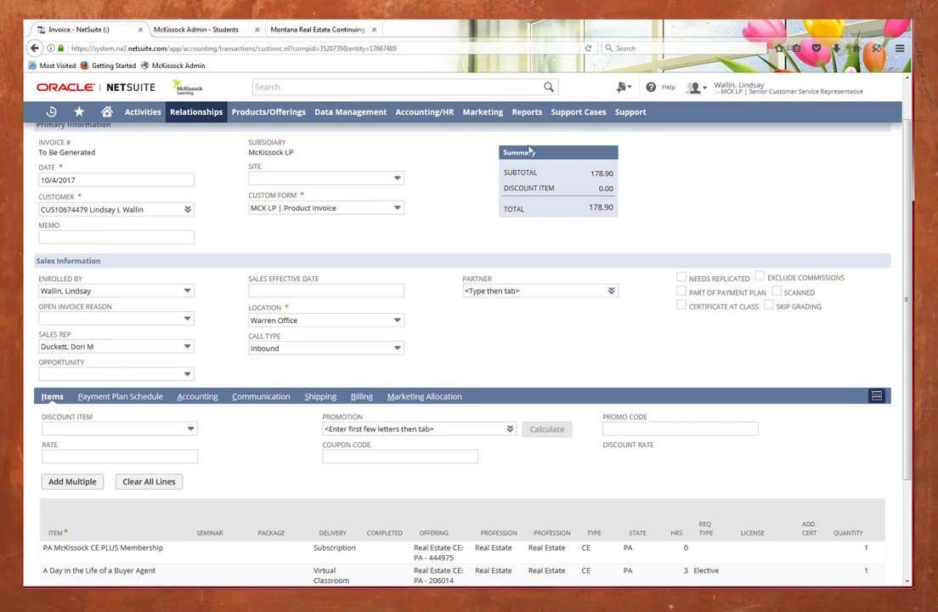
mouse_move(280, 472)
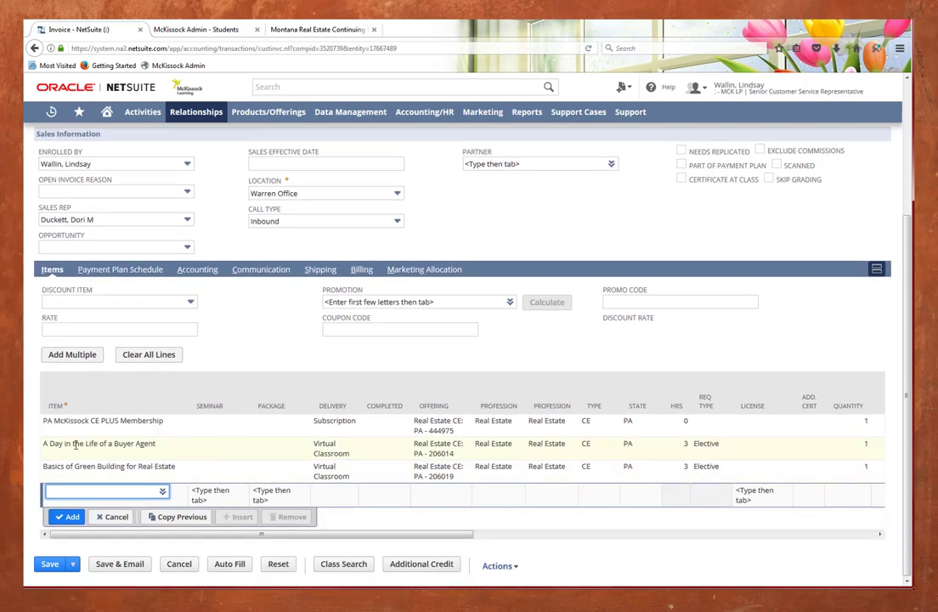
- Set the Buyer Agent line to 0.00, mark it Purchased with Subscription, and accept the price warning
scroll(right, 3)
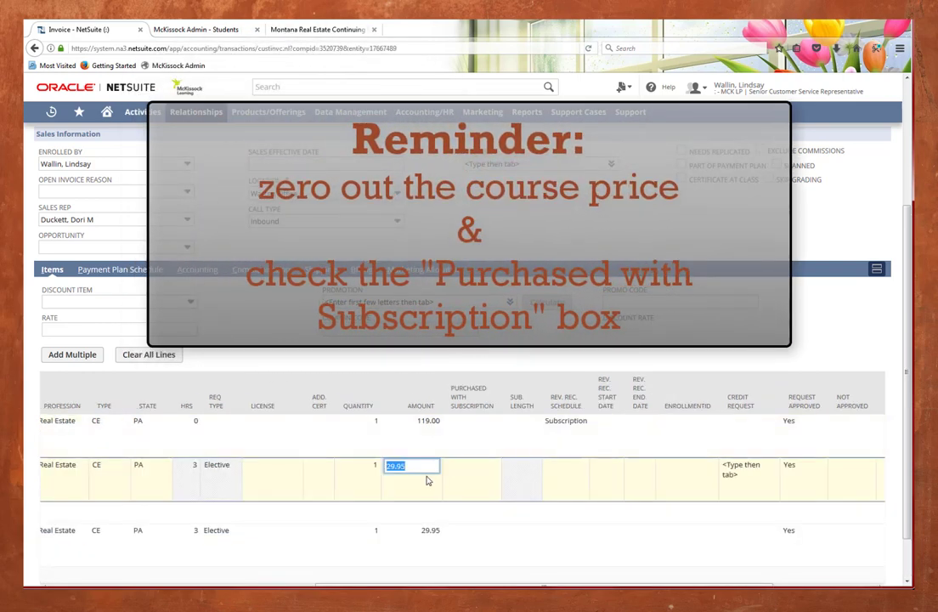
text(0.00)
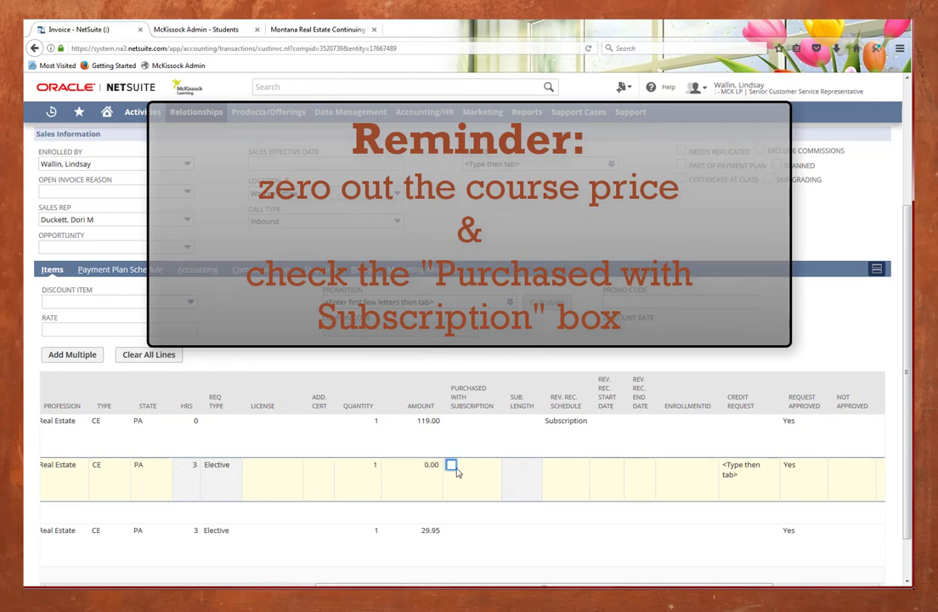
mouse_move(447, 475)
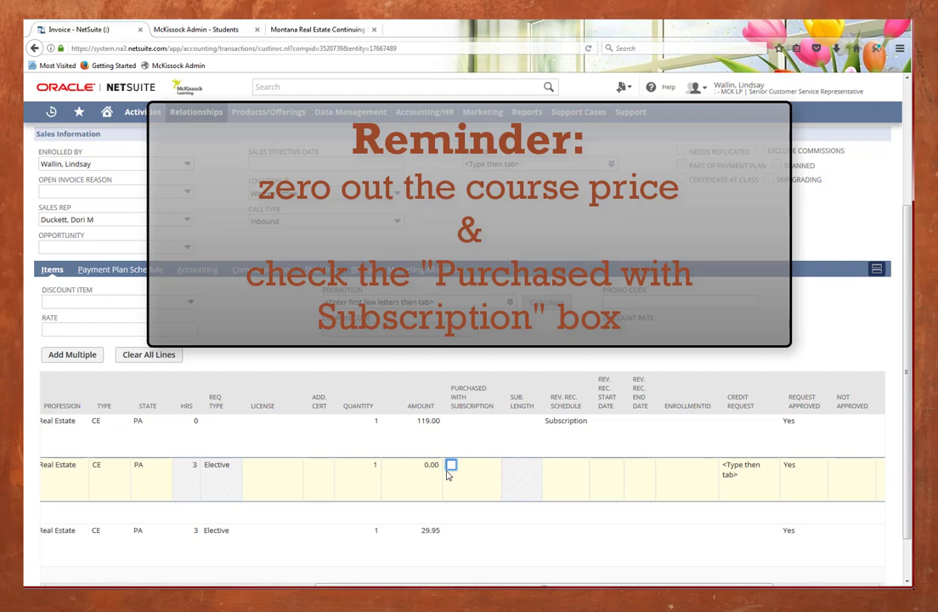
click(450, 464)
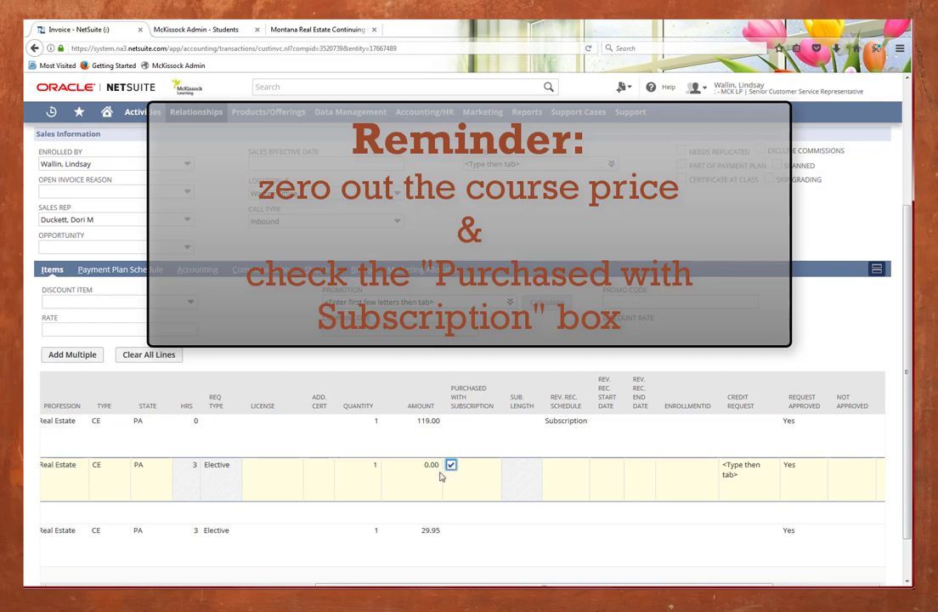
mouse_move(436, 381)
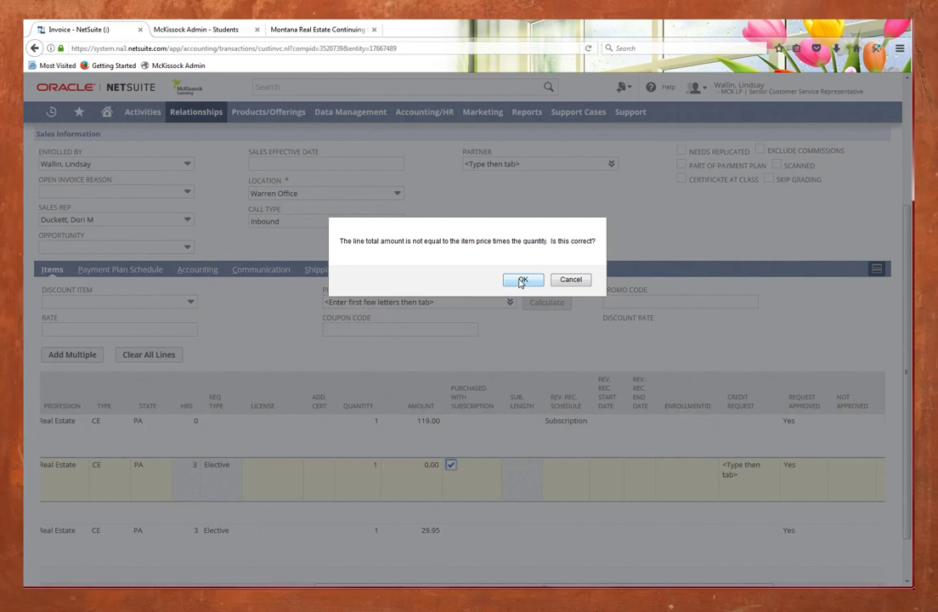
click(523, 279)
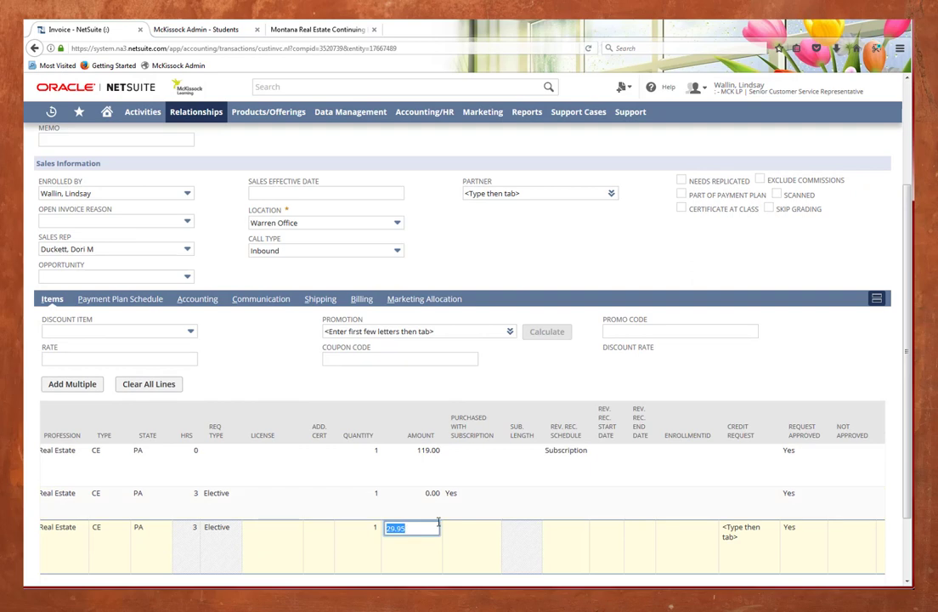
- Set the Green Building line amount to 0.00 and commit the line
text(0.00)
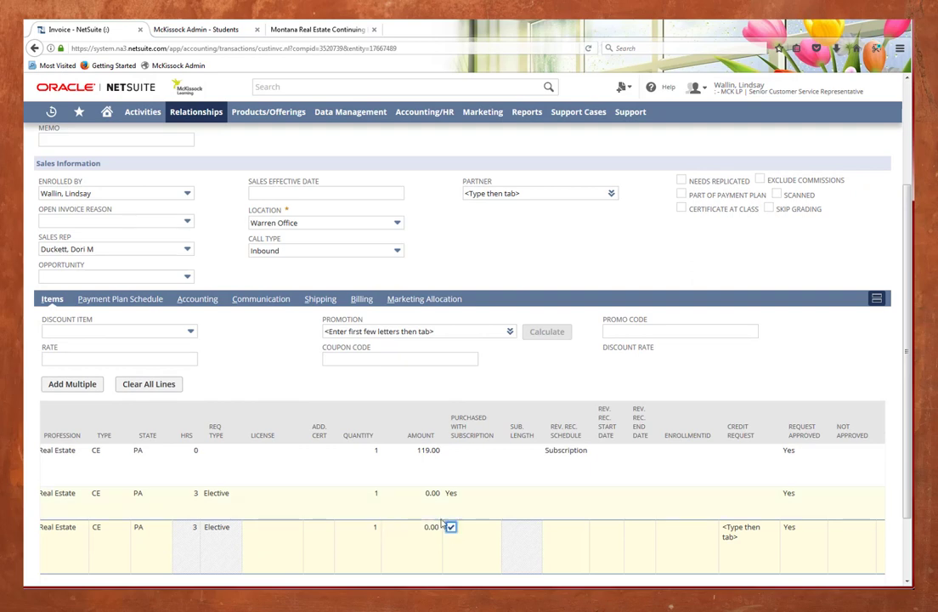
mouse_move(242, 342)
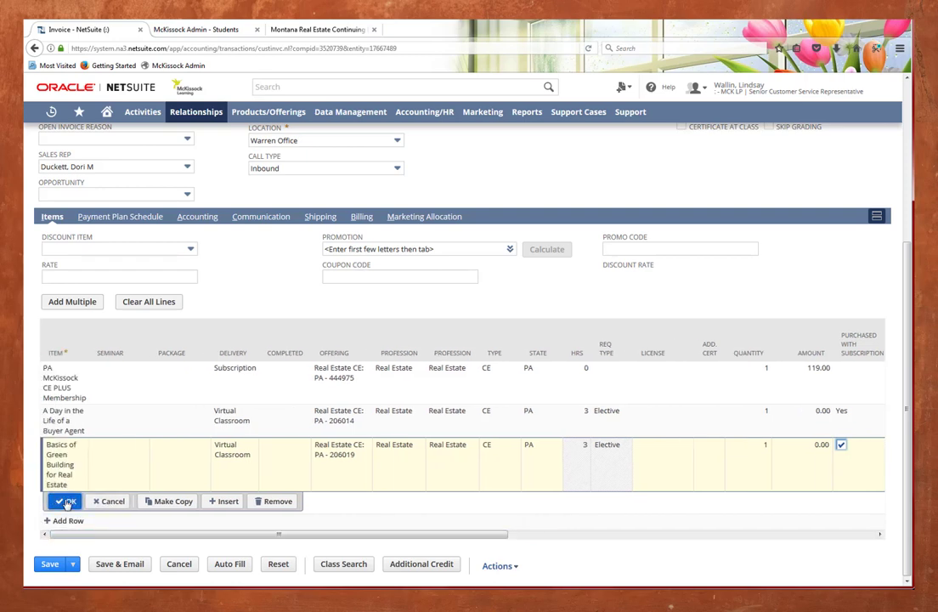
click(66, 500)
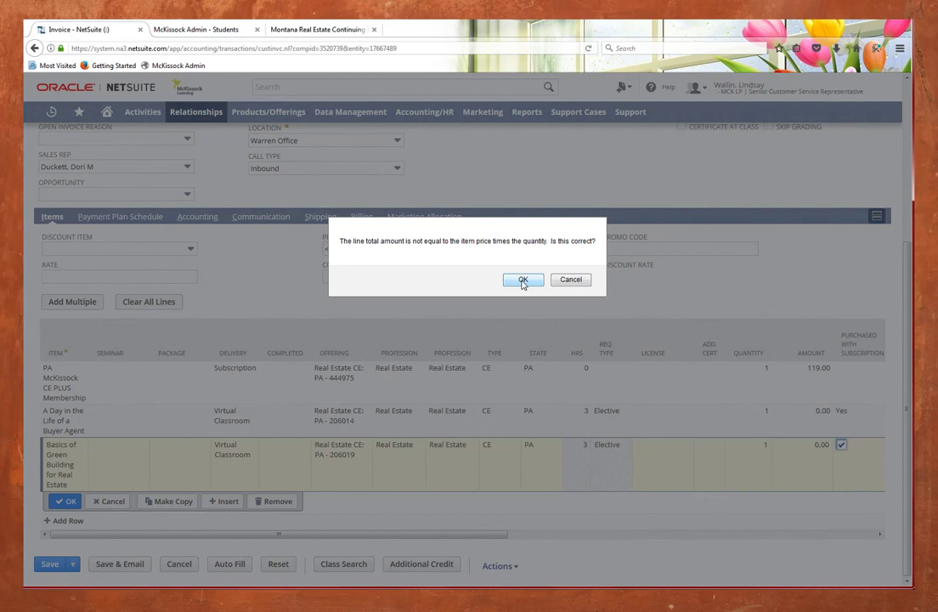
- Accept the line-total warning so the invoice total returns to 119.00
click(523, 281)
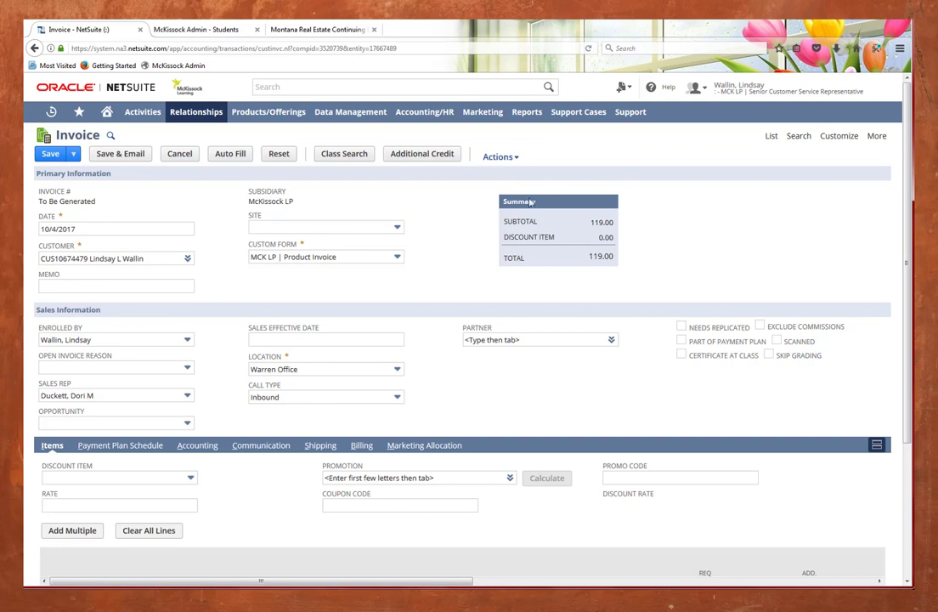
mouse_move(620, 248)
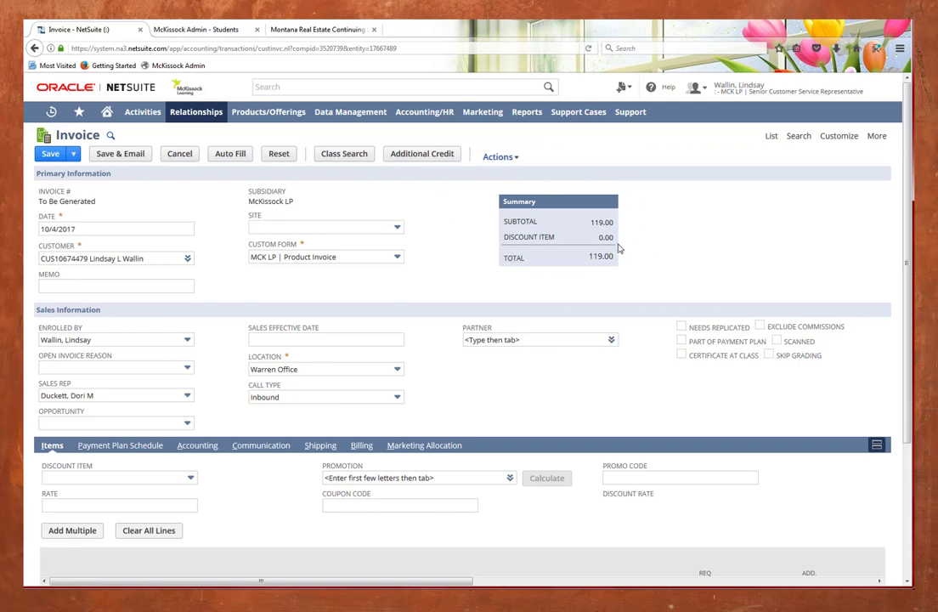
mouse_move(594, 244)
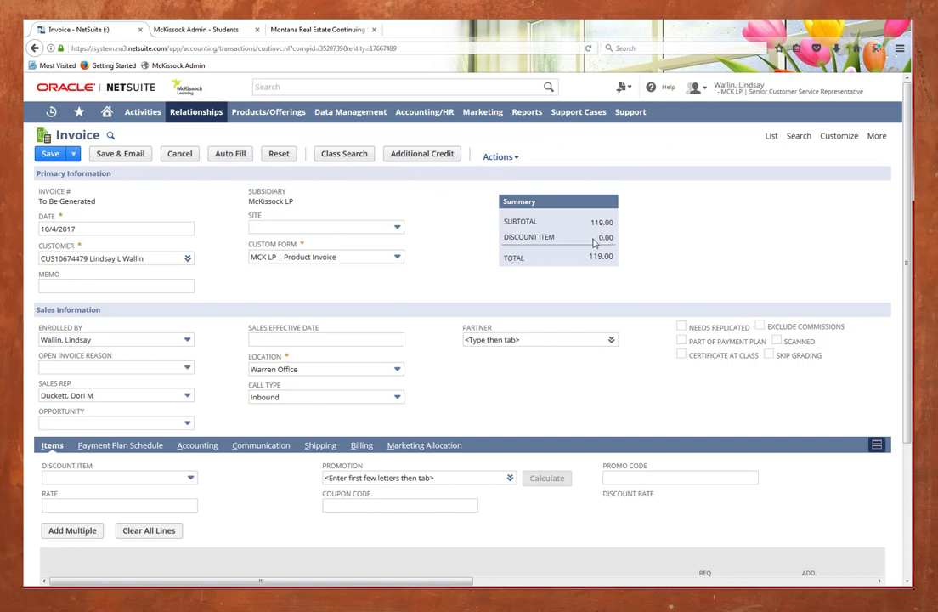
mouse_move(402, 268)
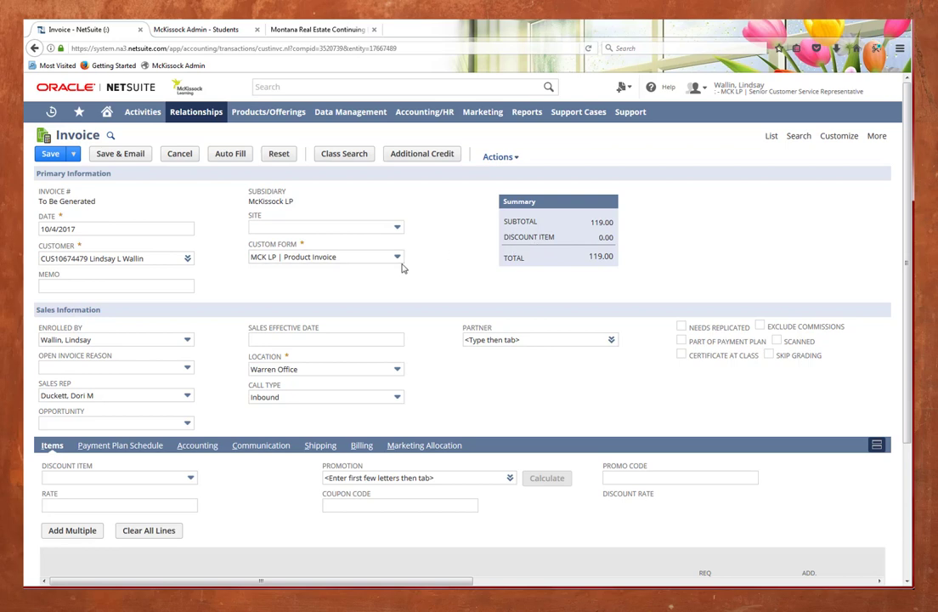
mouse_move(120, 154)
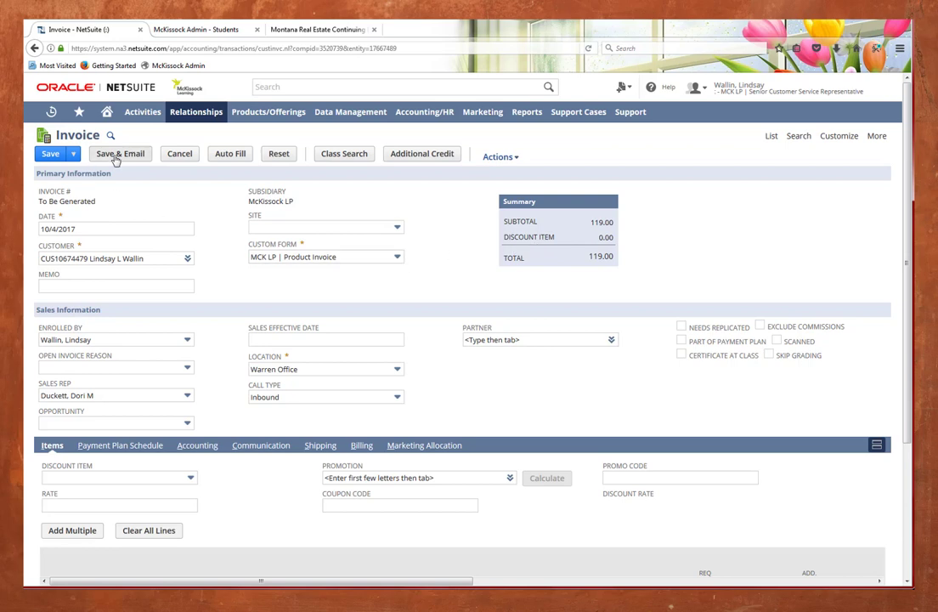
- Enter 10/04/2 on a line date, then save the 119.00 invoice despite the missing-licenses warning
scroll(down, 3)
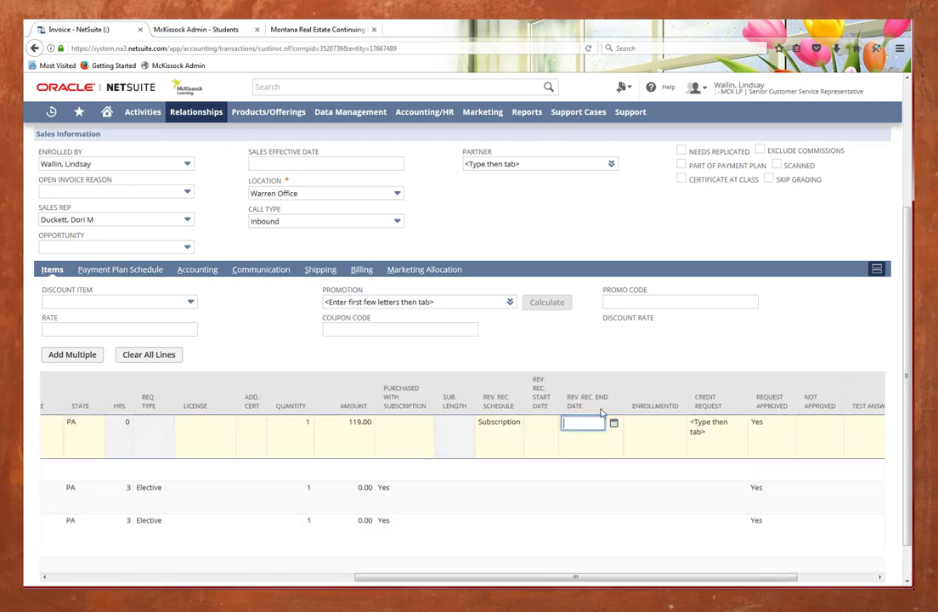
text(10/04/2)
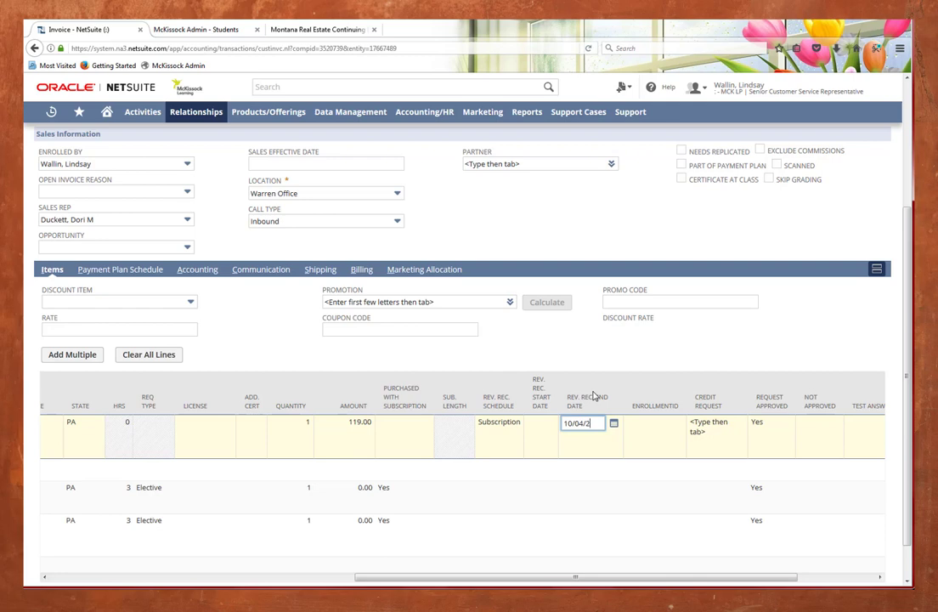
scroll(up, 3)
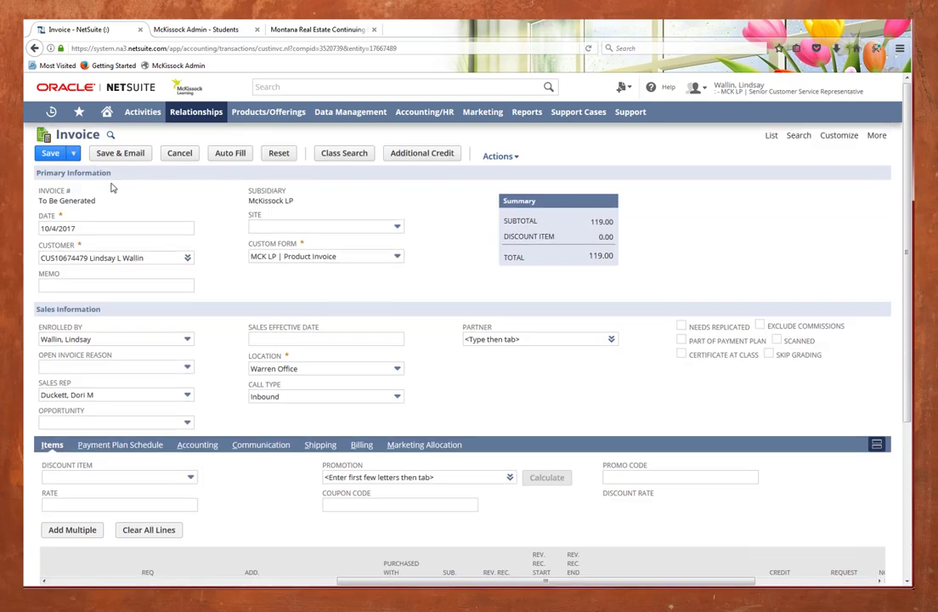
click(49, 153)
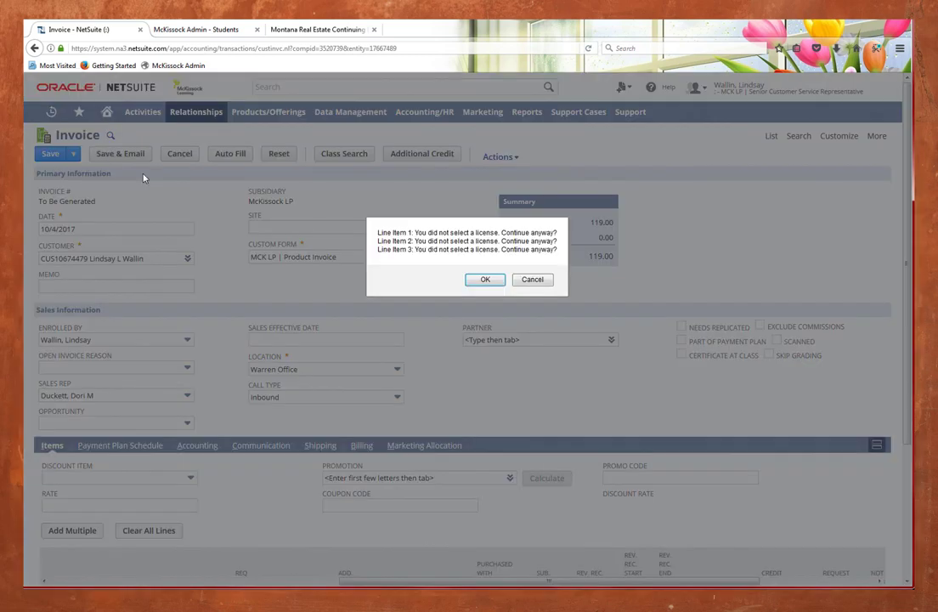
click(485, 279)
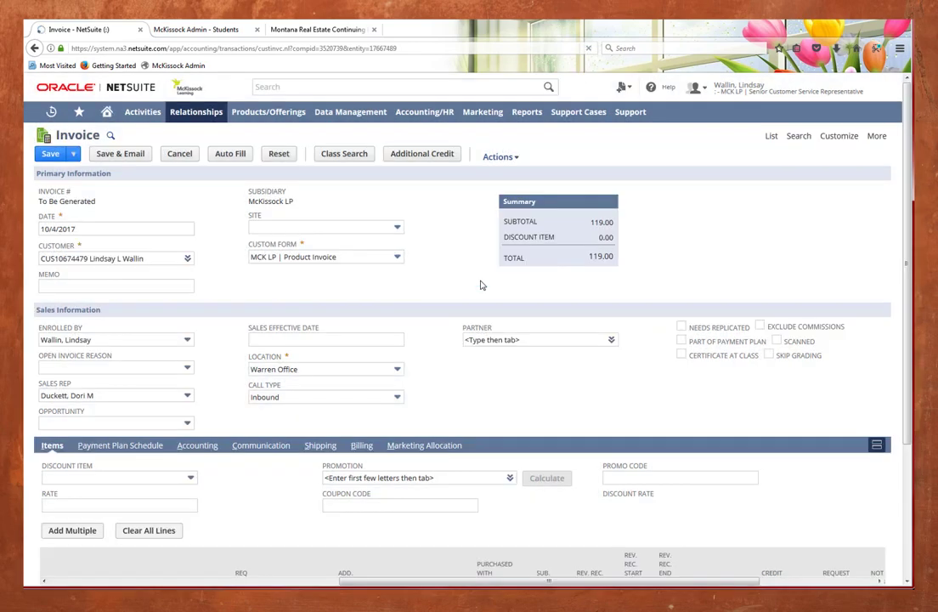
scroll(down, 3)
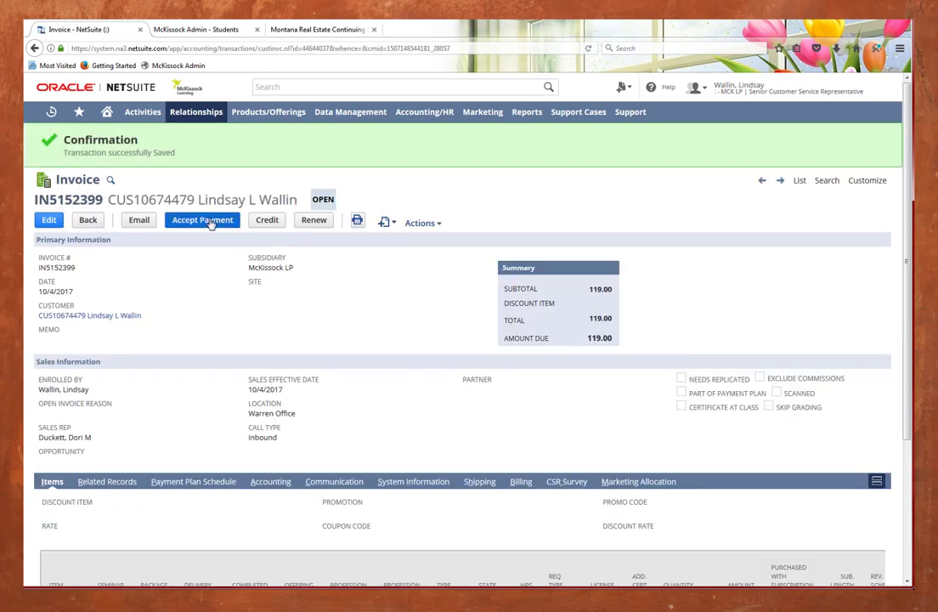
- Accept payment of 119.00 on the saved VISA *1111 card and Save & Email the receipt
click(202, 220)
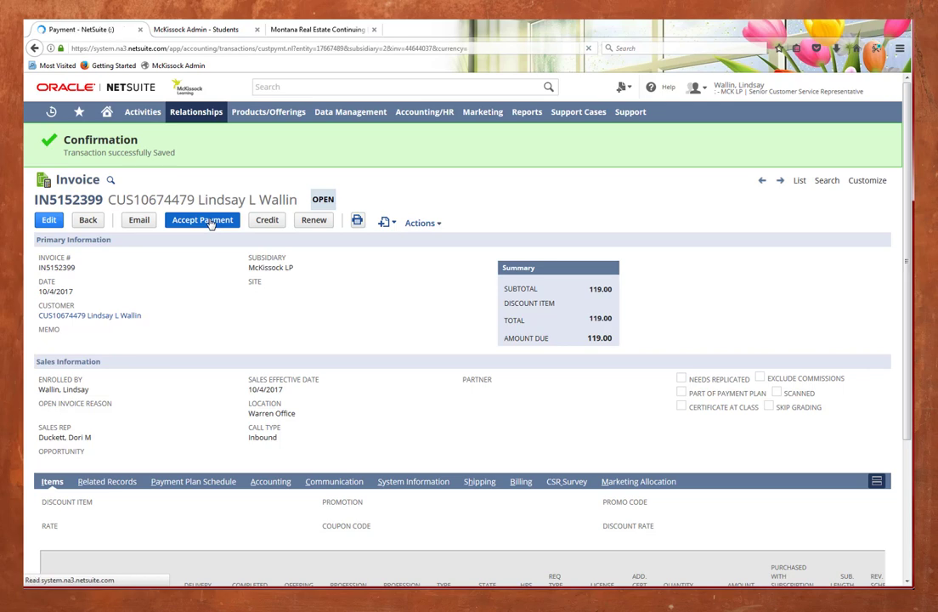
click(202, 220)
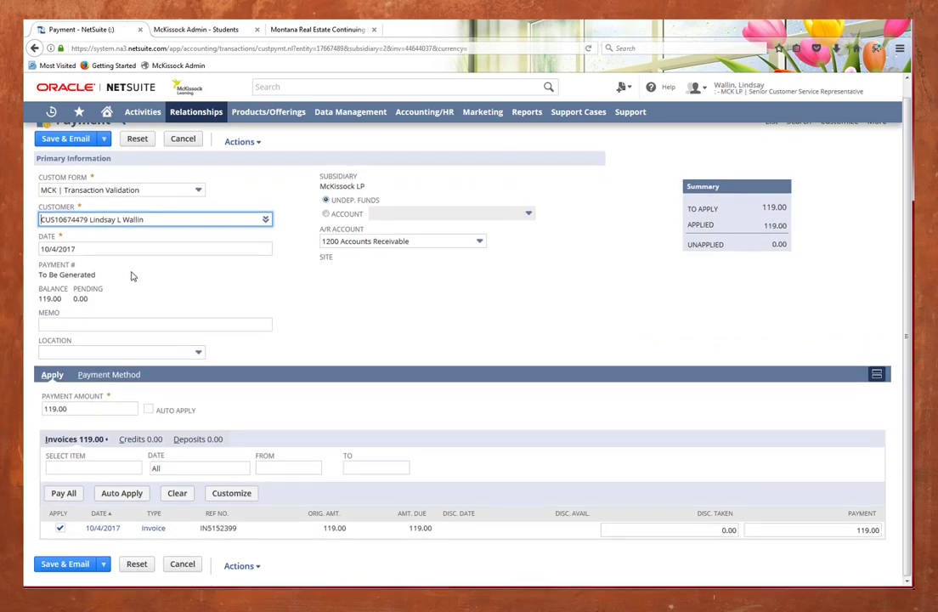
click(109, 374)
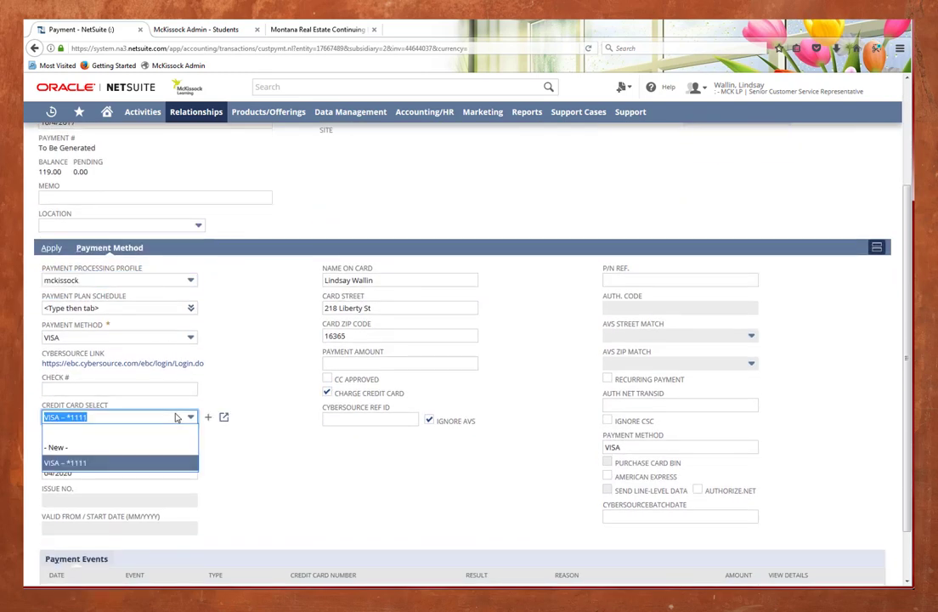
mouse_move(104, 447)
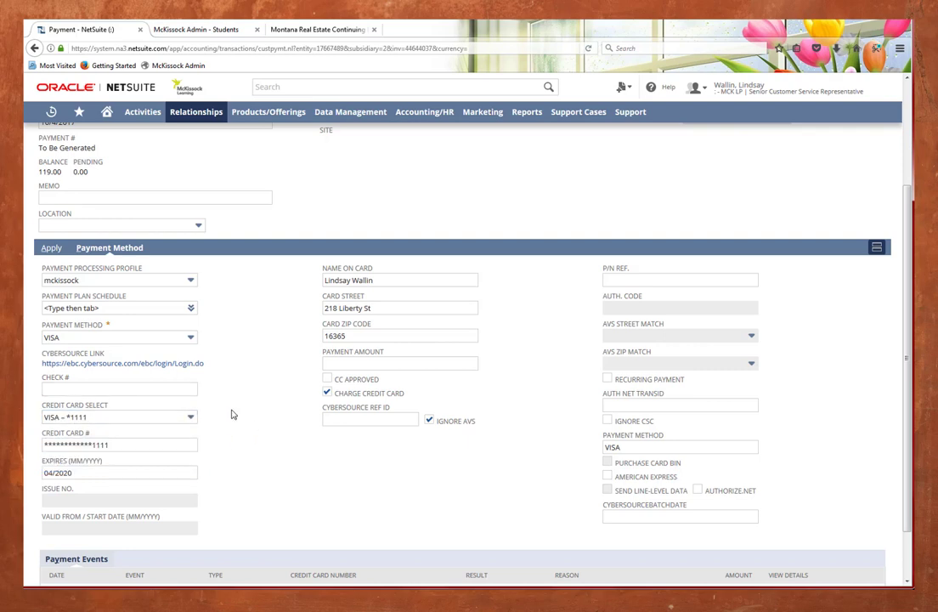
scroll(up, 3)
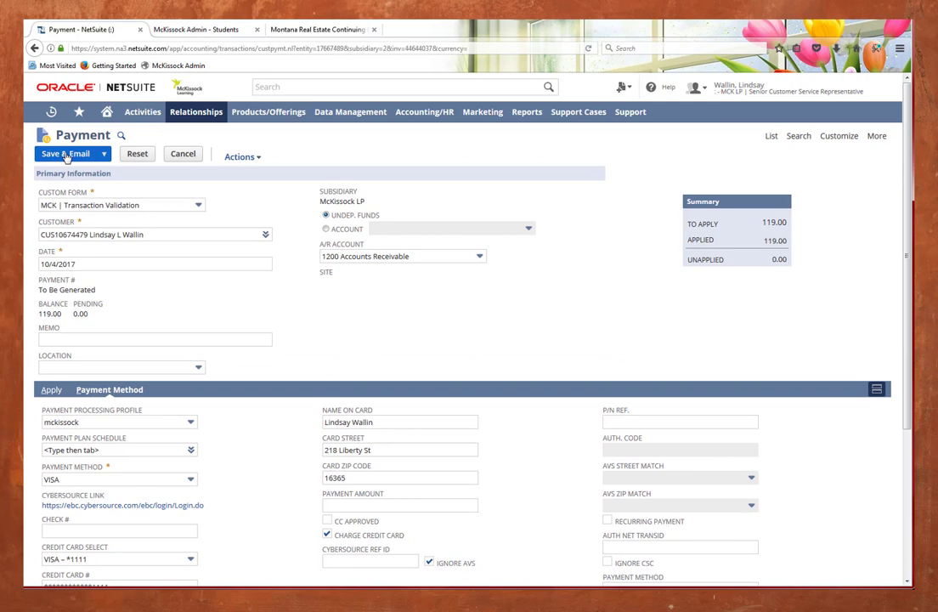
click(66, 154)
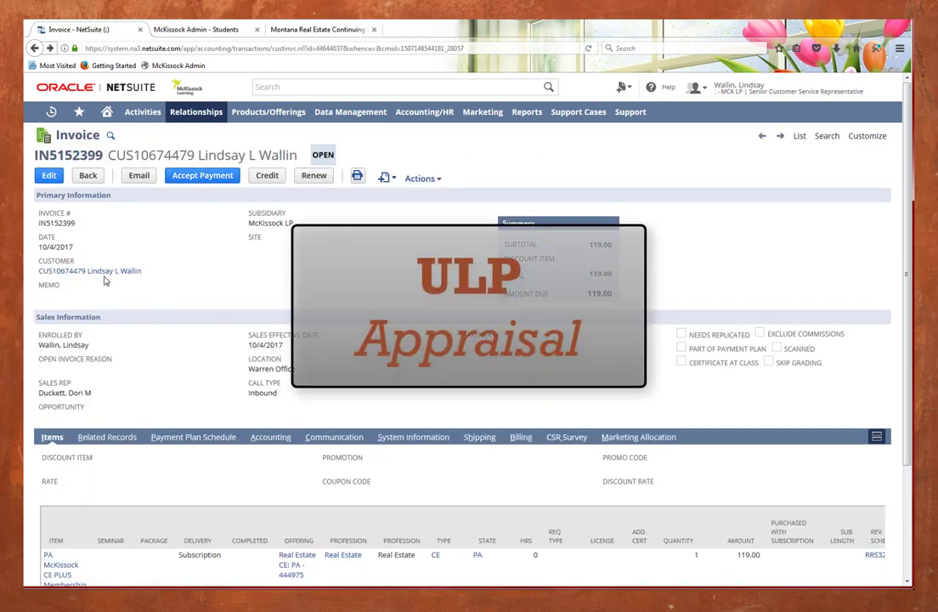
click(89, 270)
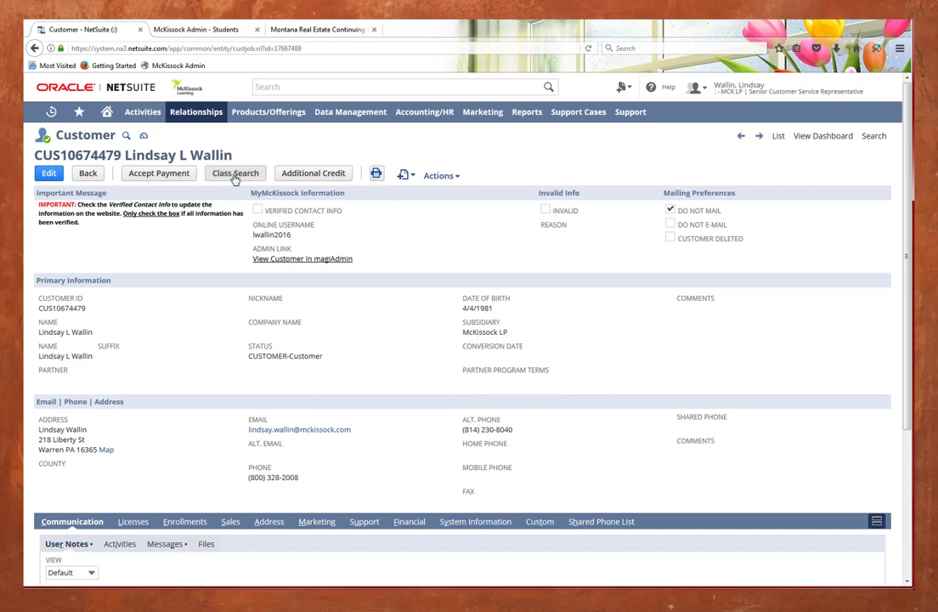
click(235, 174)
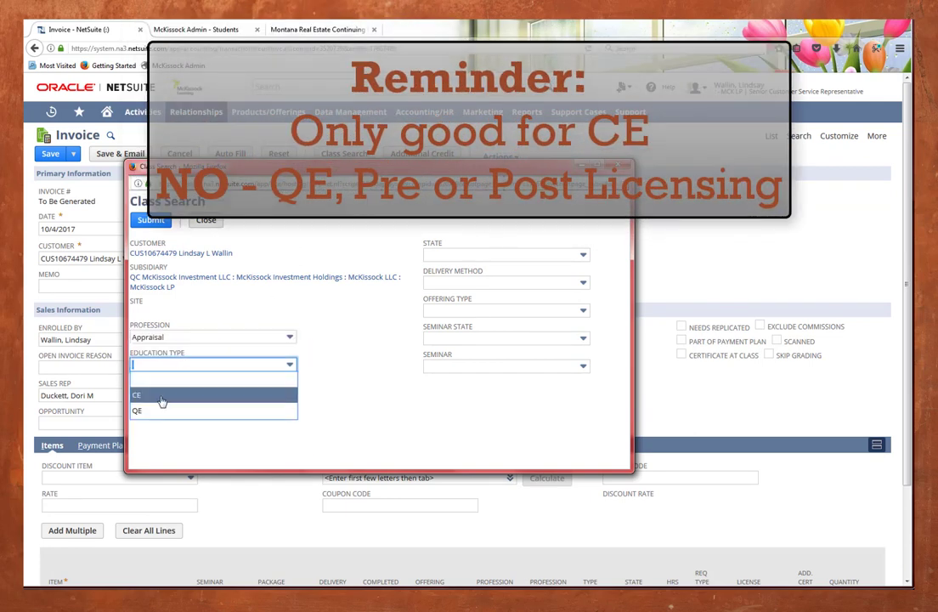
click(136, 394)
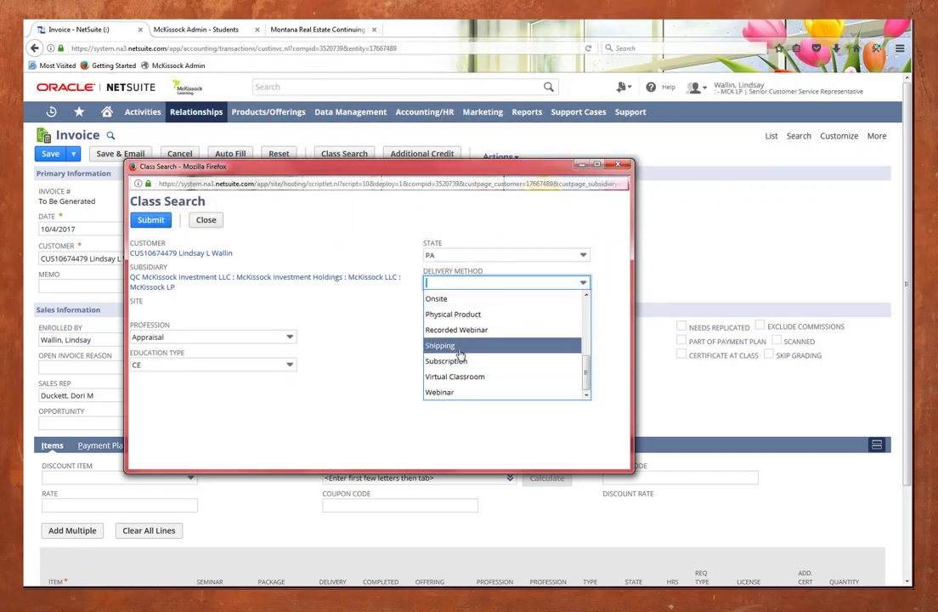
click(445, 360)
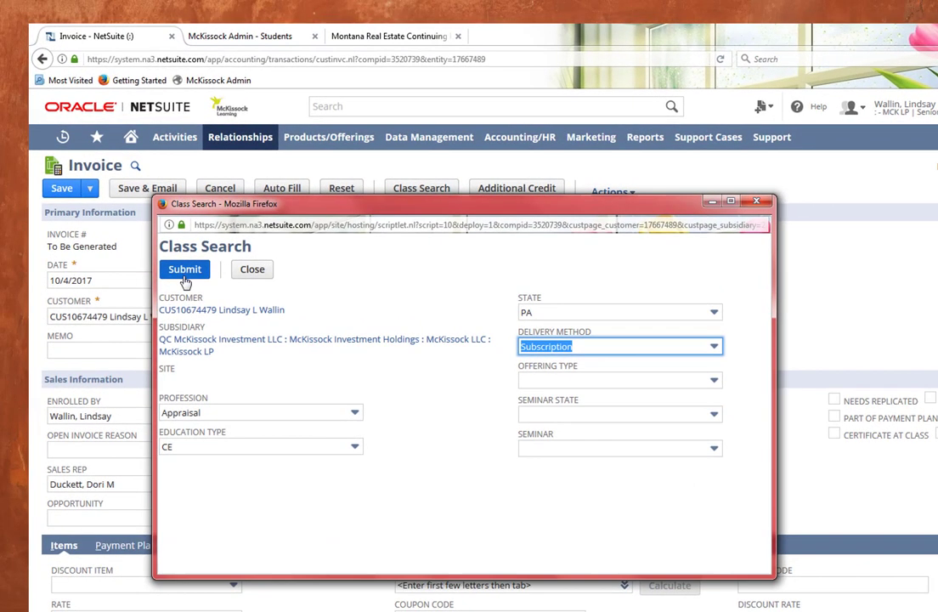
click(184, 269)
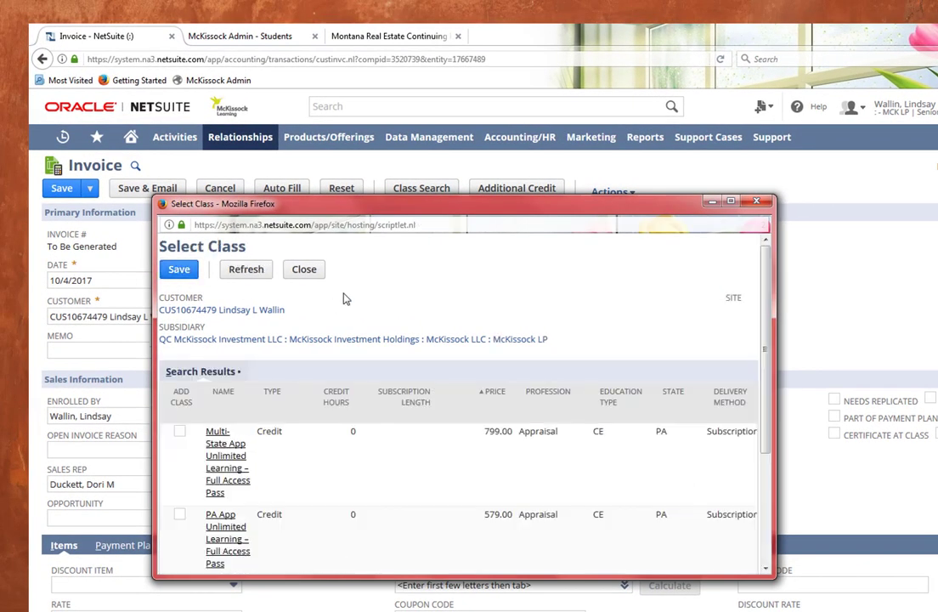
- Add the PA App Unlimited Learning – Full Access Pass at 579.00 to the invoice
scroll(down, 3)
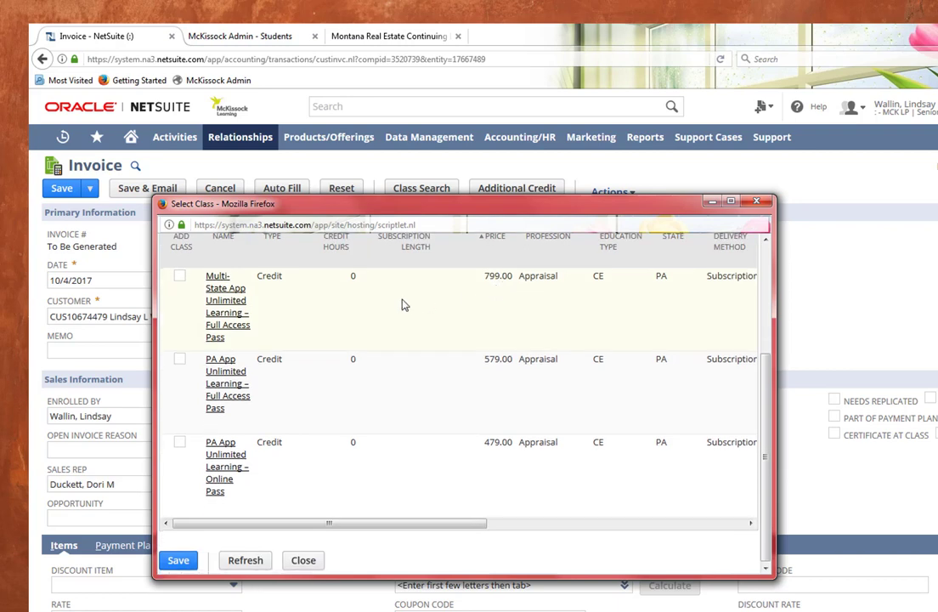
mouse_move(191, 343)
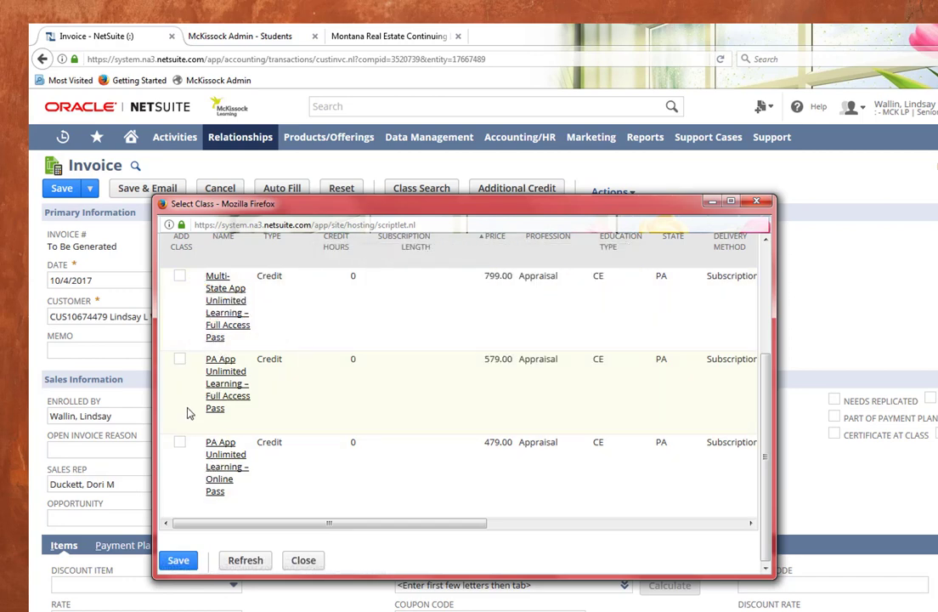
mouse_move(213, 381)
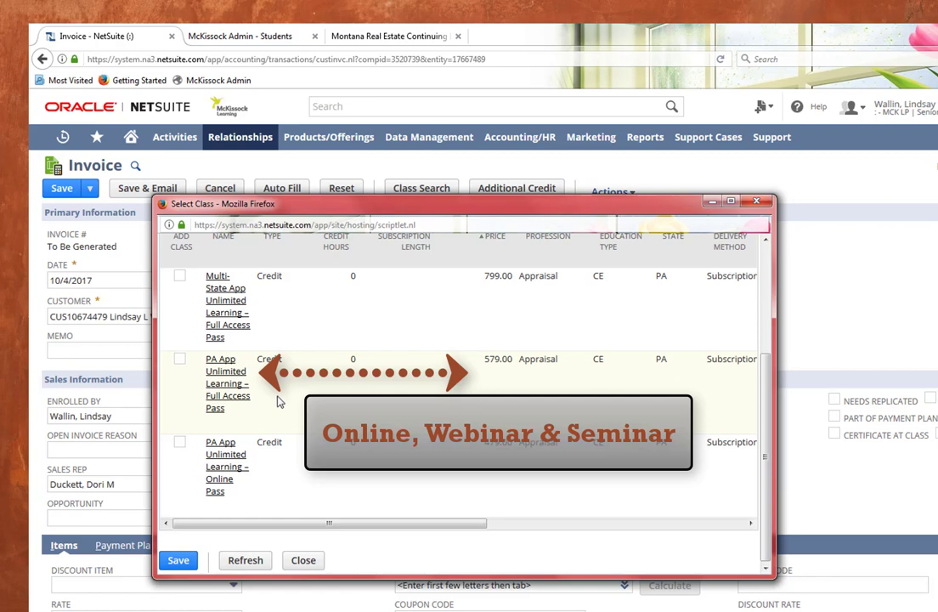
mouse_move(497, 384)
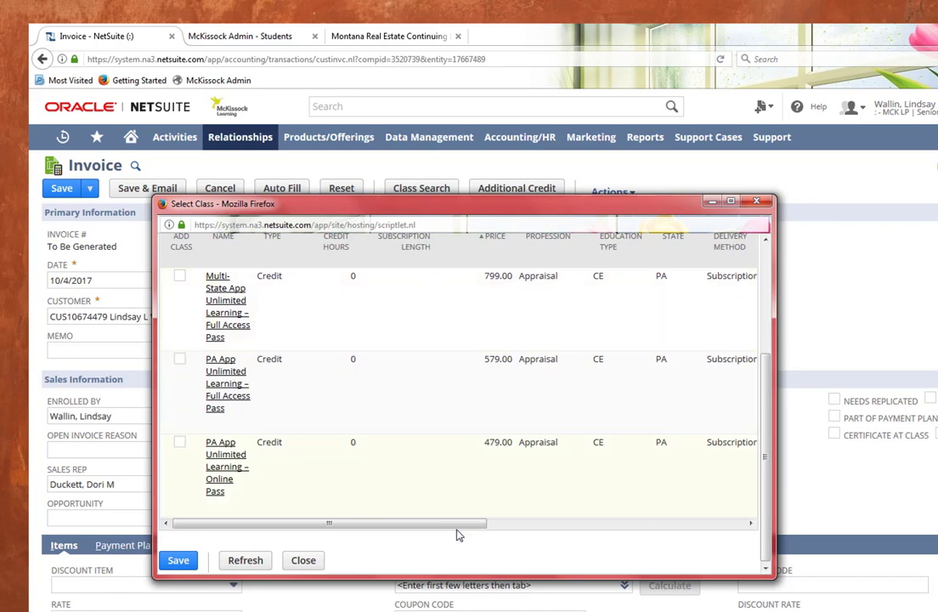
mouse_move(464, 454)
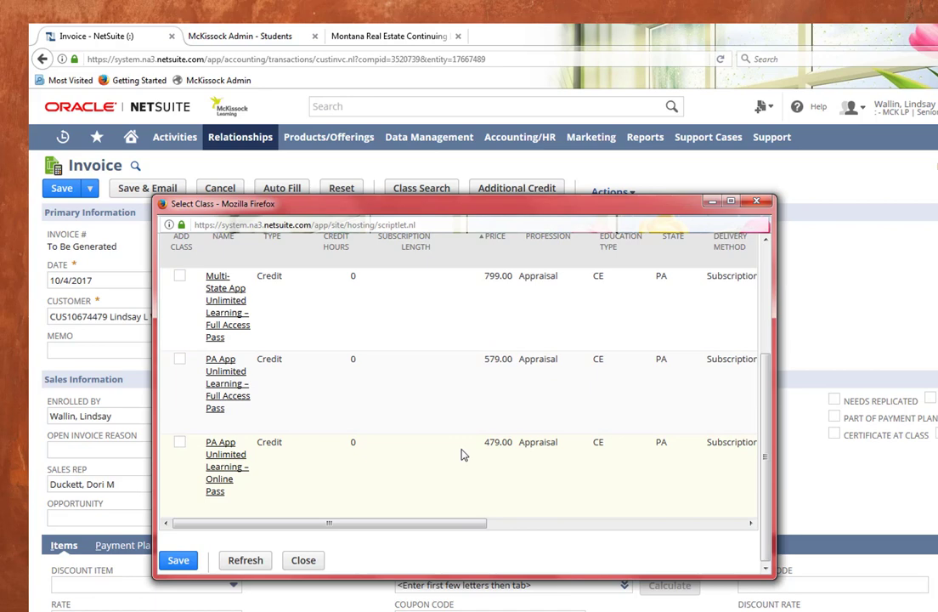
mouse_move(249, 494)
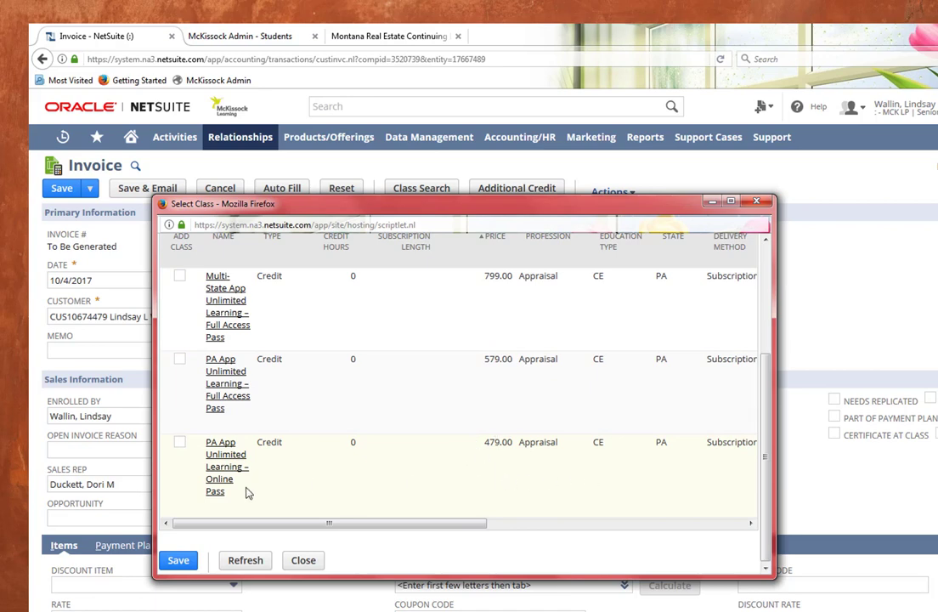
mouse_move(325, 388)
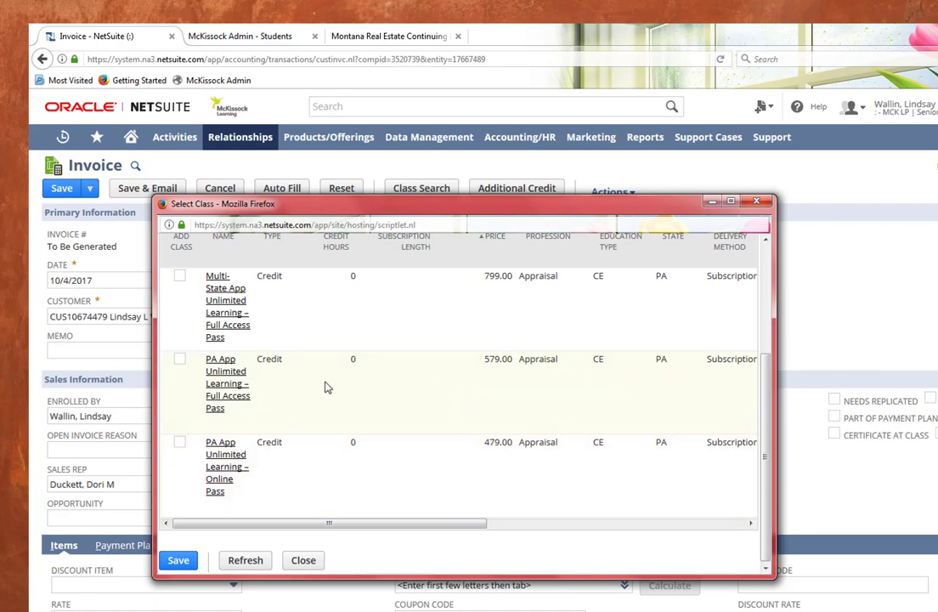
mouse_move(393, 392)
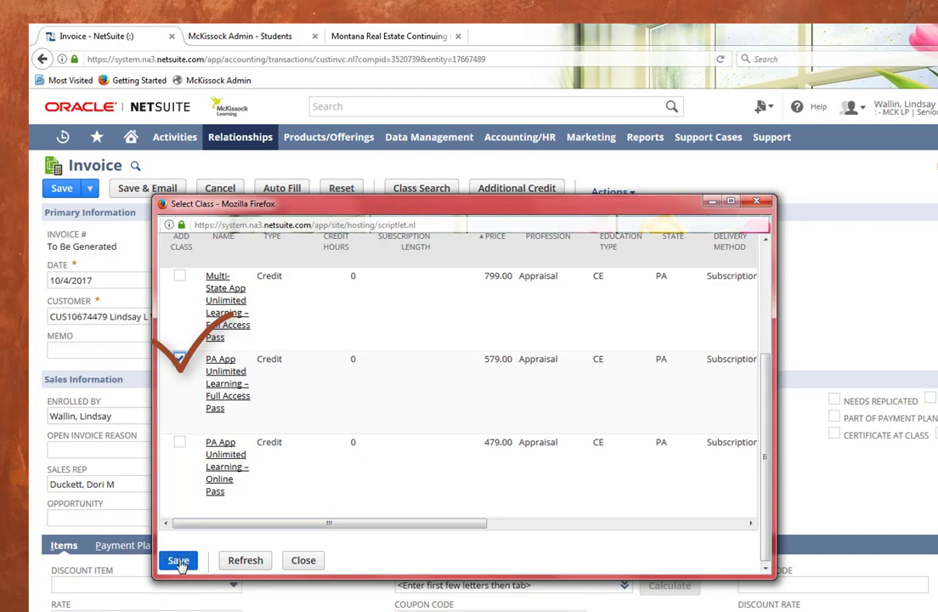
click(179, 560)
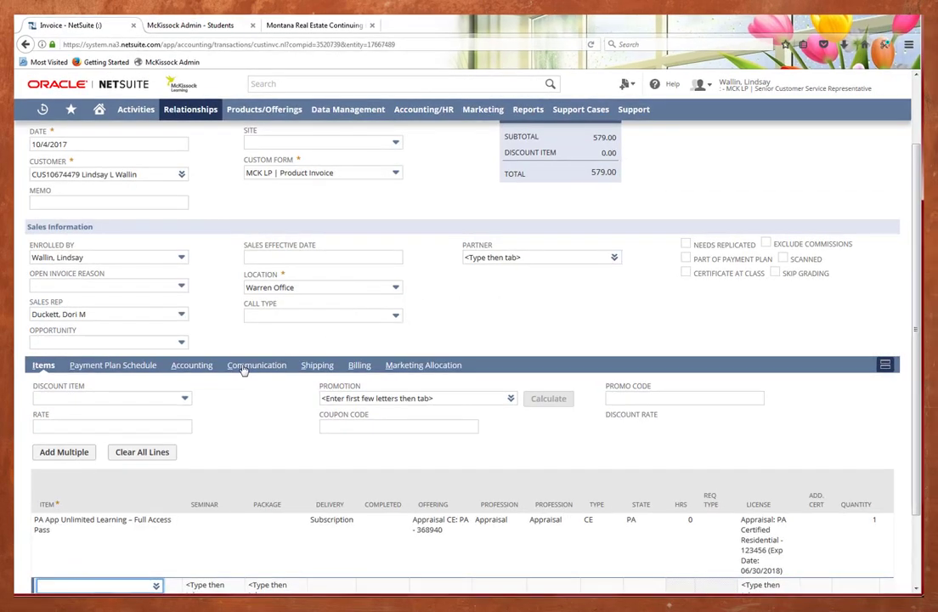
- Set the pass line's rev. rec. end date to 4/18/2018 and the call type to Inbound
scroll(down, 3)
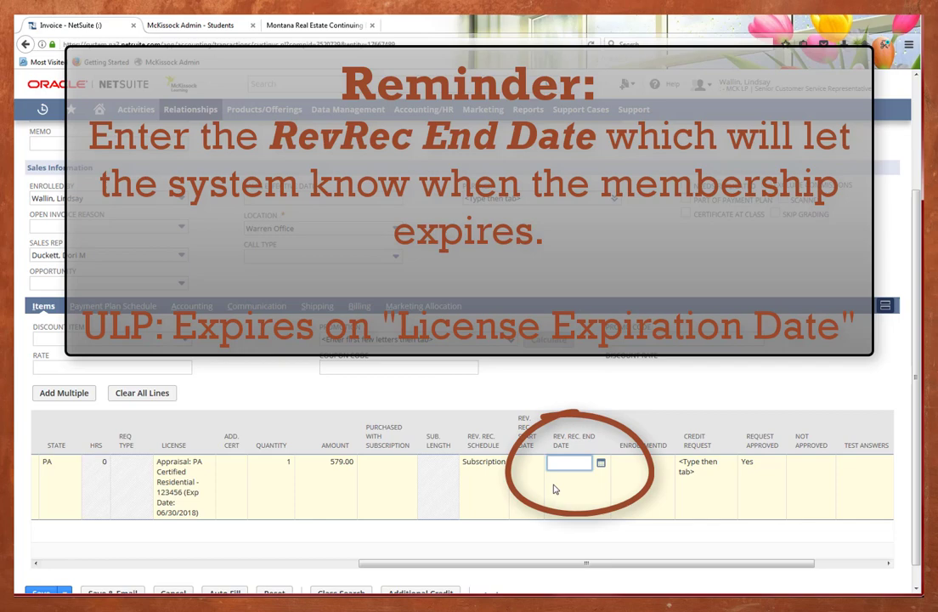
text(04)
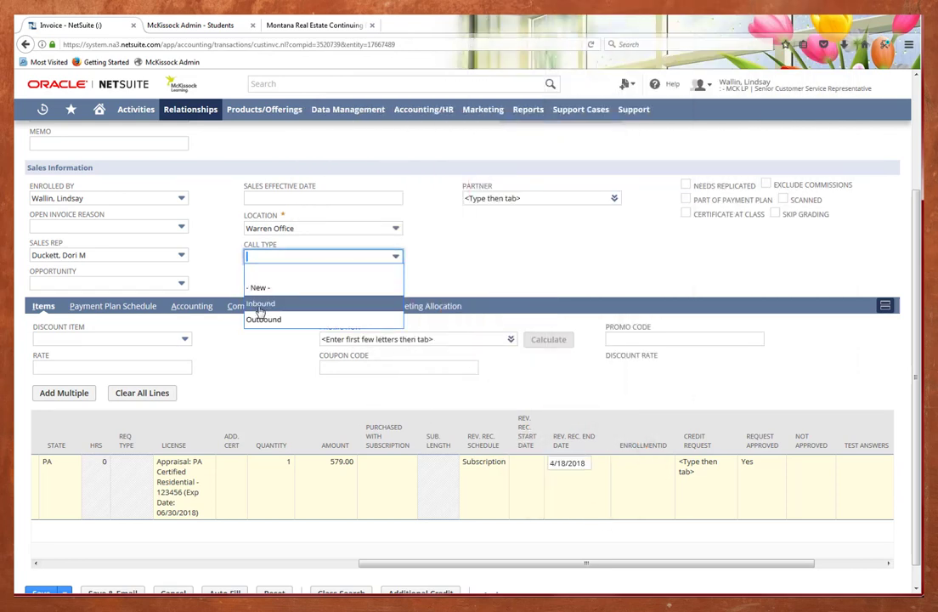
click(260, 303)
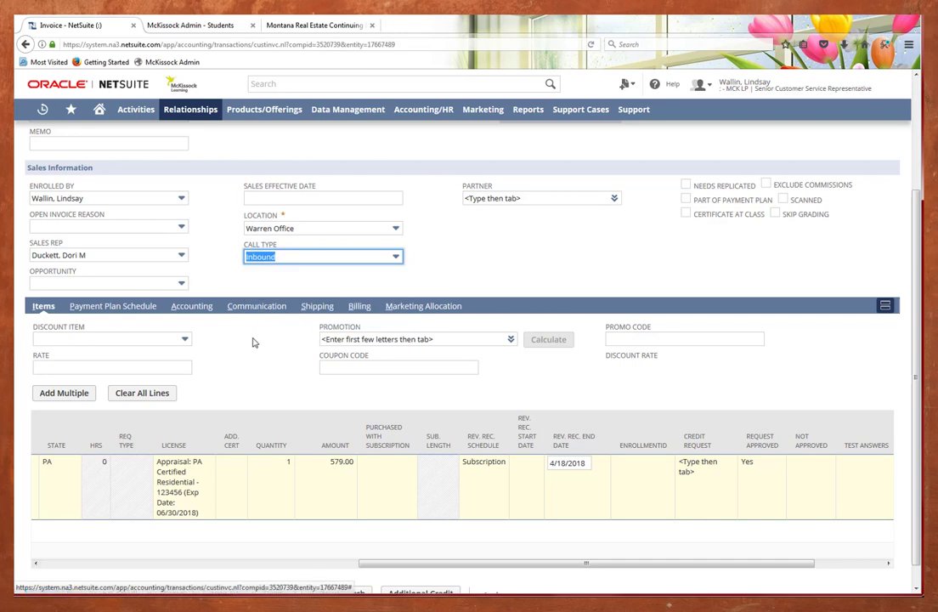
scroll(up, 3)
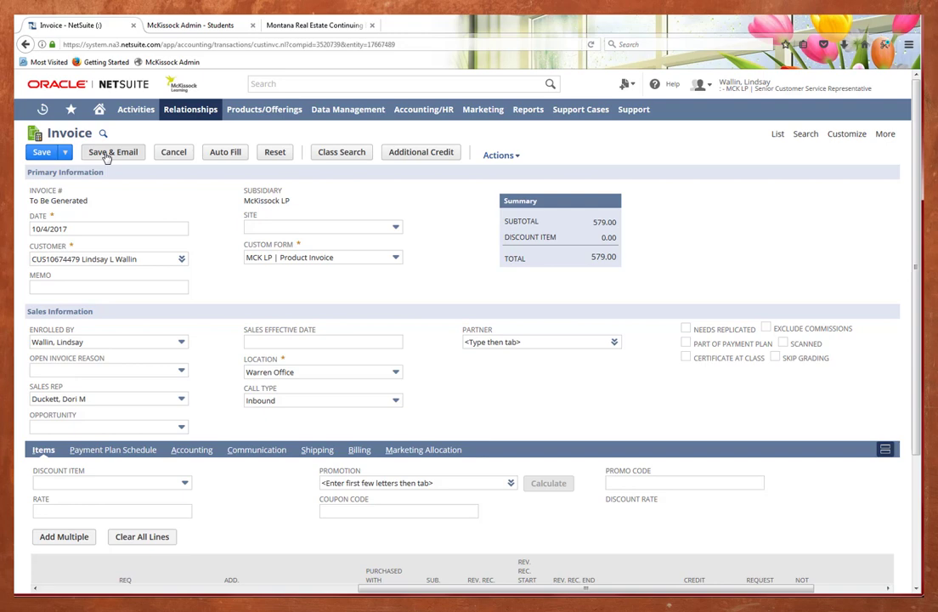
- Save the 579.00 pass invoice, recorded as open invoice IN5152415
click(112, 151)
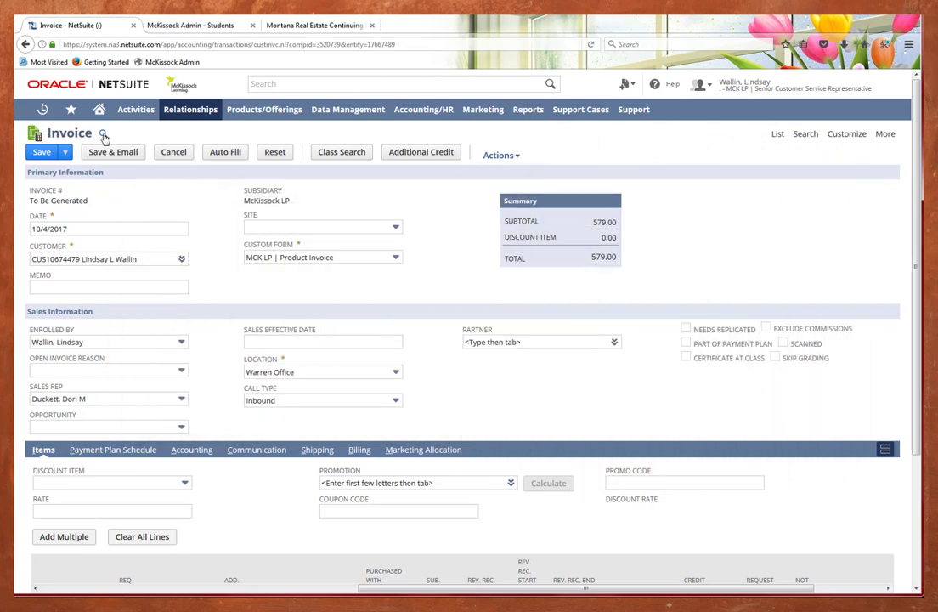
click(40, 151)
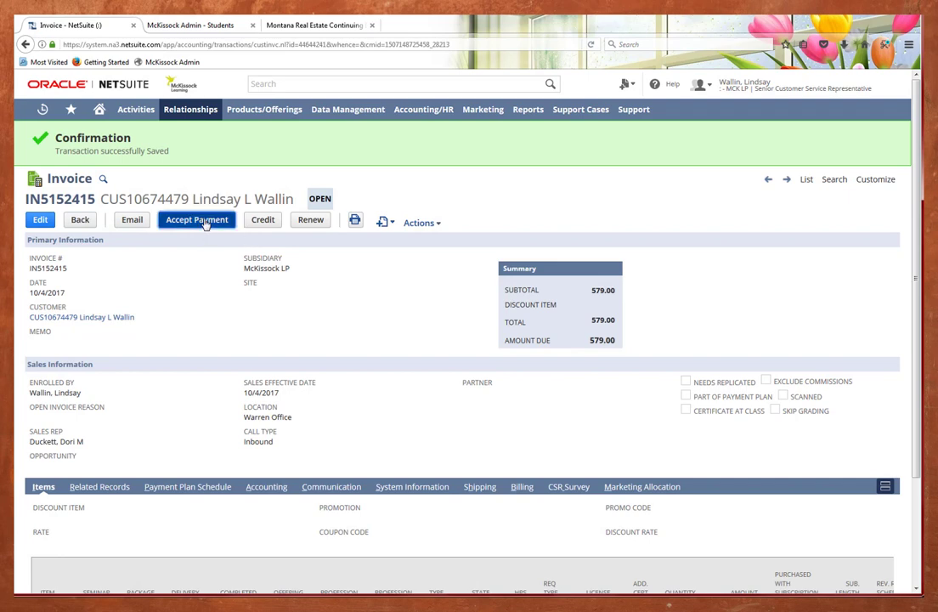
- Accept a 579.00 payment against invoice IN5152415
click(196, 219)
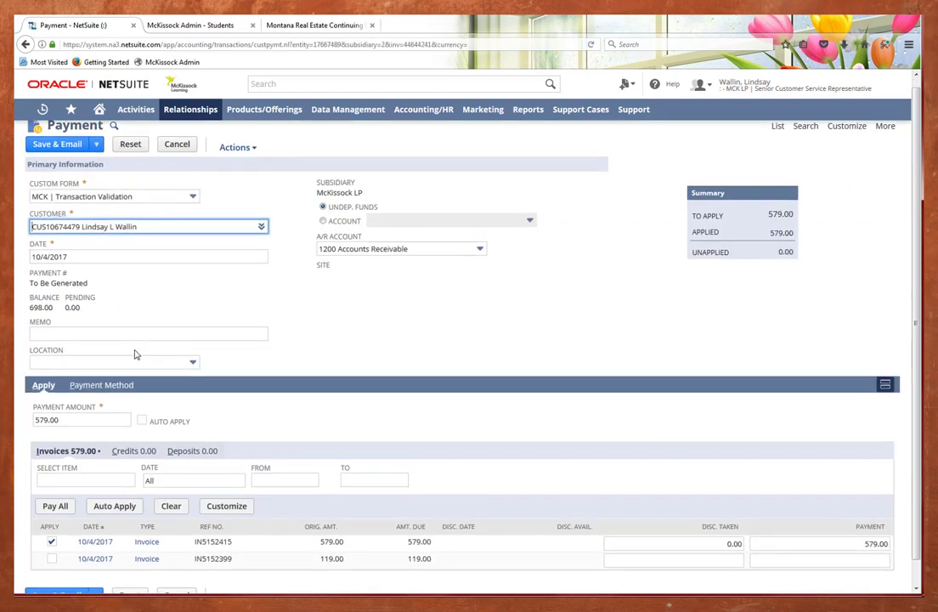
click(100, 384)
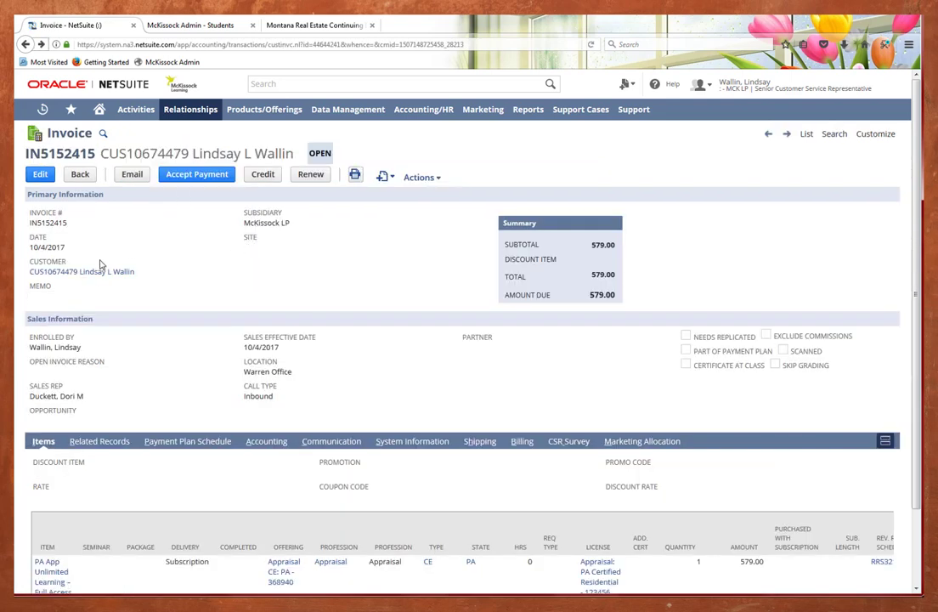
- Review the customer's Enrollments subtab for the Full Access Pass enrollment
click(82, 271)
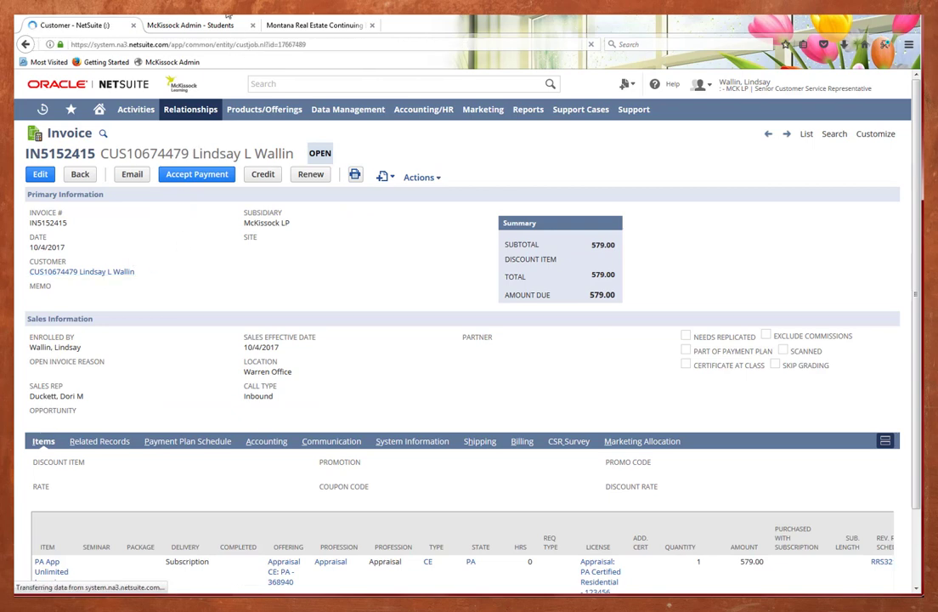
click(81, 271)
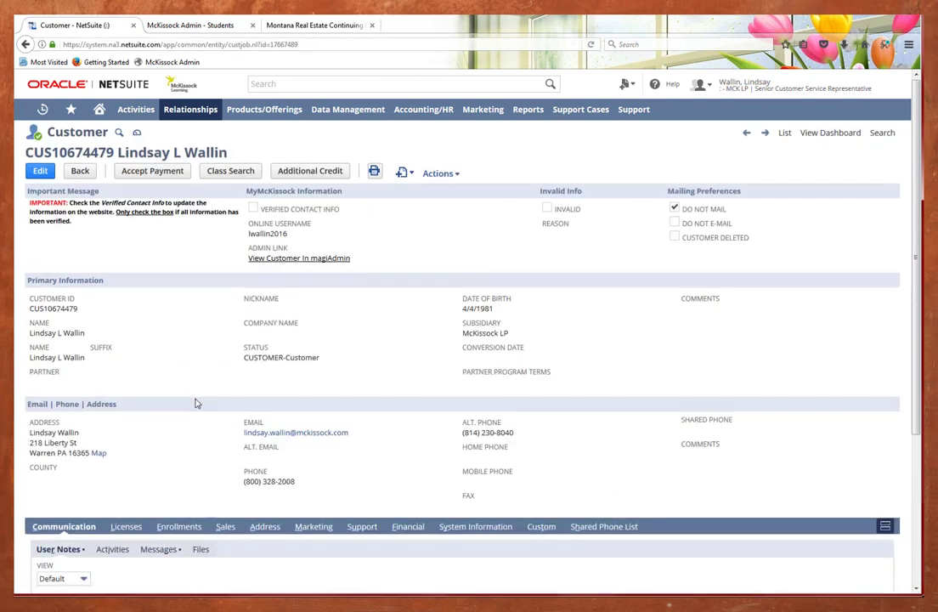
scroll(down, 3)
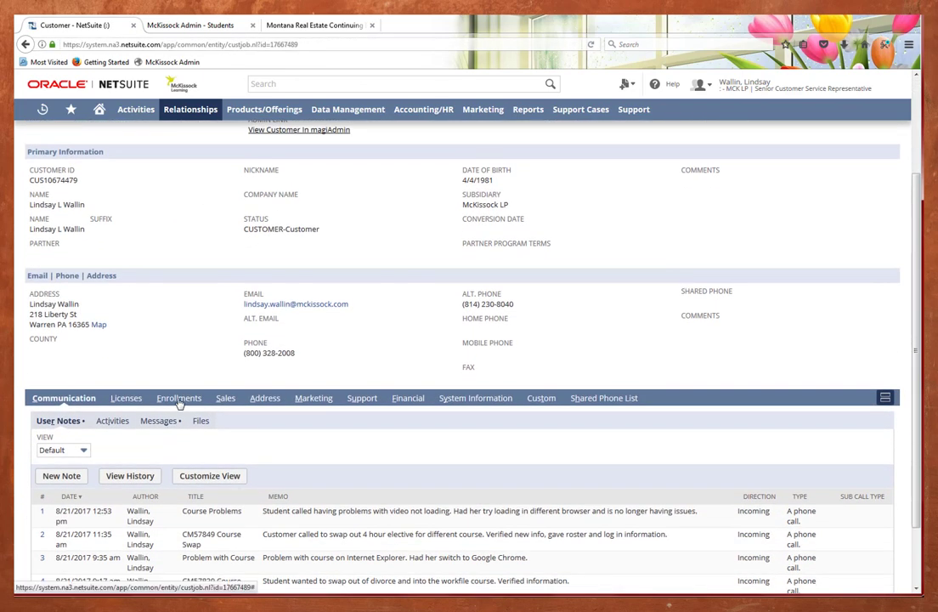
click(178, 398)
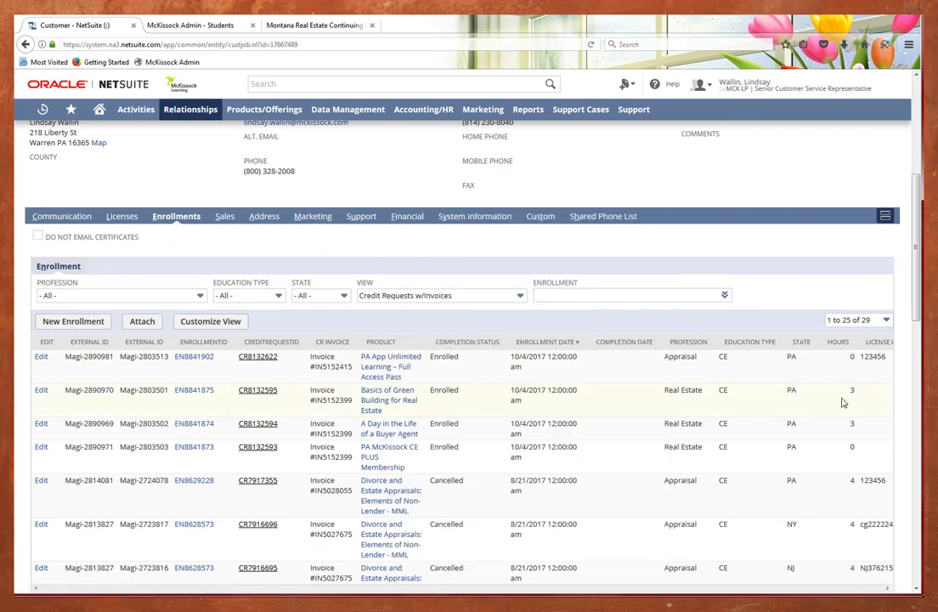
mouse_move(586, 390)
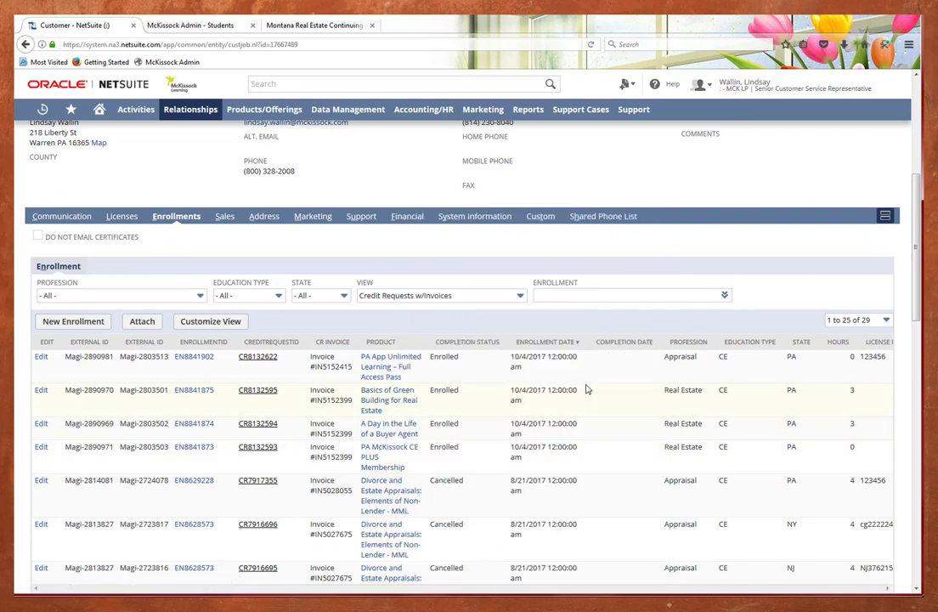
mouse_move(187, 159)
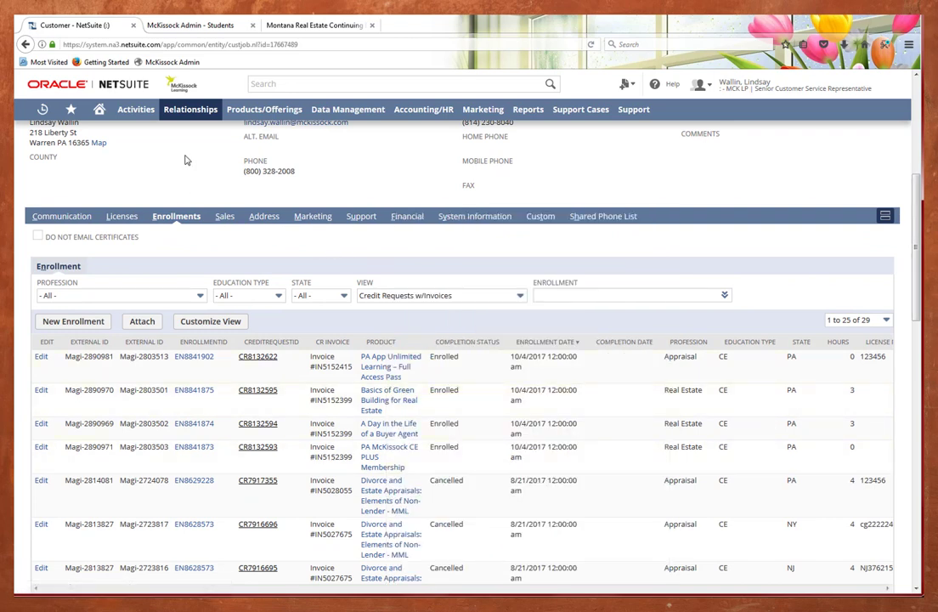
scroll(up, 3)
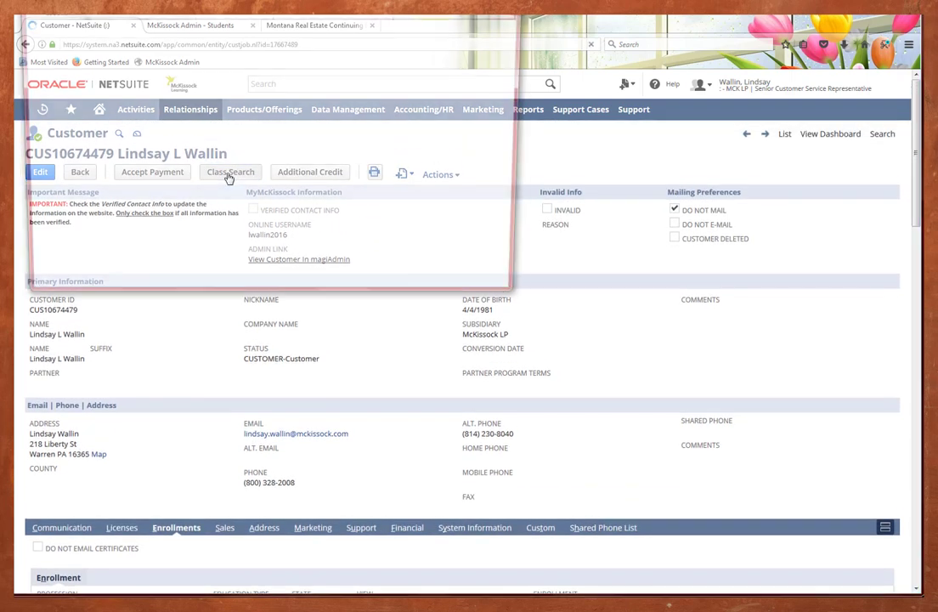
- Run a new-invoice class search for Appraisal CE webinars in PA
click(229, 172)
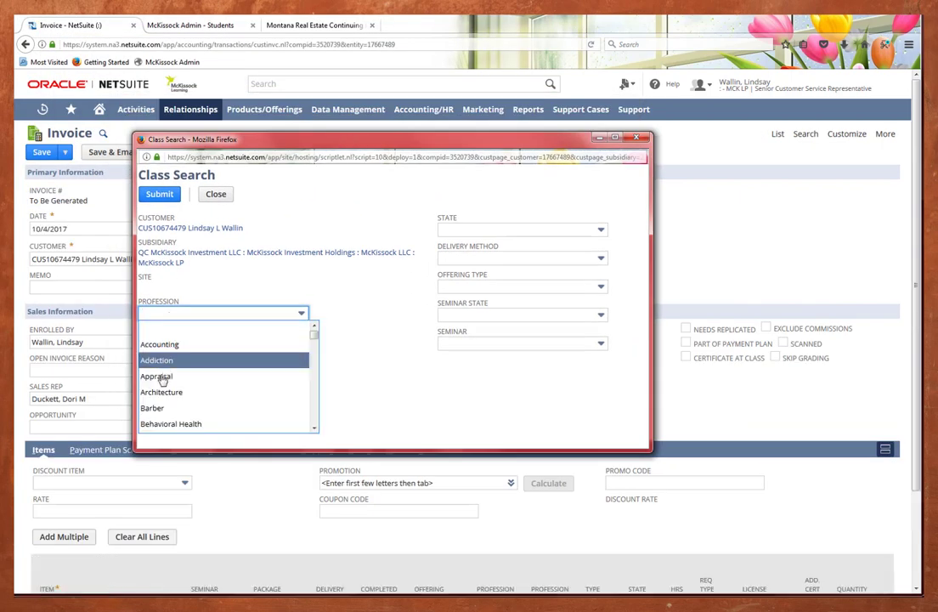
click(156, 376)
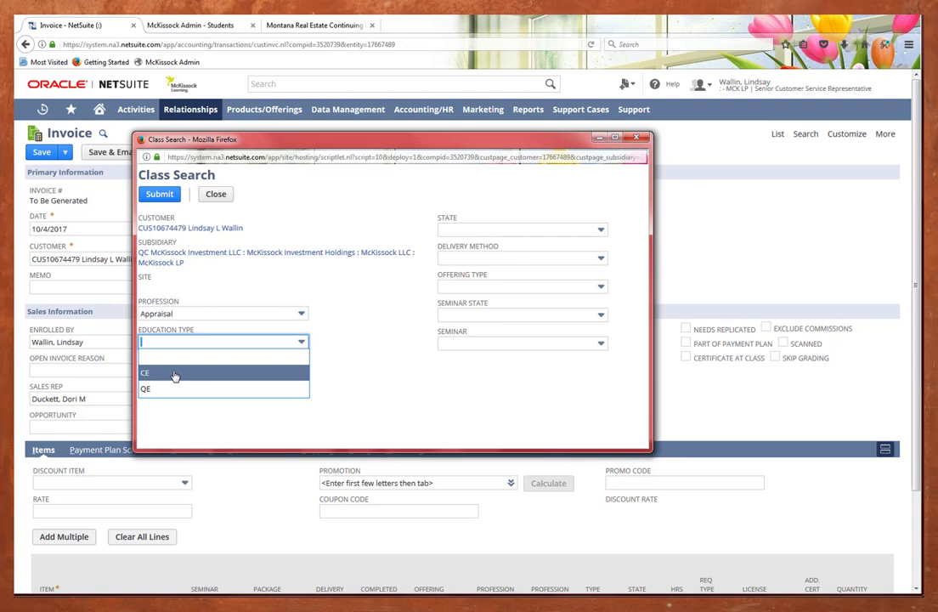
click(145, 372)
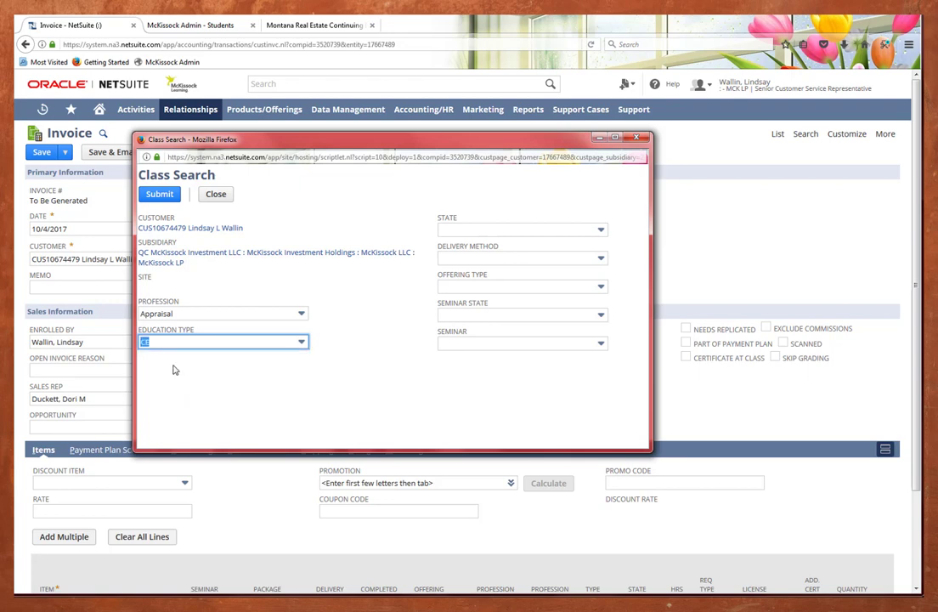
click(518, 229)
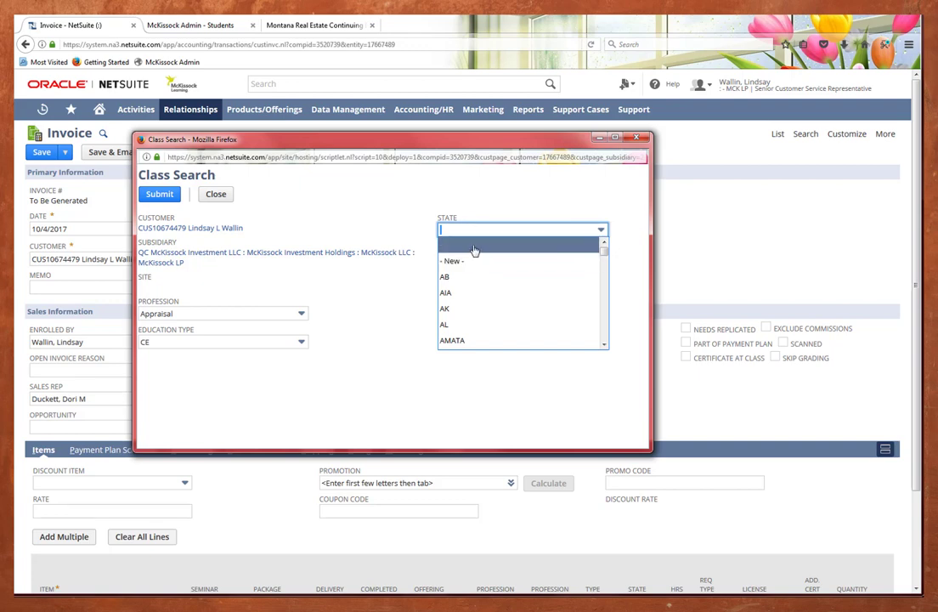
click(523, 229)
text(PA)
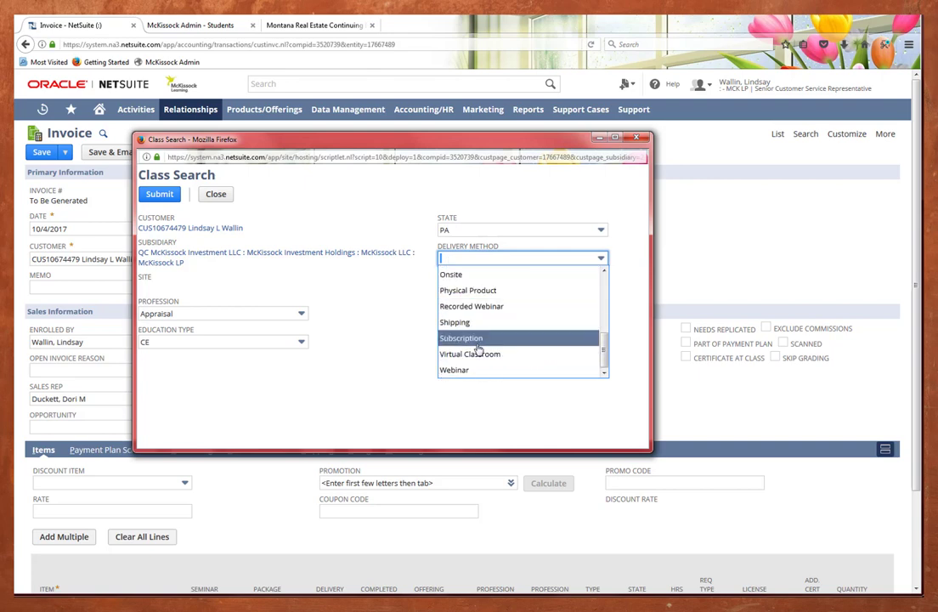
click(454, 369)
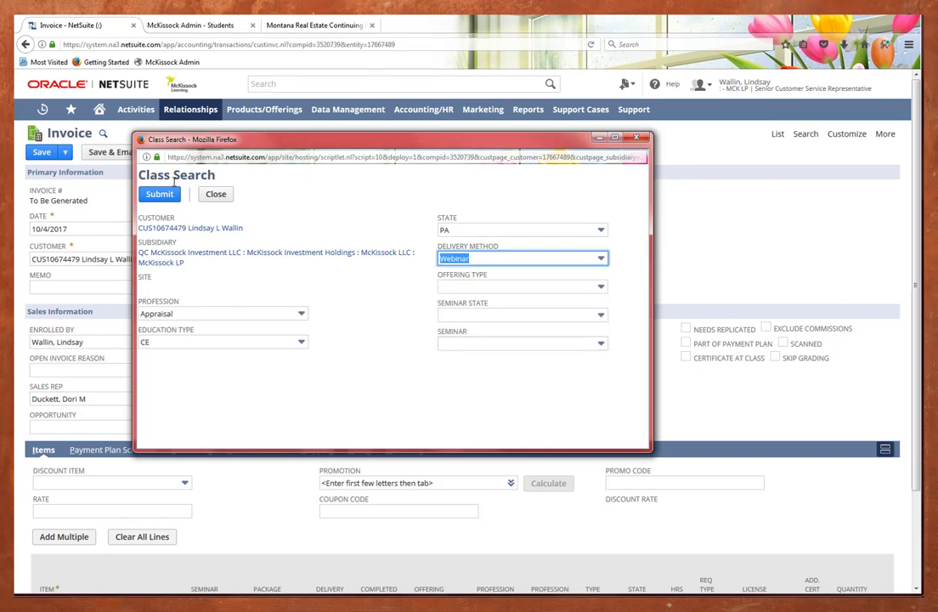
click(159, 194)
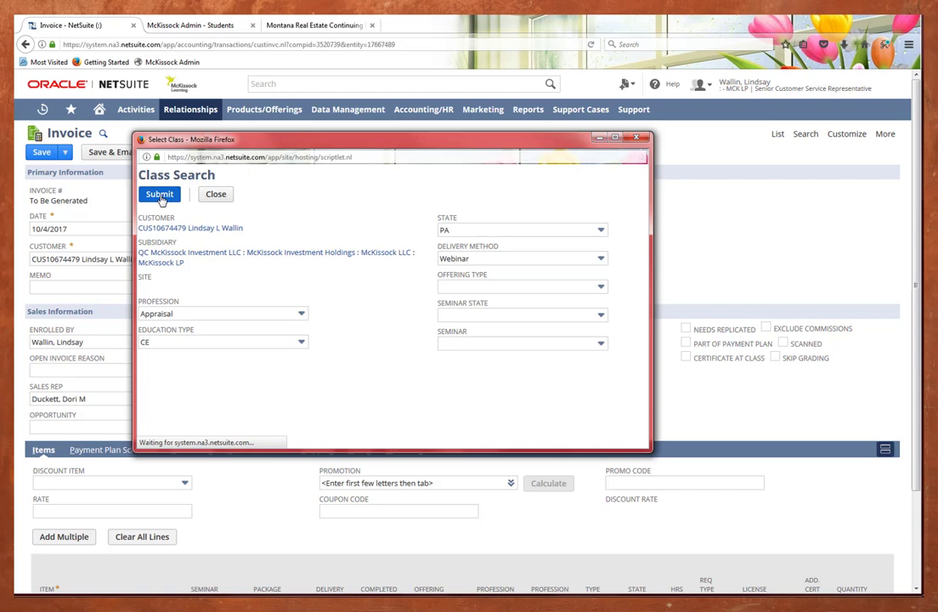
- Find the 10/28/2017 Recognizing Mortgage Fraud webinar and add it to the invoice
click(159, 194)
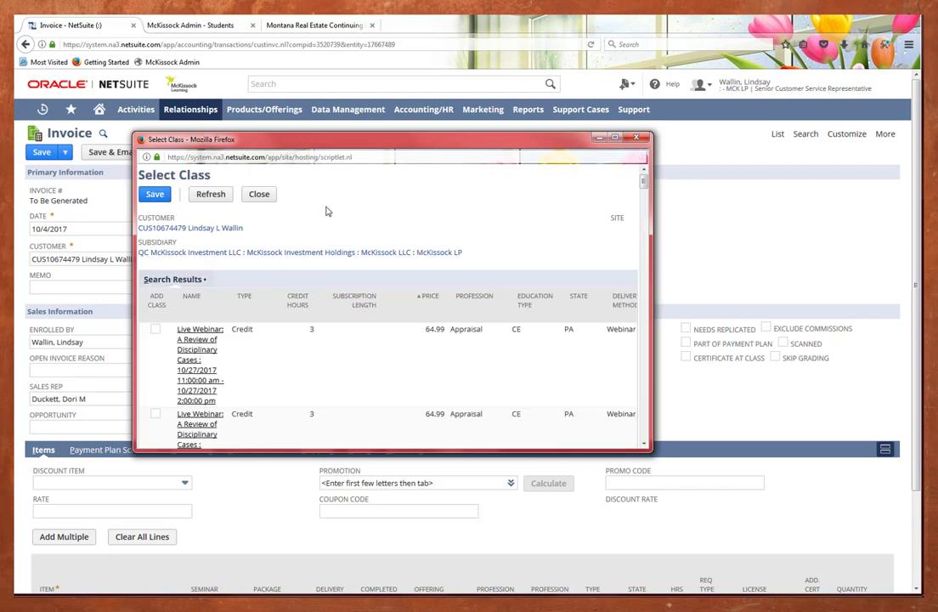
key(ctrl+f)
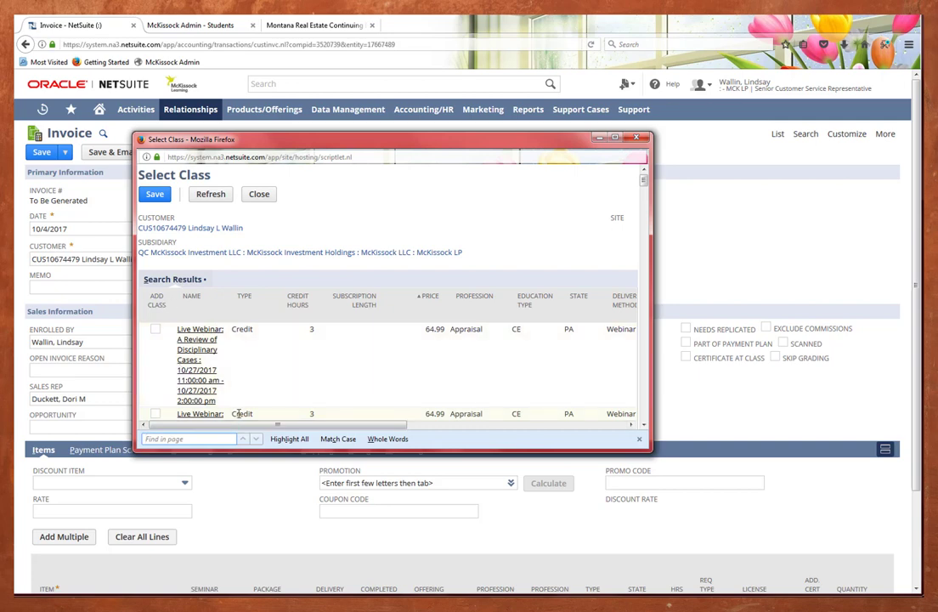
mouse_move(308, 397)
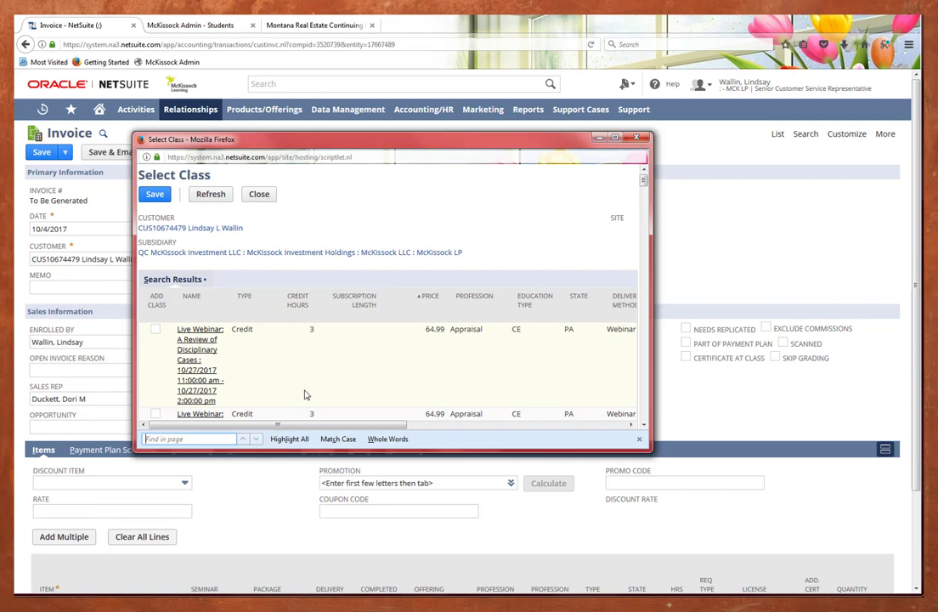
text(10/28)
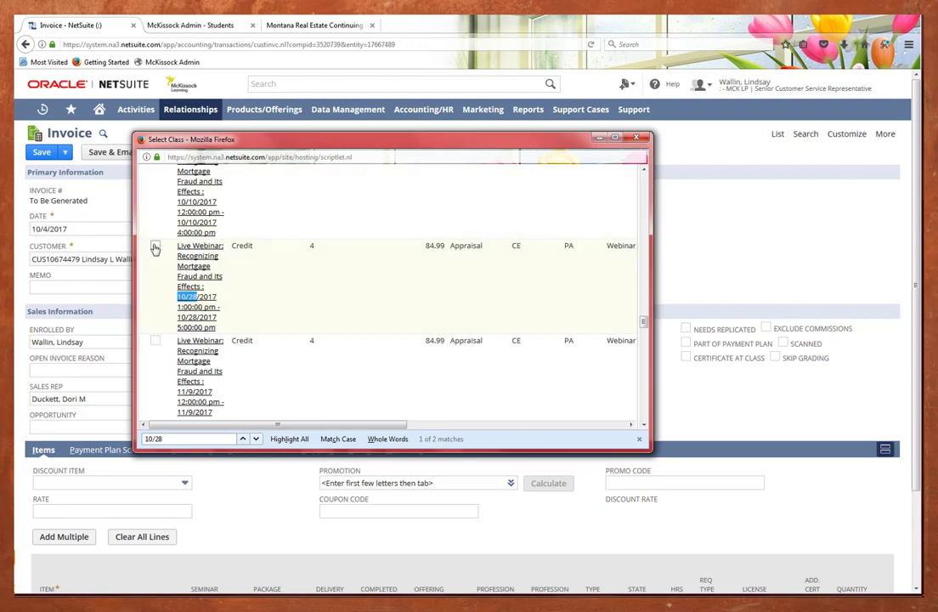
click(156, 245)
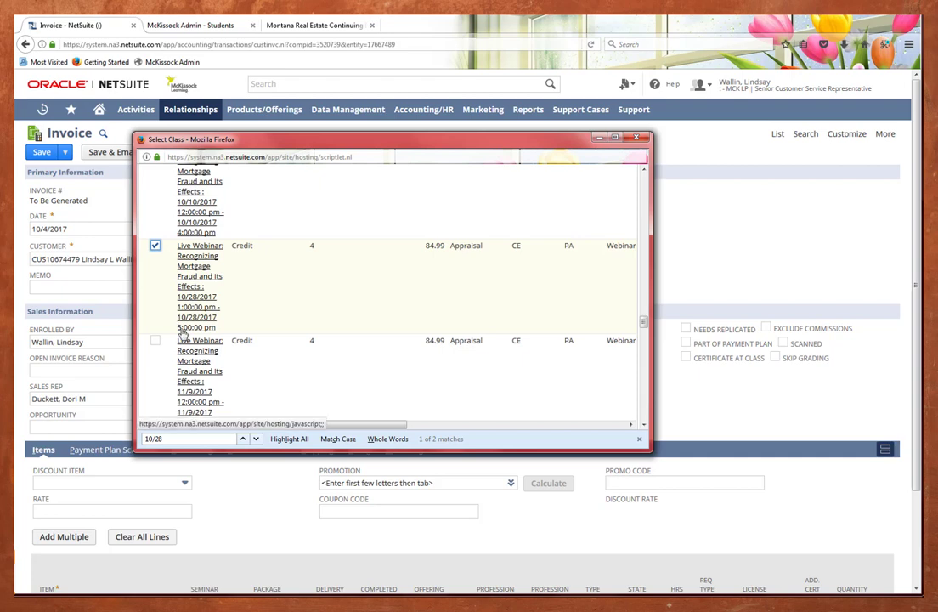
mouse_move(310, 271)
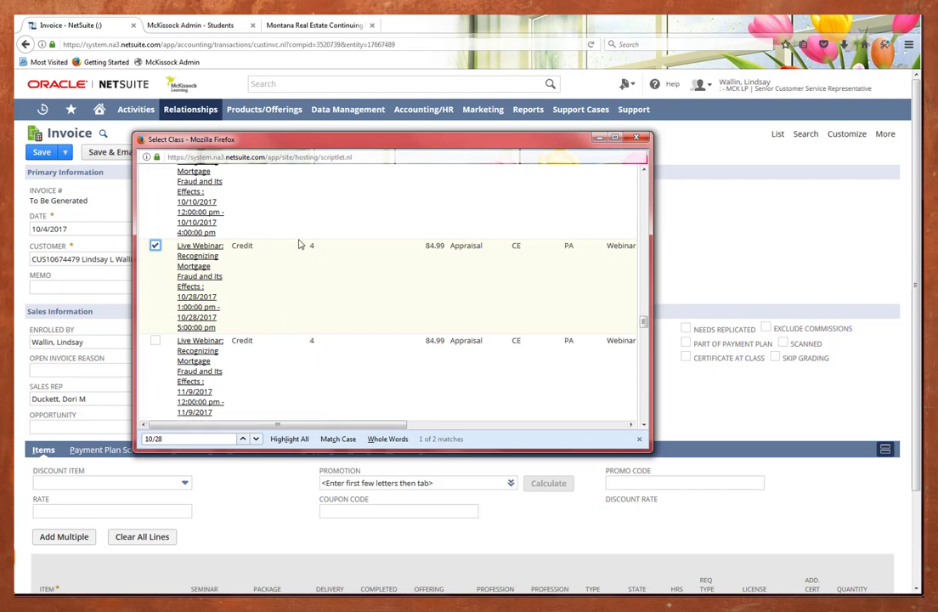
mouse_move(450, 268)
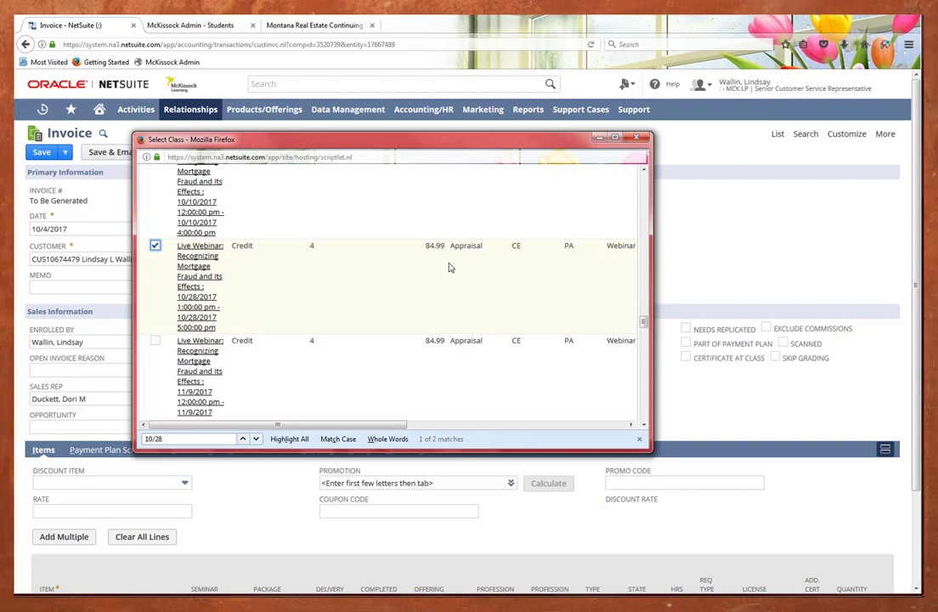
mouse_move(218, 293)
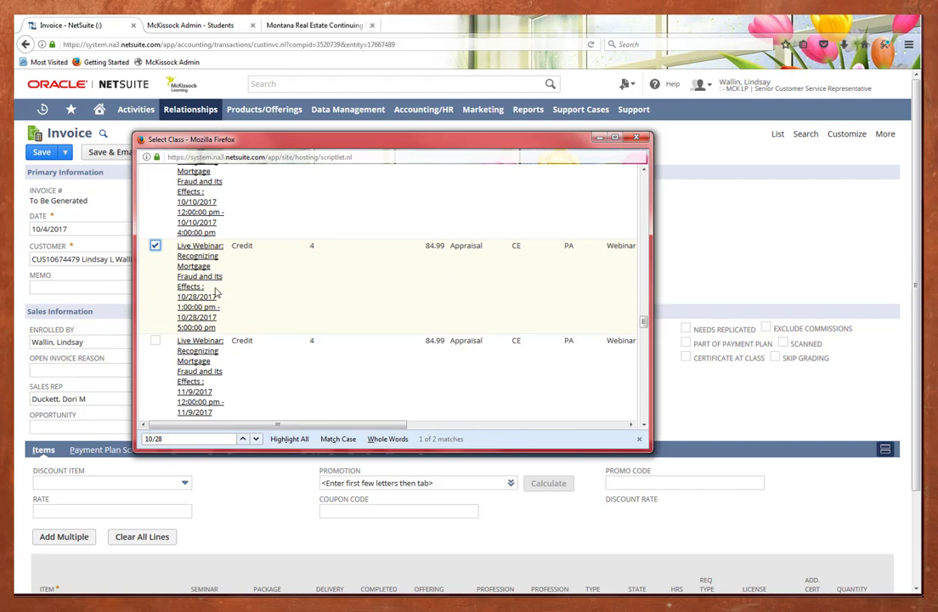
scroll(down, 3)
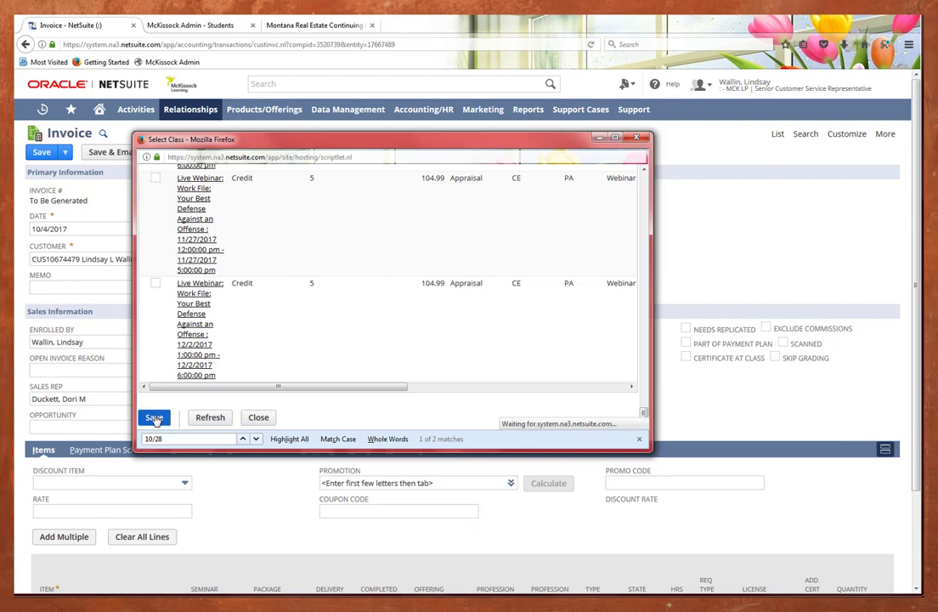
click(153, 417)
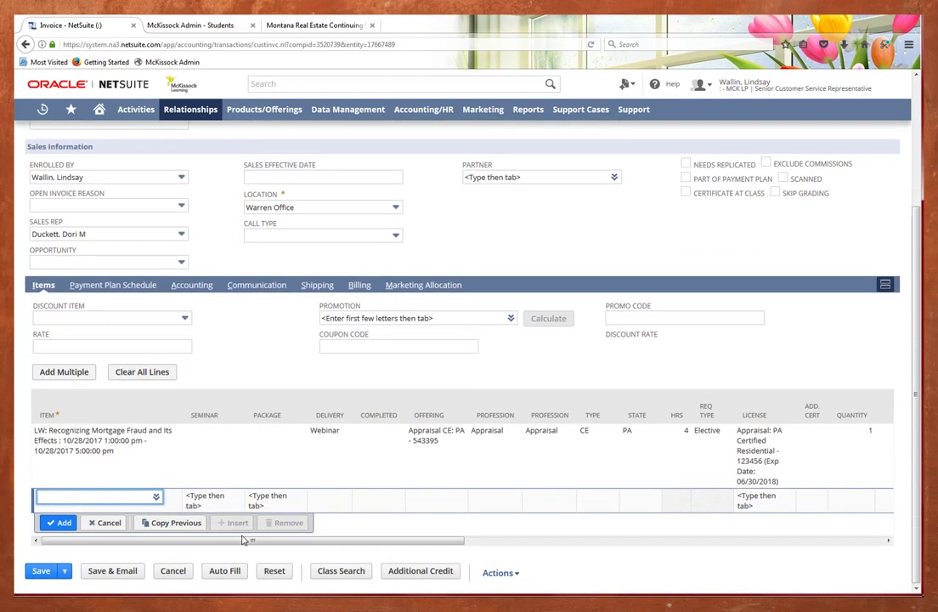
- Make the webinar line 0.00, mark it Purchased With Subscription, and set call type to Inbound
scroll(right, 3)
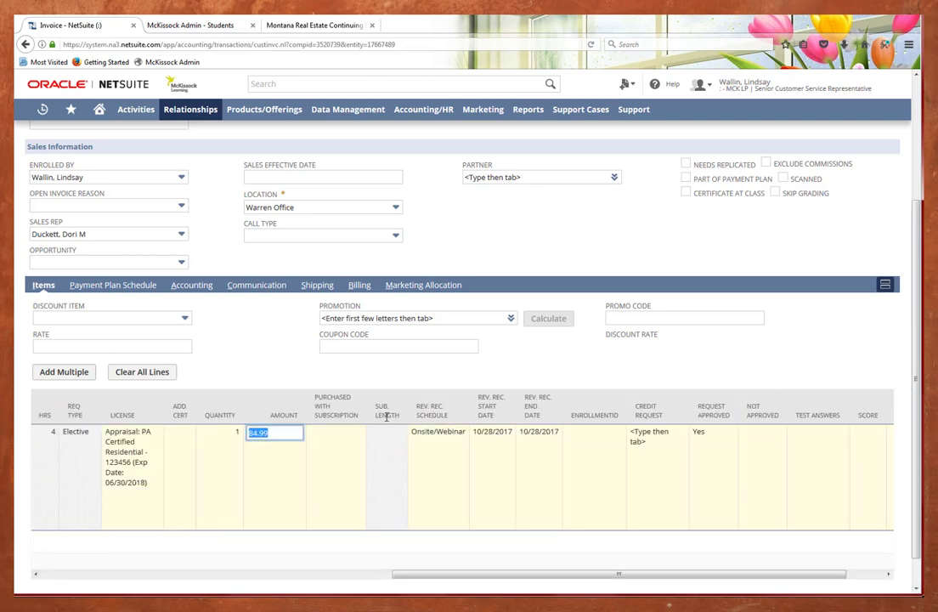
text(0.00)
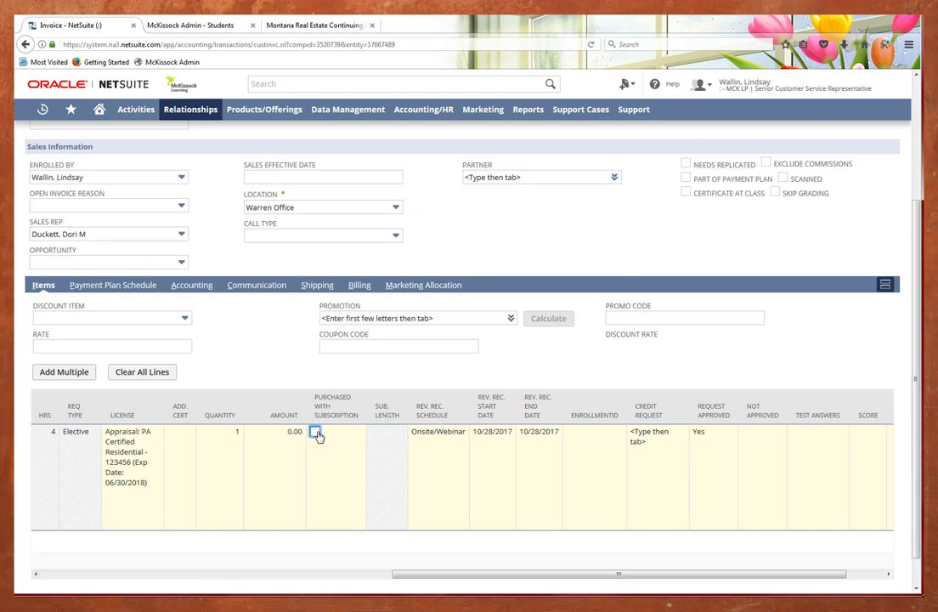
click(315, 432)
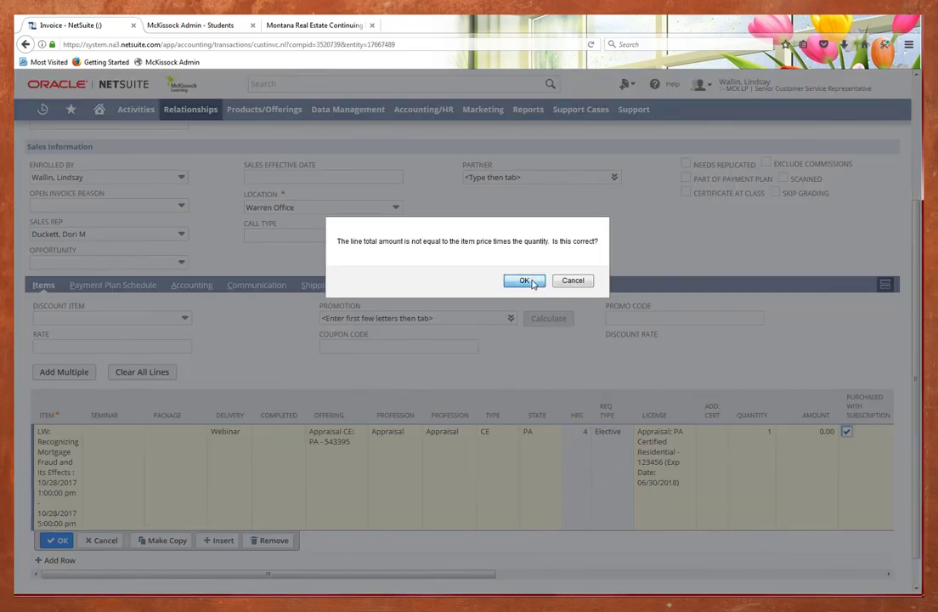
click(524, 281)
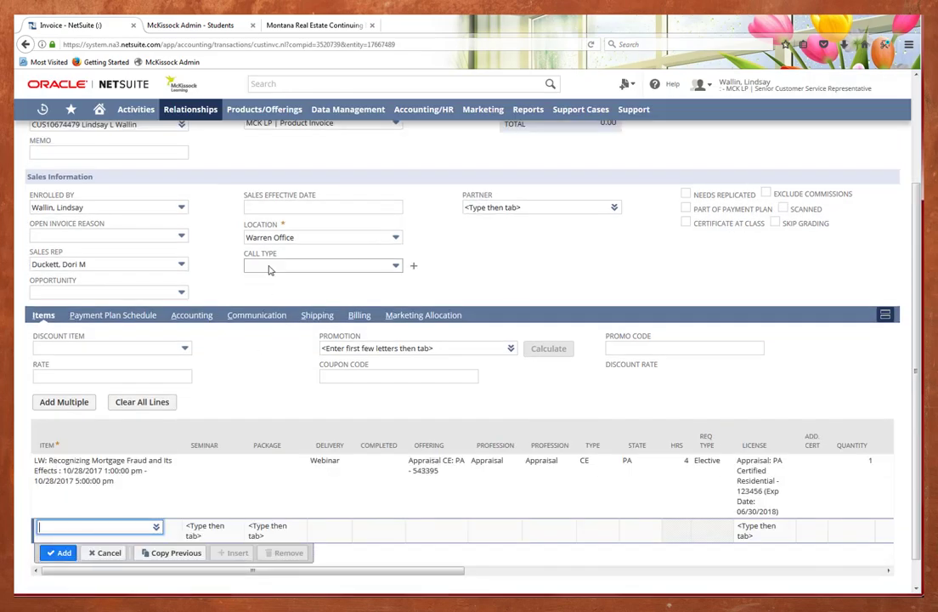
click(322, 265)
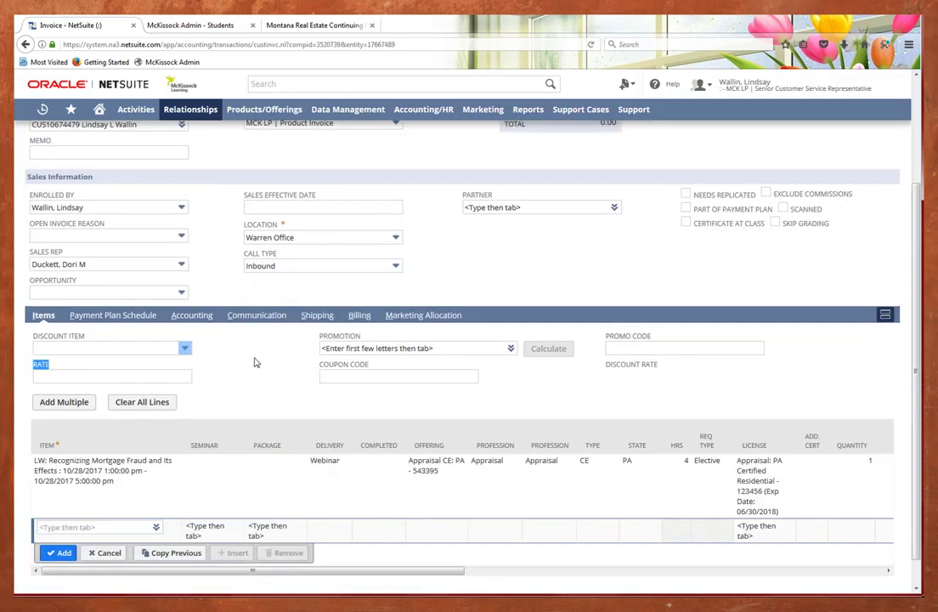
scroll(up, 3)
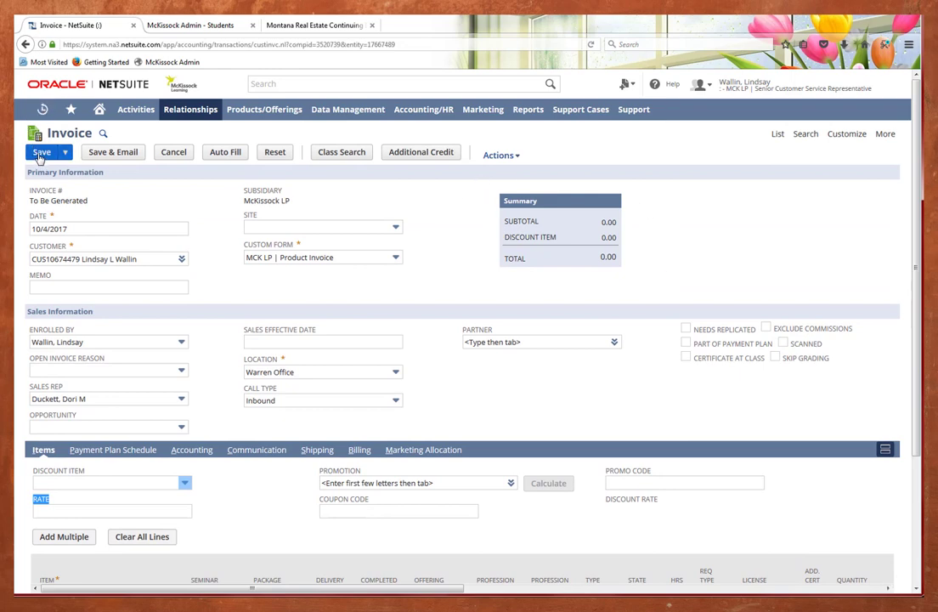
mouse_move(173, 155)
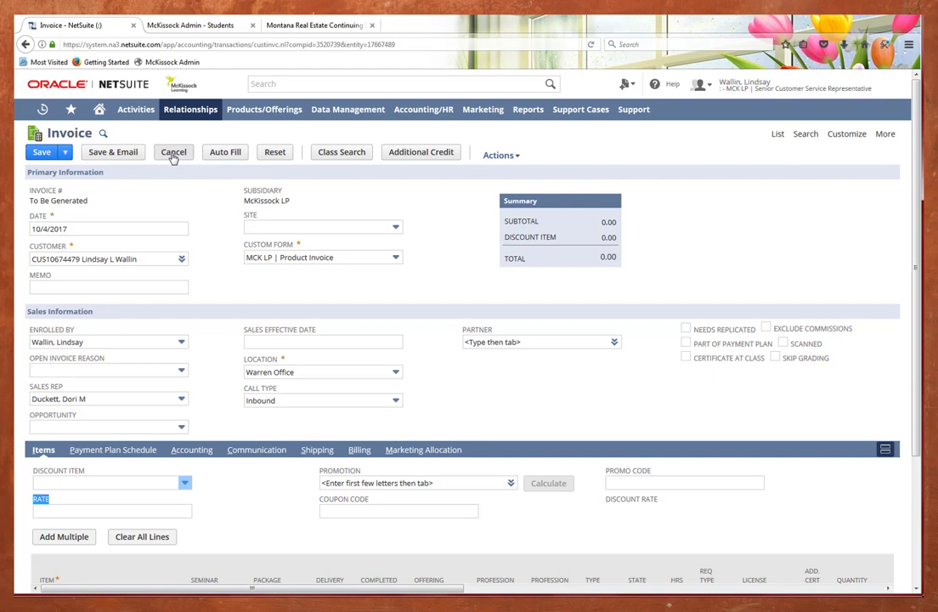
- Cancel the zero-total invoice and return to the customer's record
click(174, 152)
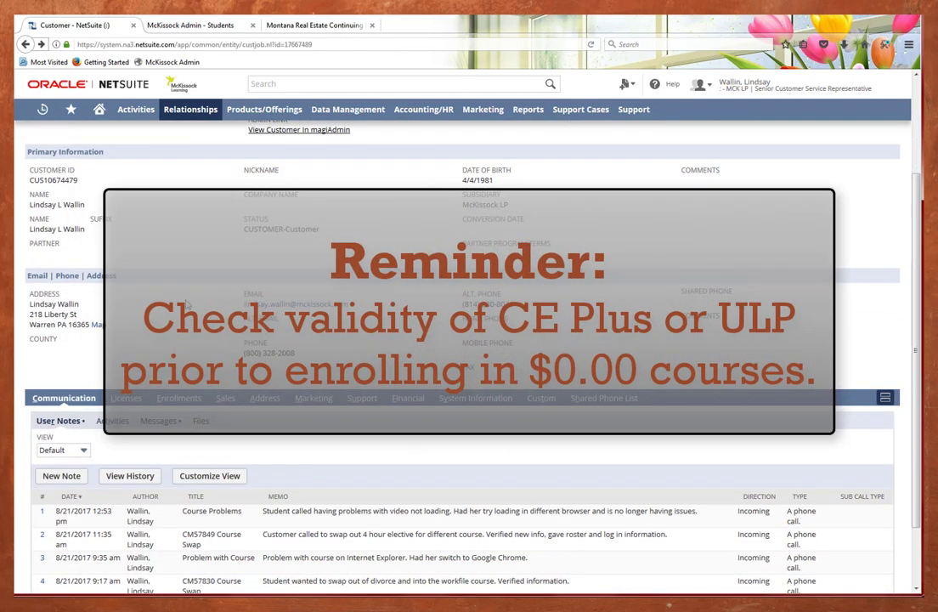